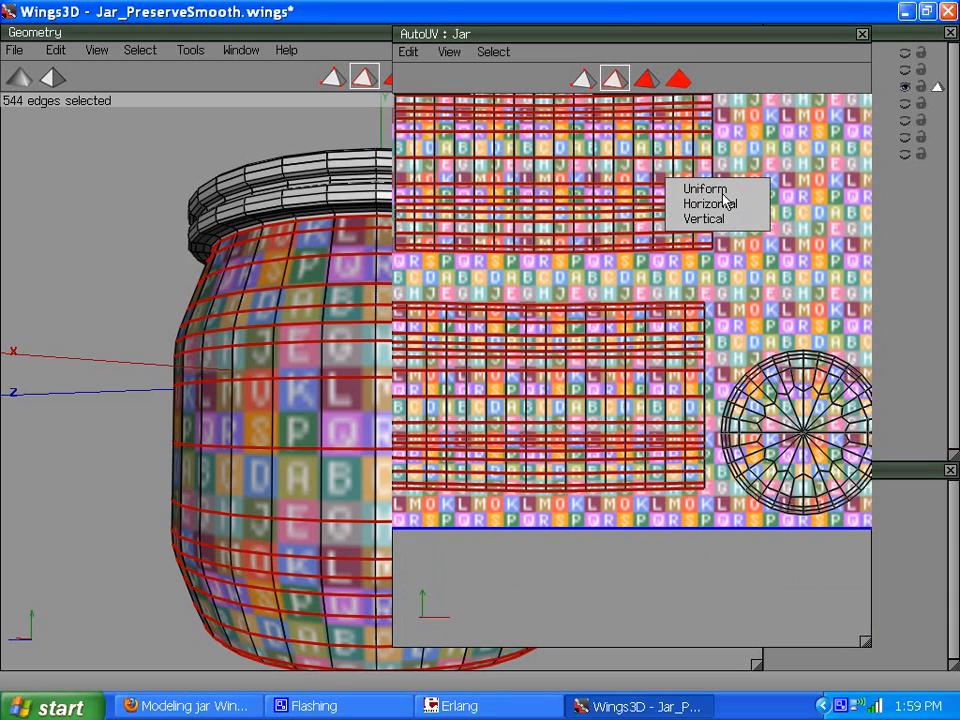
# - Stretch the selected chart horizontally, then push the jar body charts against the top texture border
pyautogui.click(706, 188)
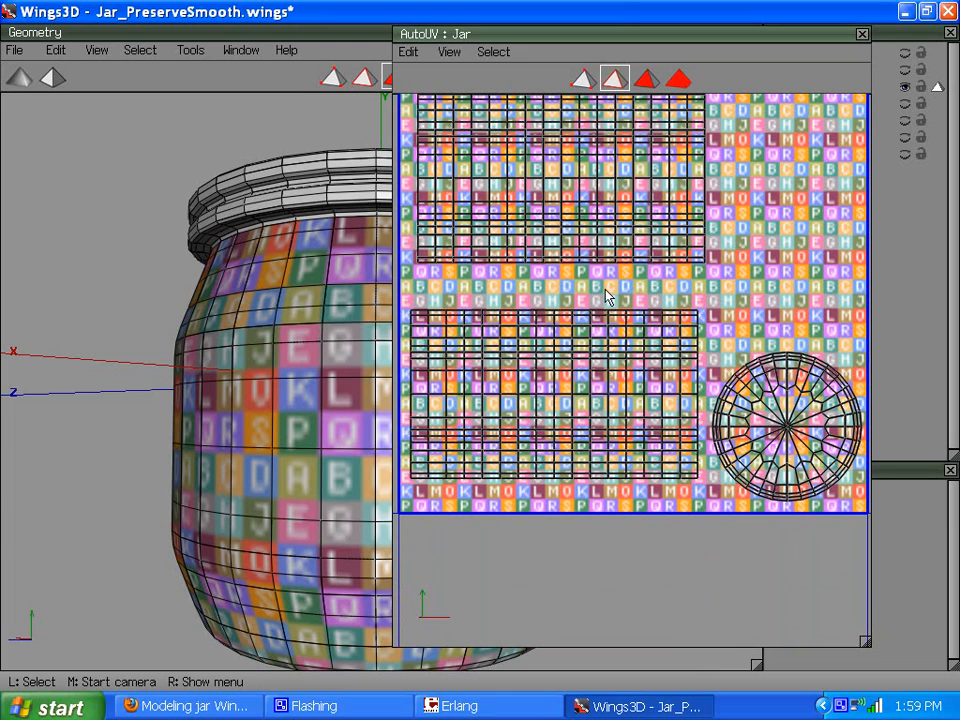
pyautogui.click(678, 78)
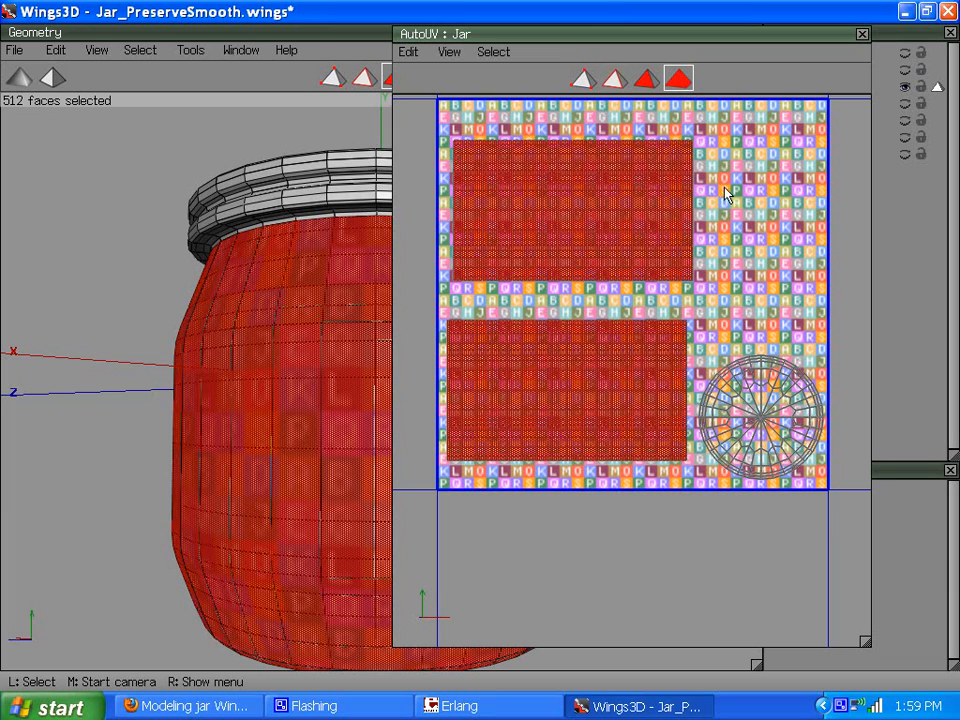
pyautogui.moveTo(732, 184)
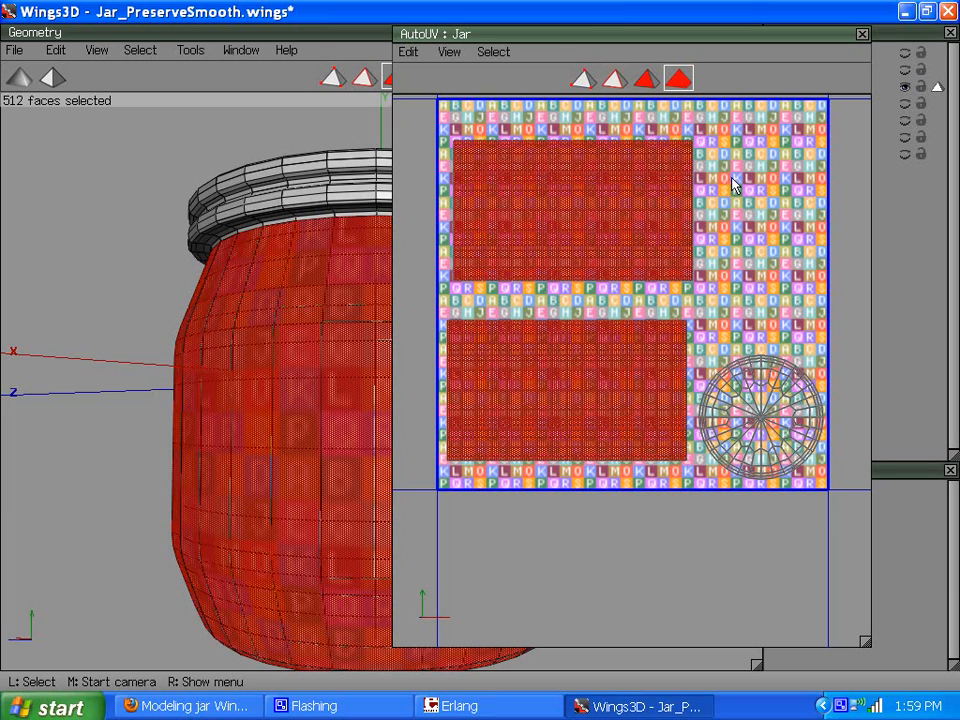
pyautogui.rightClick(732, 184)
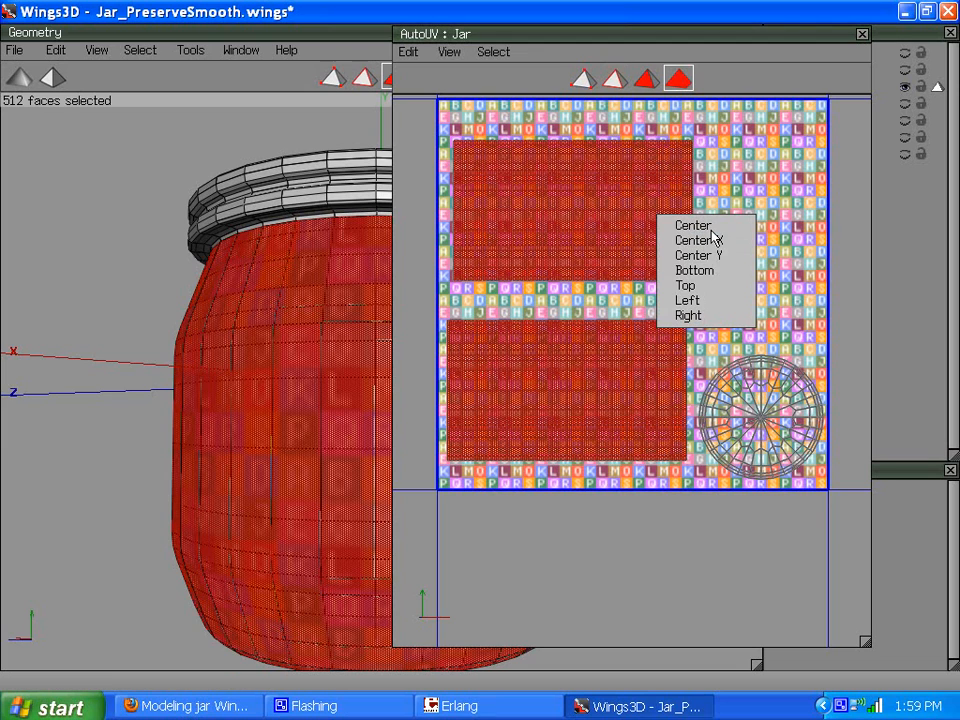
pyautogui.click(684, 284)
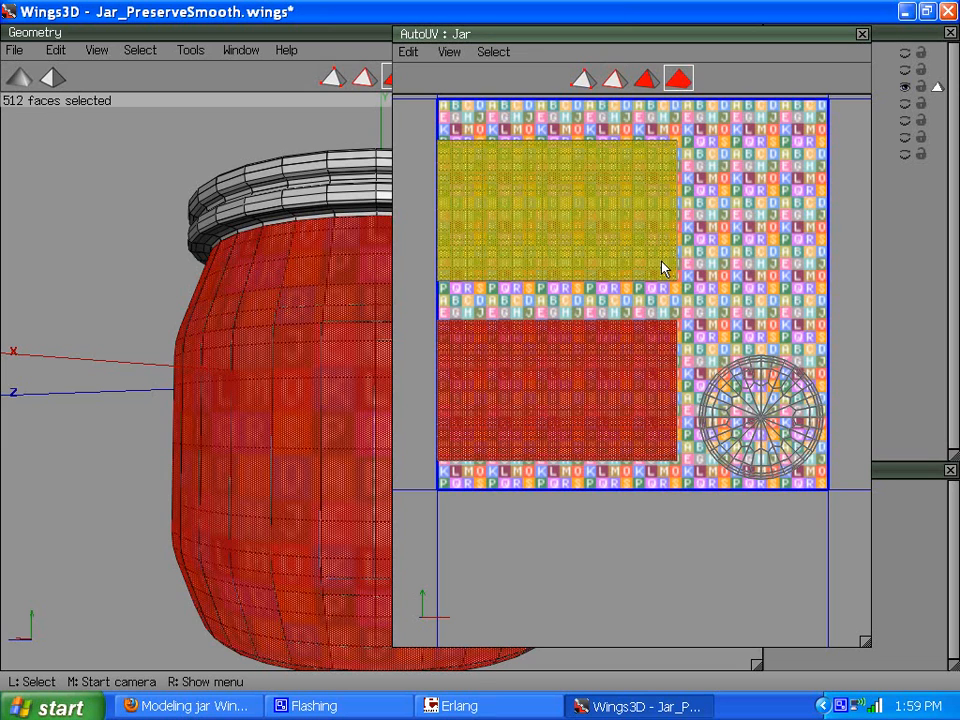
pyautogui.moveTo(538, 264)
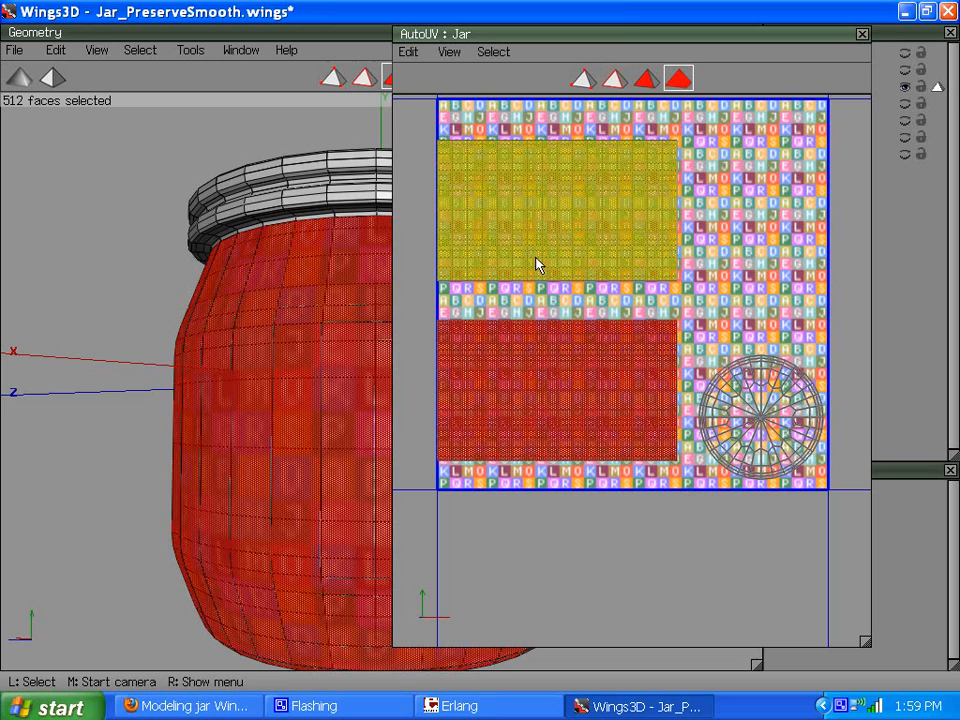
pyautogui.moveTo(650, 276)
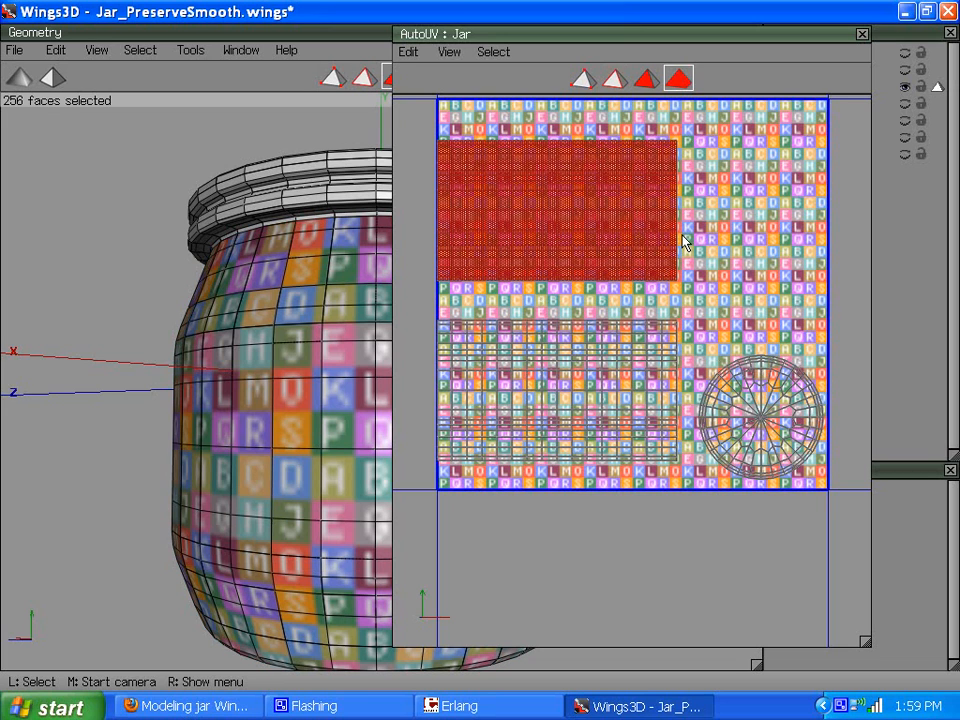
# - Move the lower body chart down against the bottom border and clear the selection
pyautogui.rightClick(684, 244)
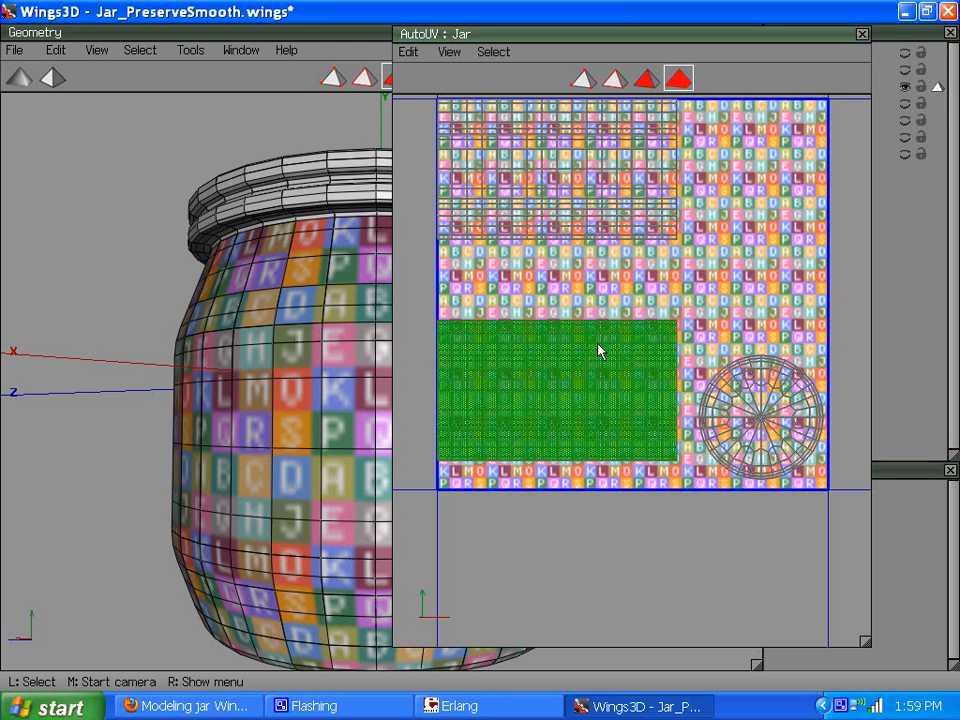
pyautogui.rightClick(600, 350)
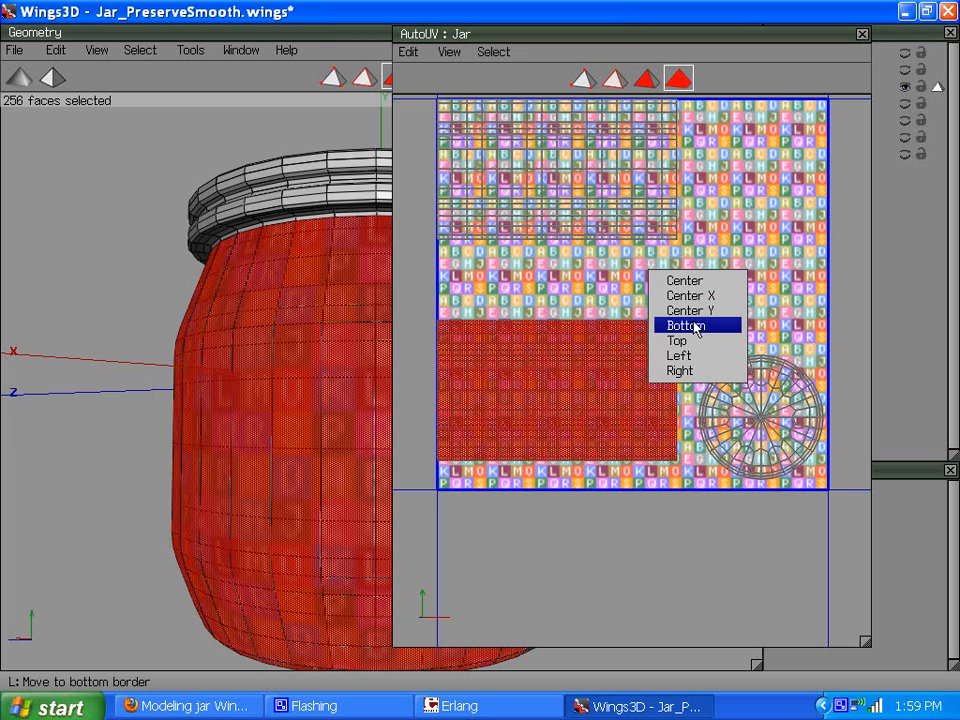
pyautogui.click(686, 324)
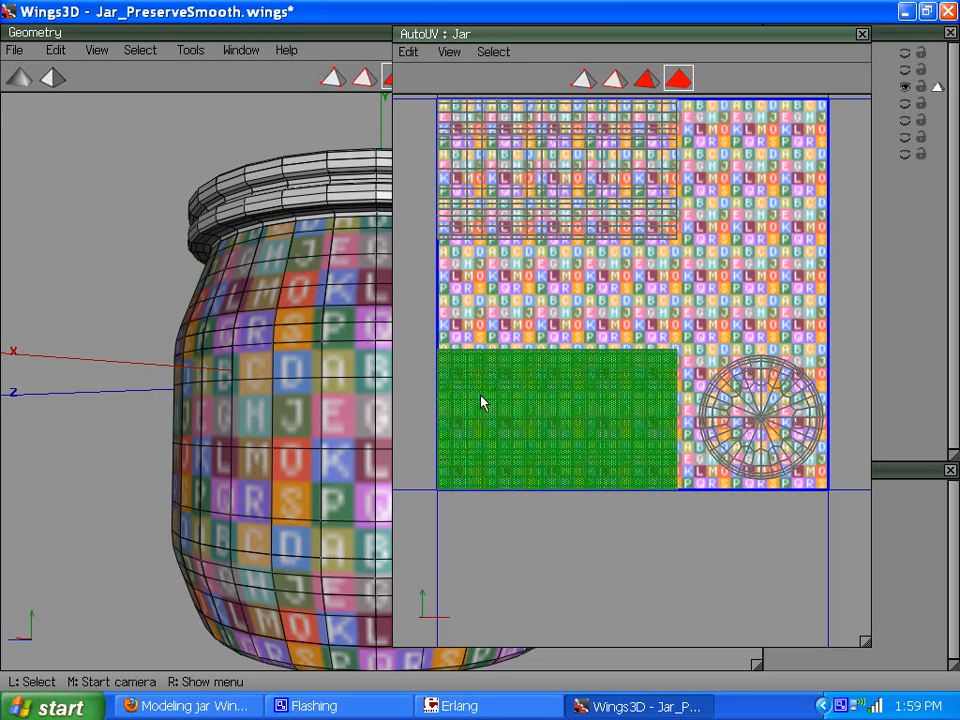
pyautogui.moveTo(622, 468)
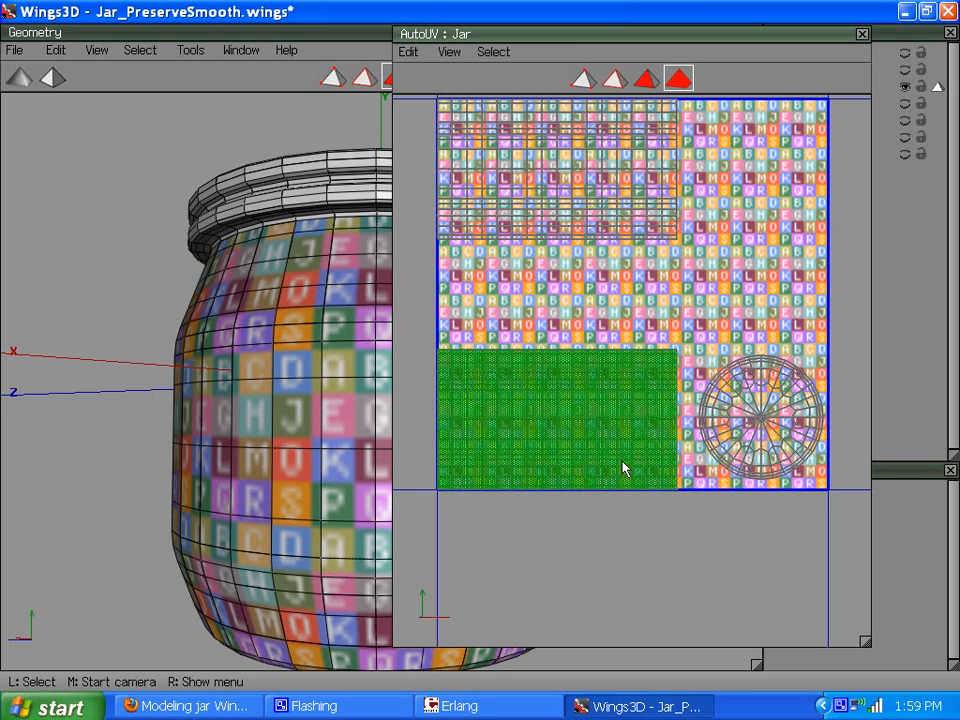
pyautogui.click(312, 540)
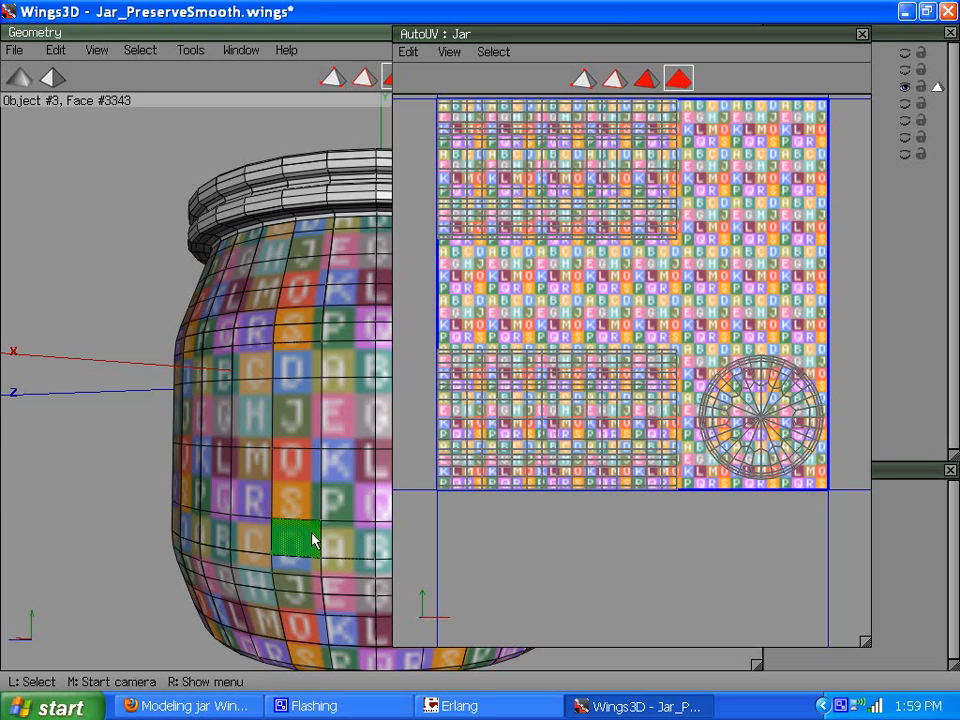
# - Drag the top body chart into place so the charts fill the texture square beside the cap chart
pyautogui.moveTo(310, 540); pyautogui.dragTo(464, 508)
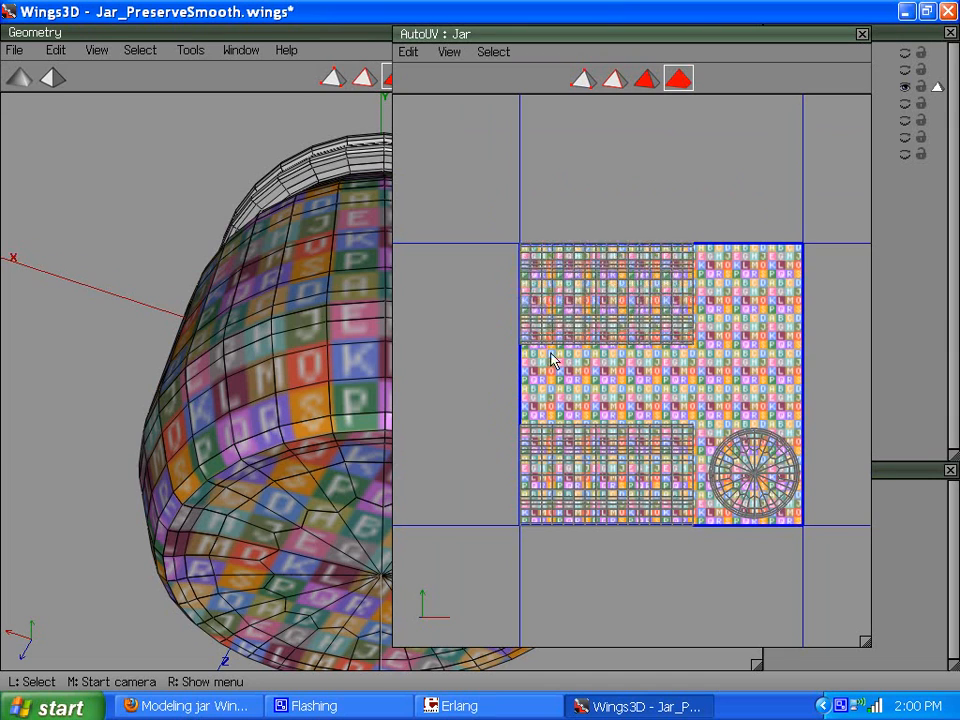
pyautogui.click(600, 300)
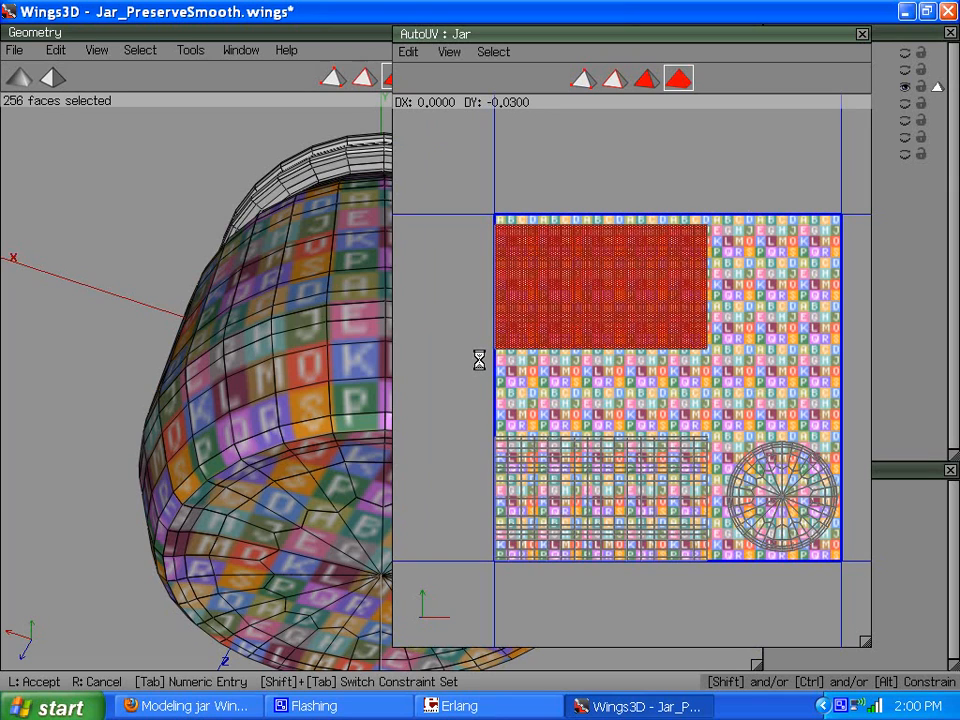
pyautogui.moveTo(600, 296); pyautogui.dragTo(610, 304)
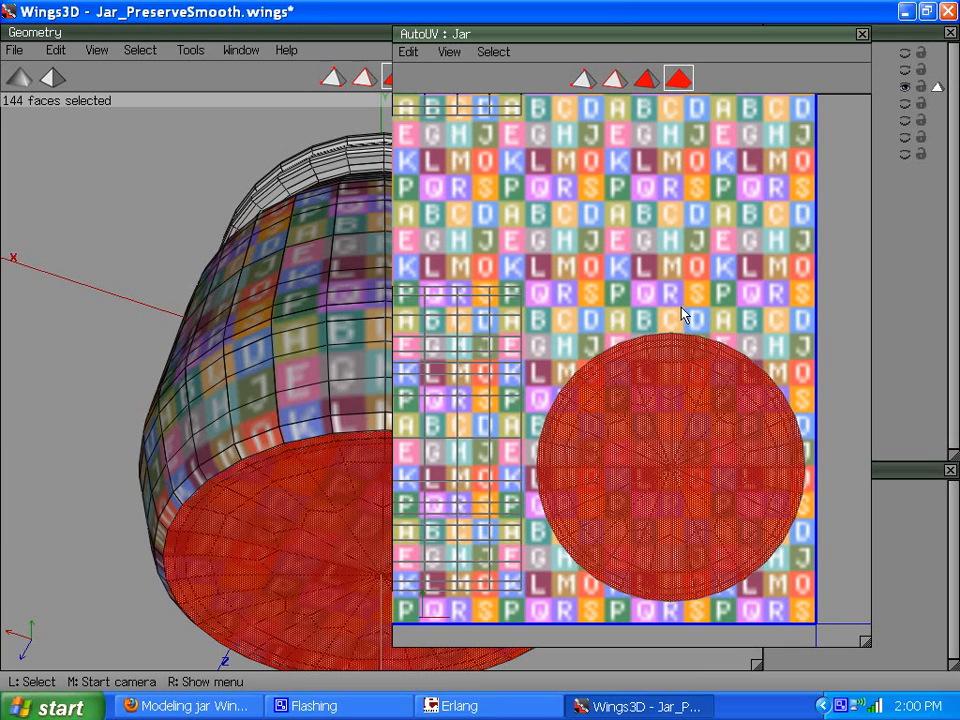
pyautogui.moveTo(580, 304)
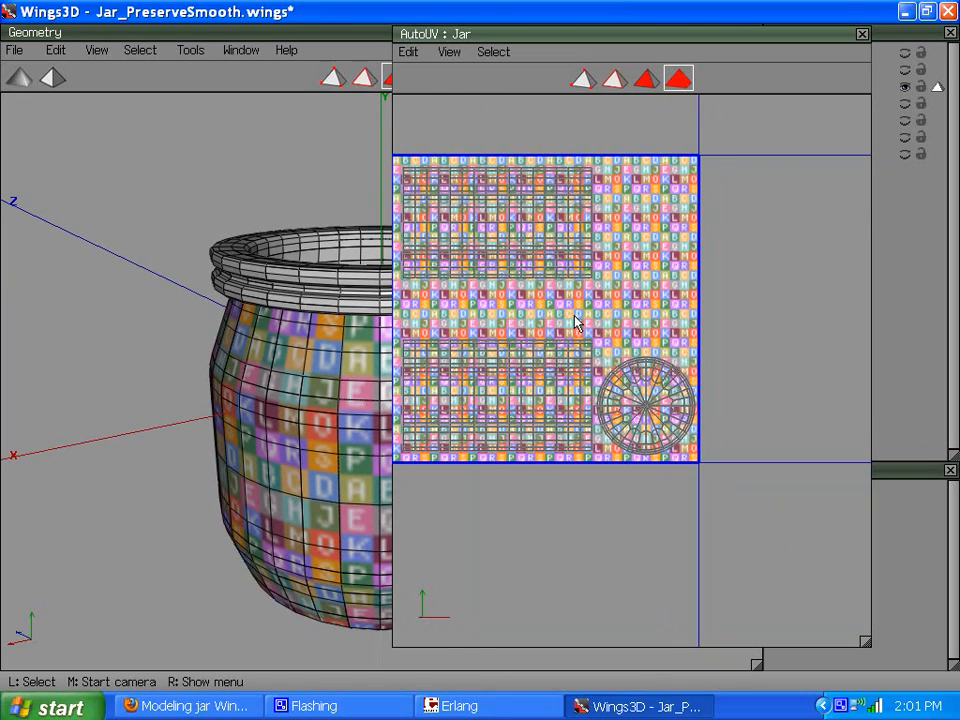
pyautogui.scroll(-3)
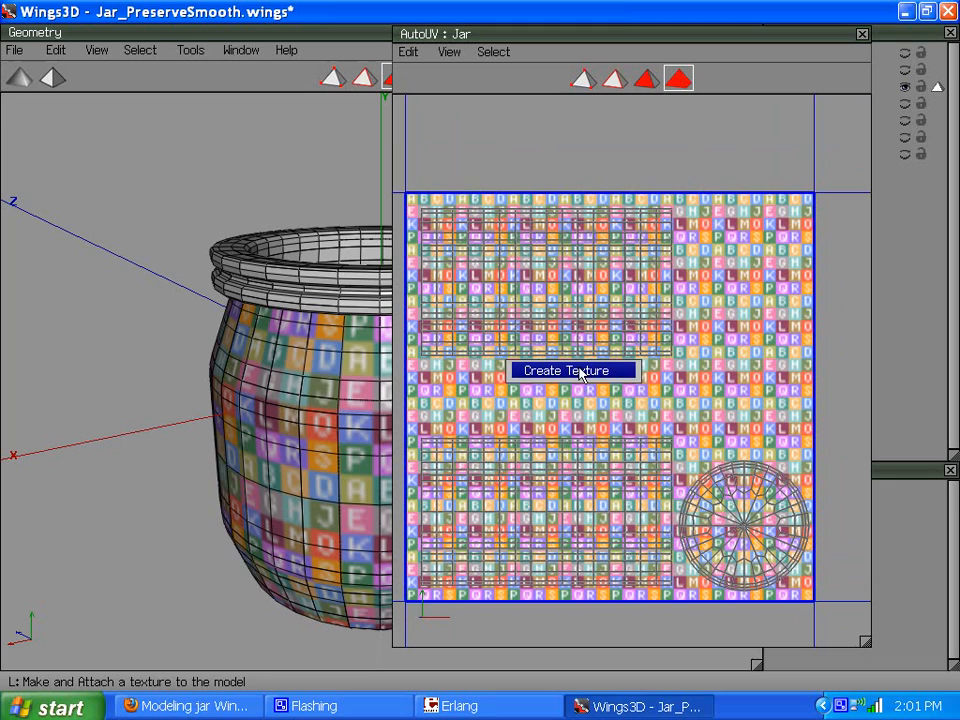
# - Create a 1024×1024 Jar_auv texture with Background and Draw Edges passes
pyautogui.click(566, 370)
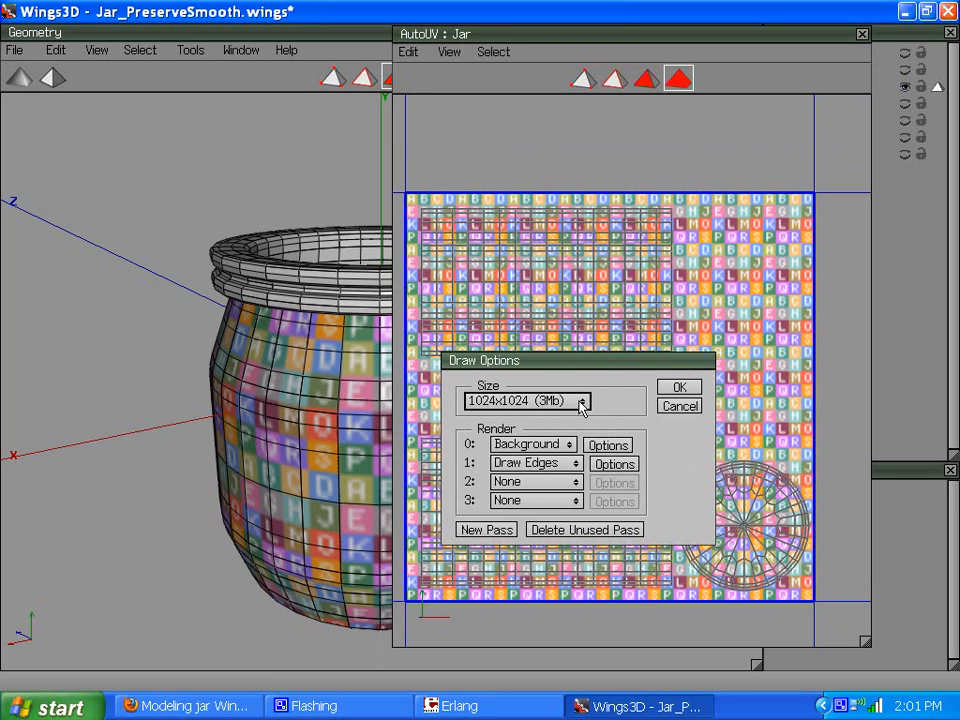
pyautogui.click(582, 400)
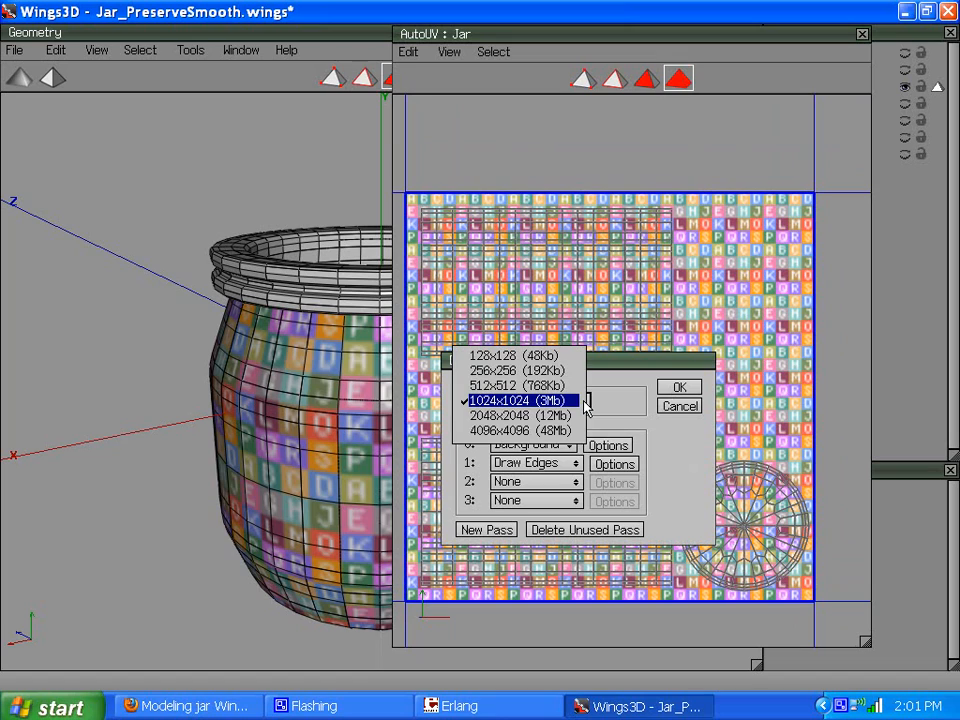
pyautogui.click(518, 400)
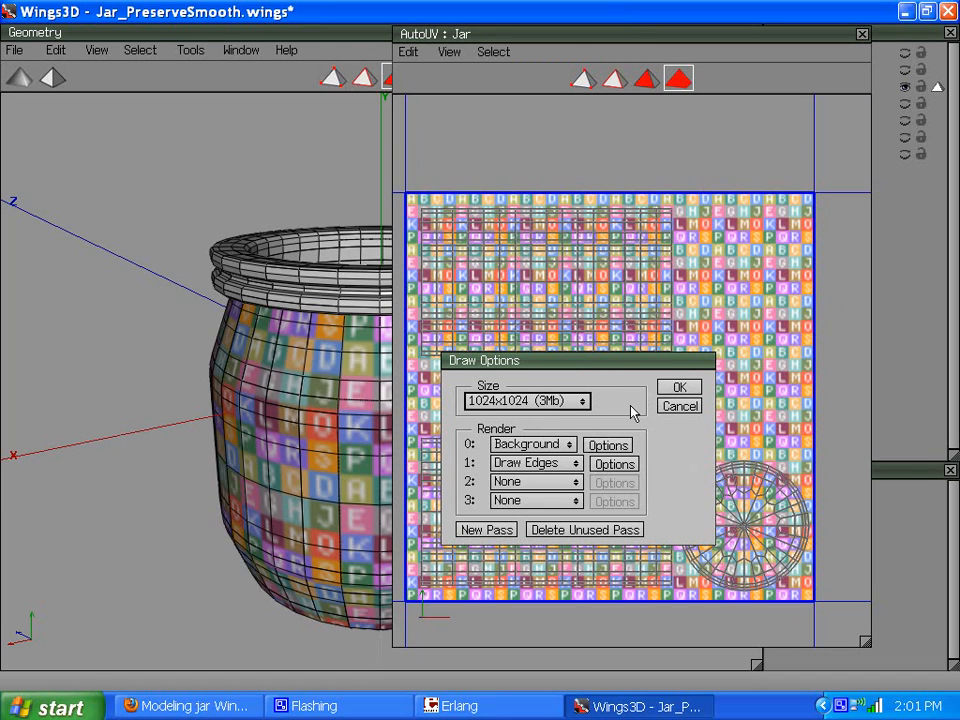
pyautogui.moveTo(668, 388)
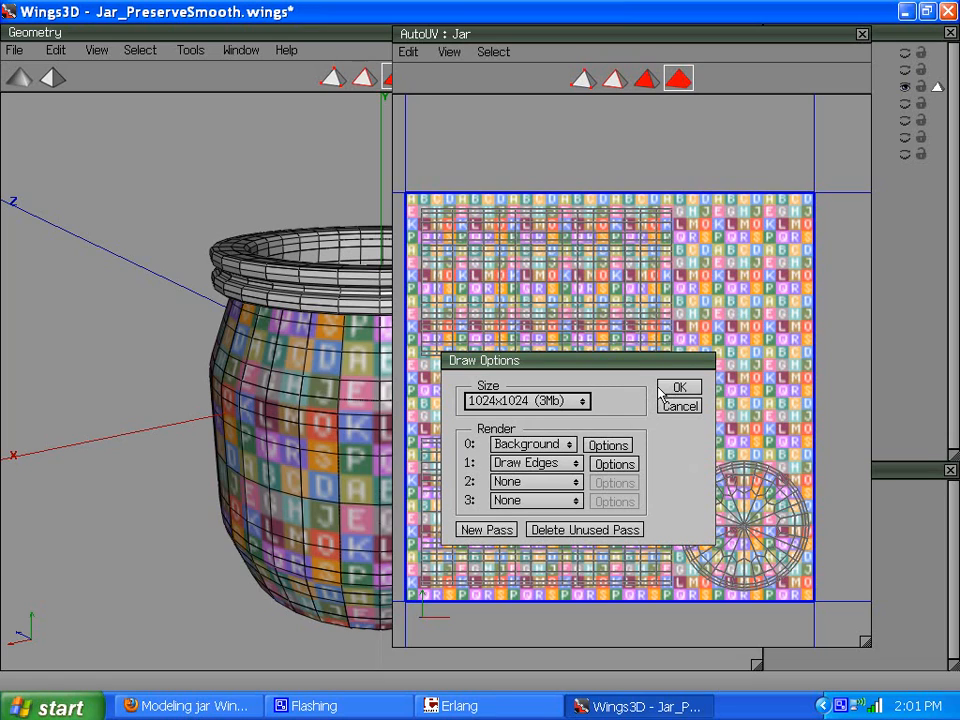
pyautogui.moveTo(130, 352)
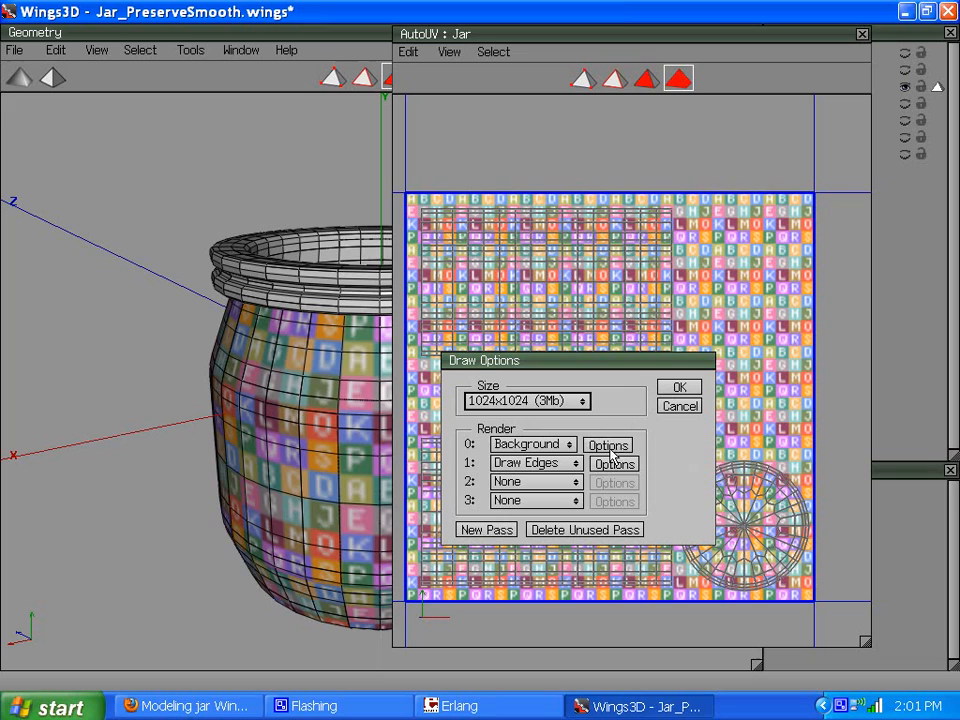
pyautogui.moveTo(628, 476)
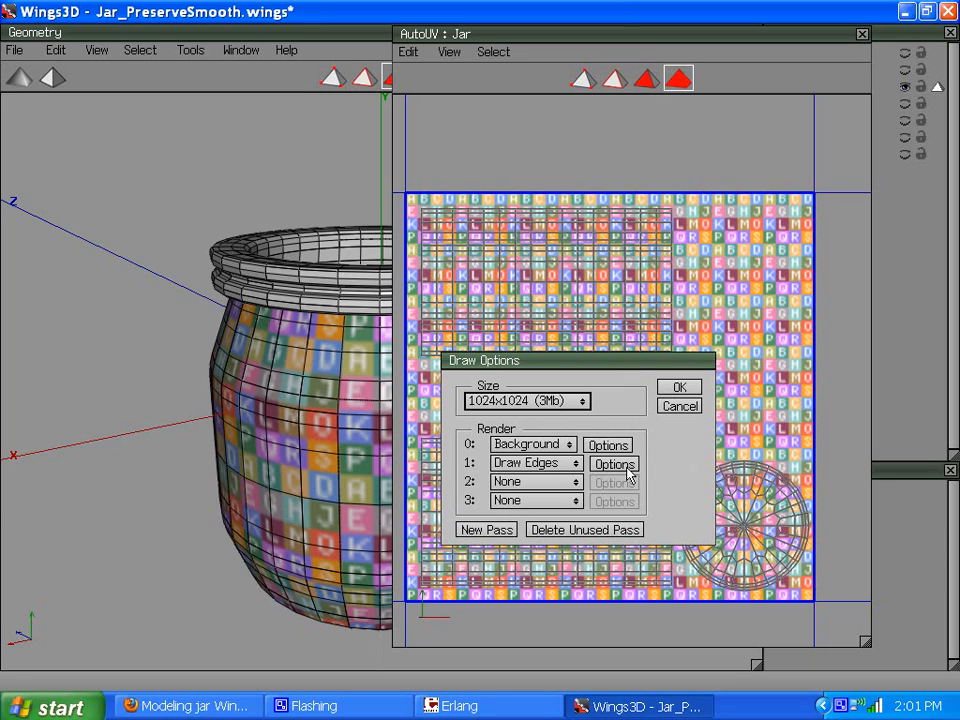
pyautogui.moveTo(652, 528)
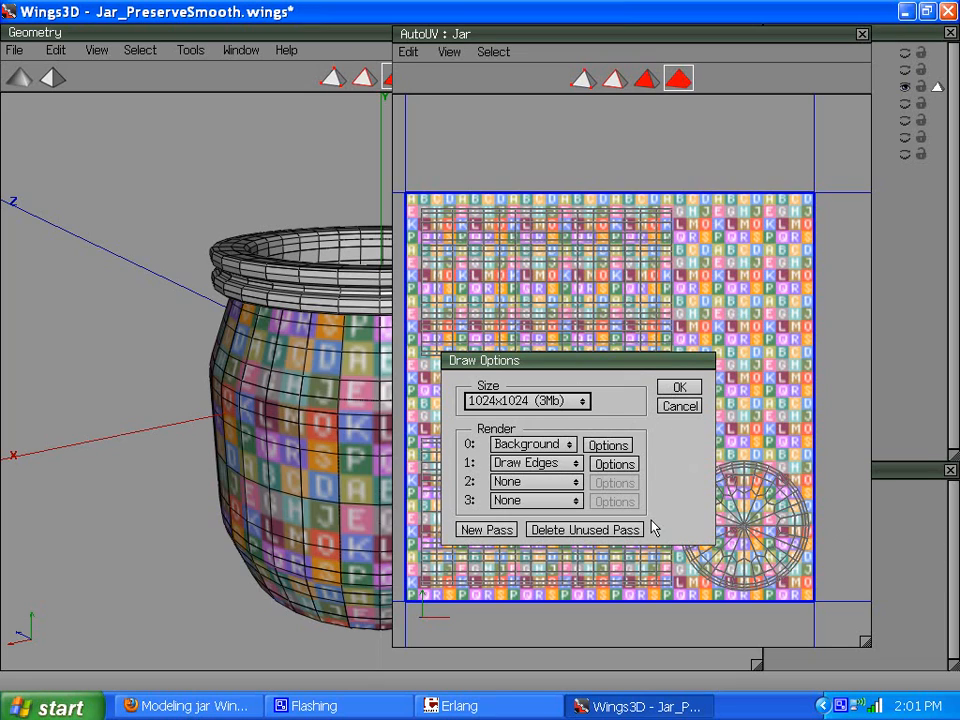
pyautogui.moveTo(532, 428)
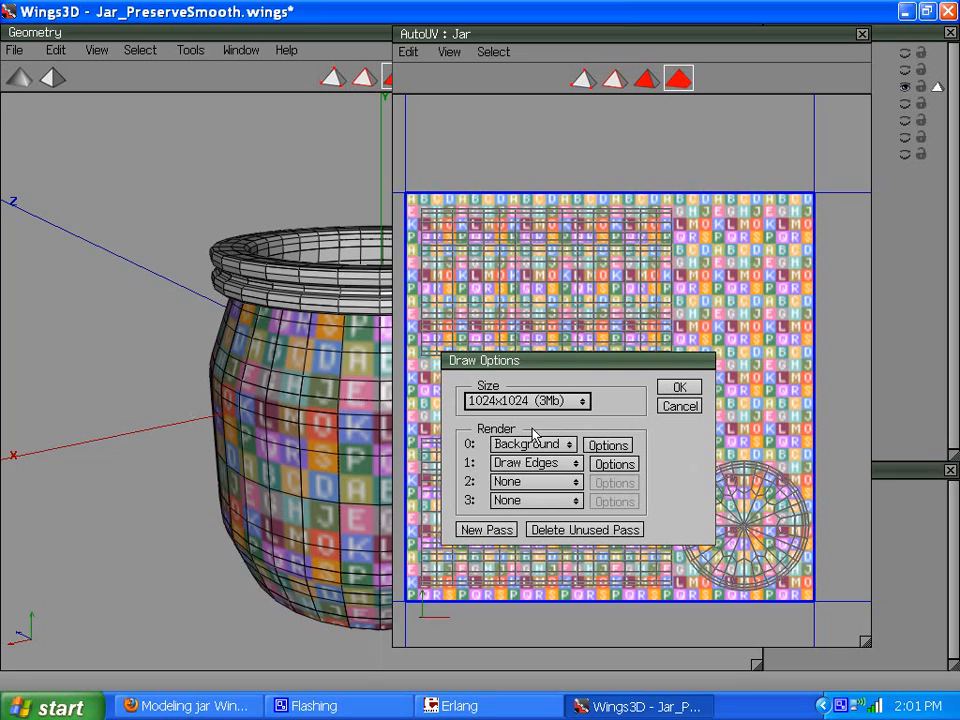
pyautogui.moveTo(420, 396)
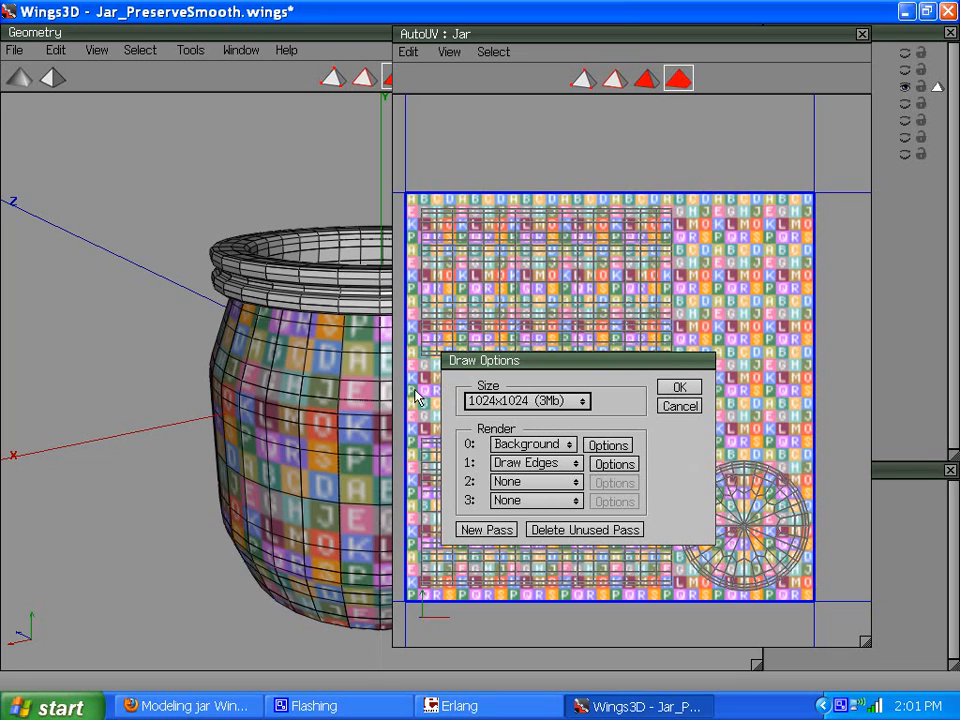
pyautogui.moveTo(456, 428)
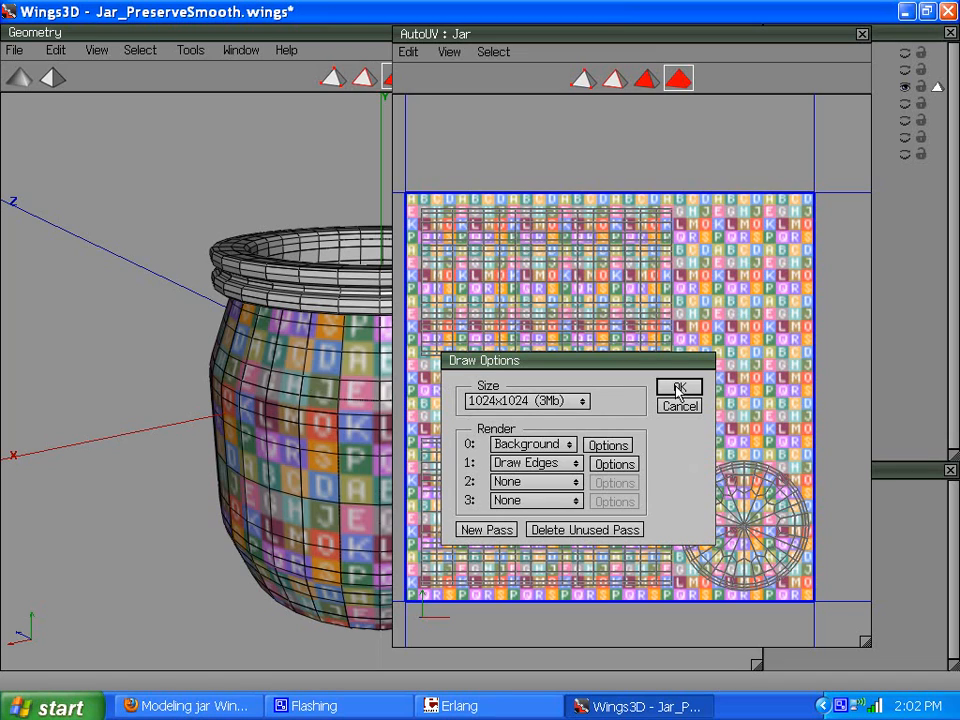
pyautogui.click(680, 388)
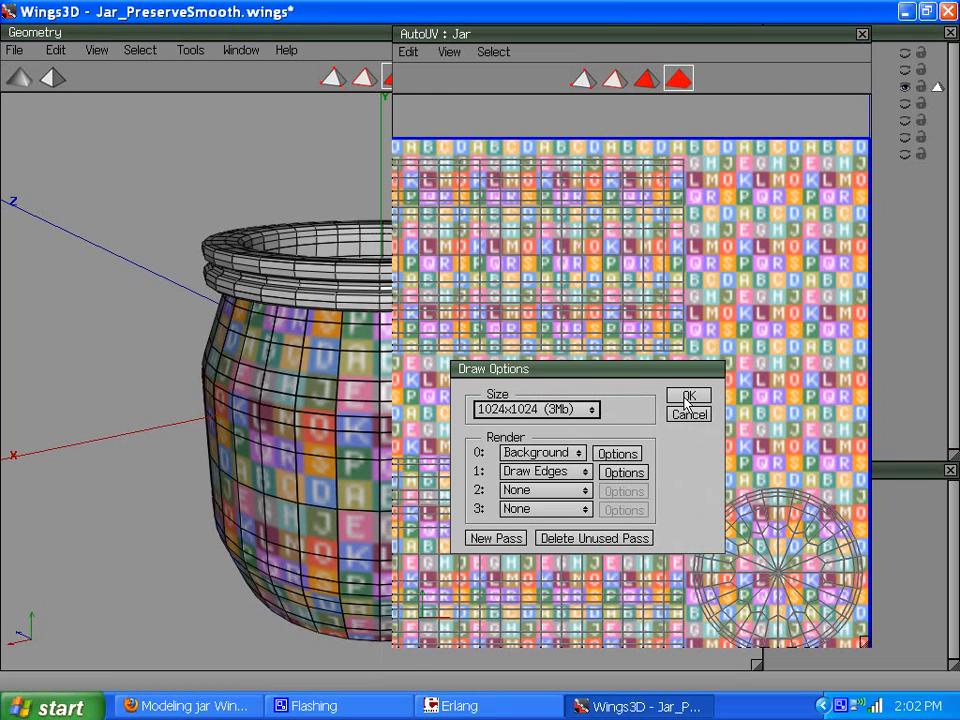
pyautogui.click(688, 396)
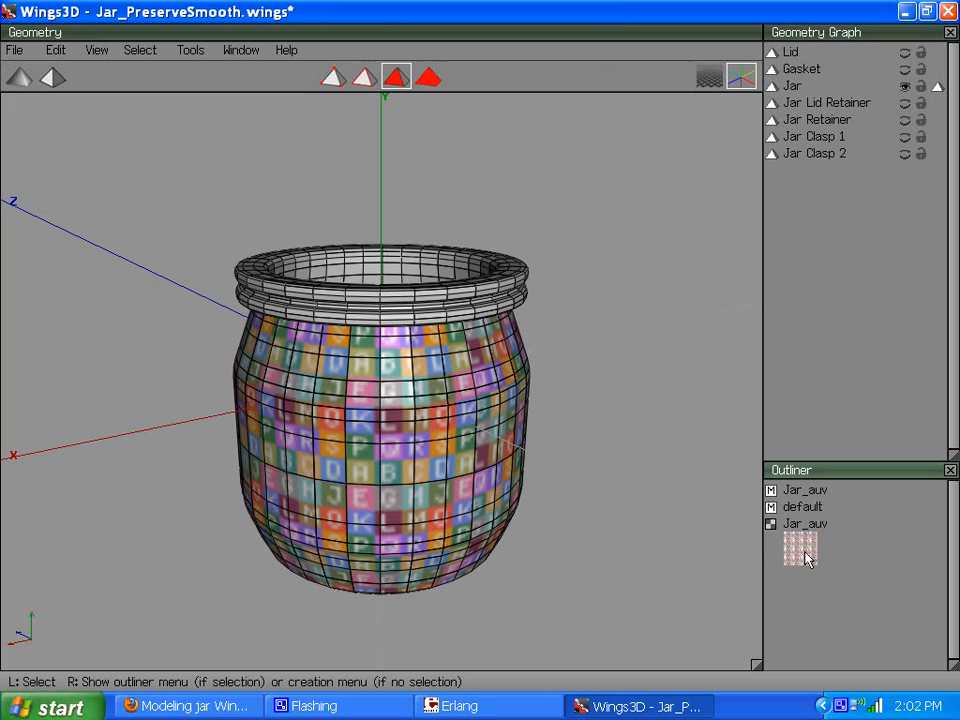
pyautogui.moveTo(564, 384)
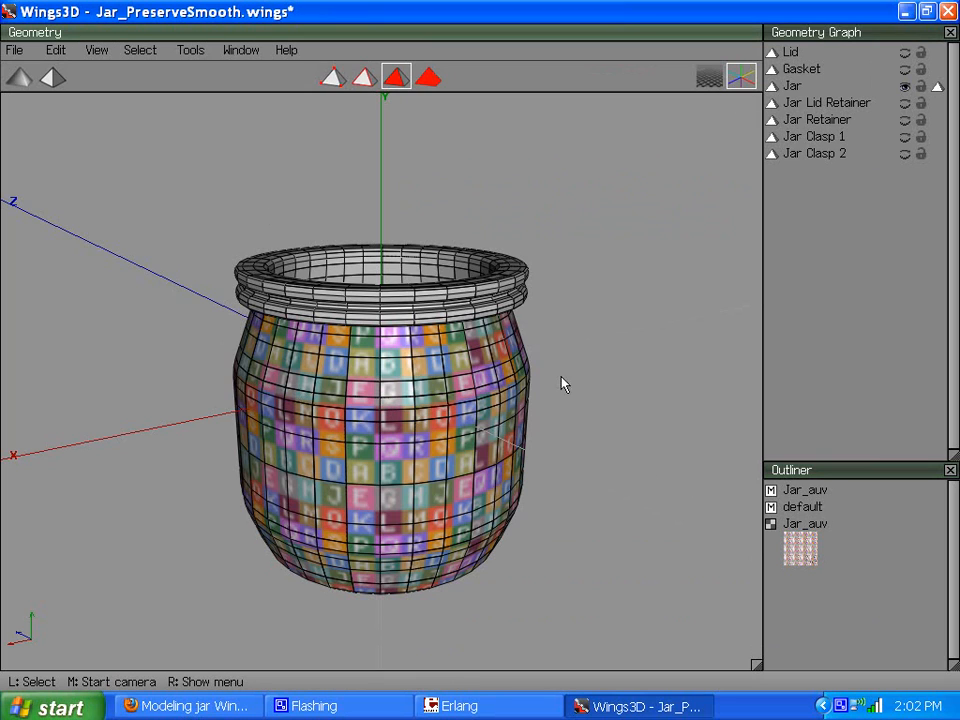
pyautogui.click(358, 418)
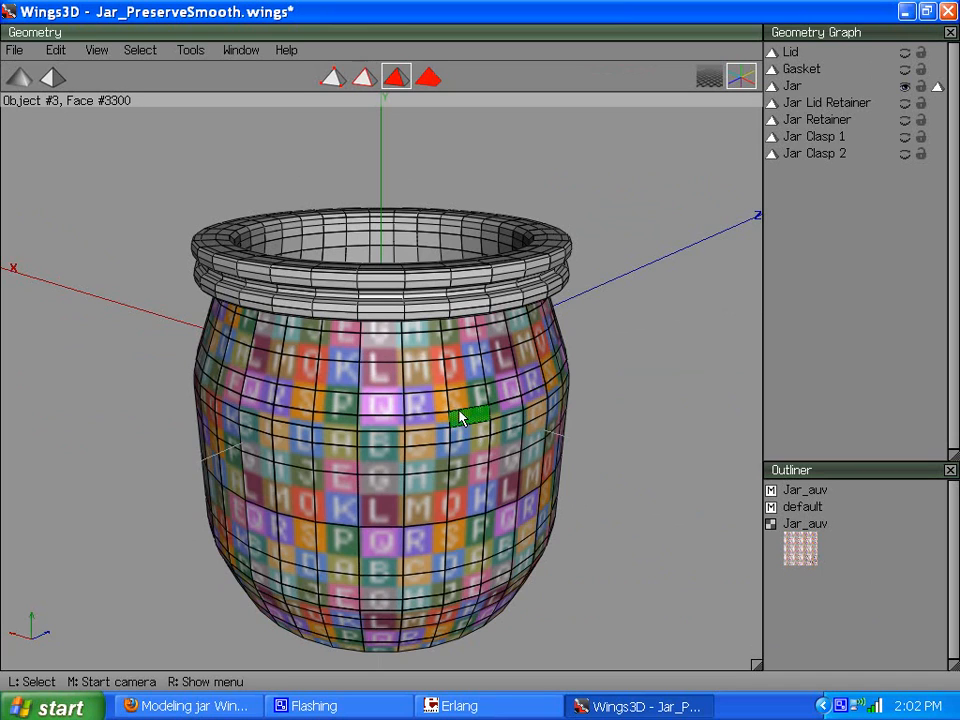
pyautogui.click(380, 356)
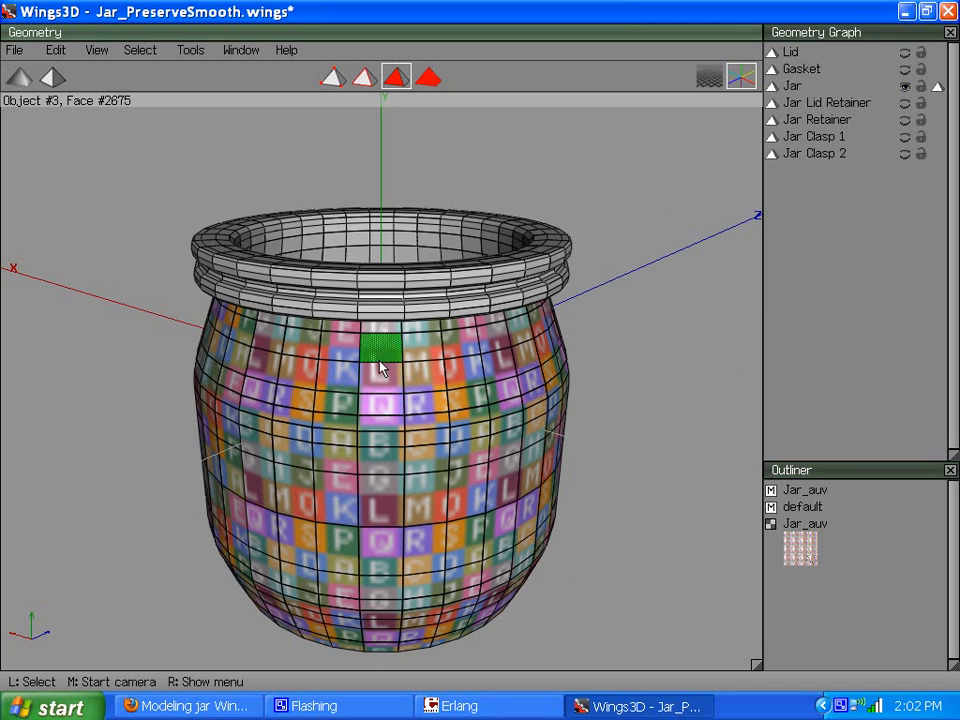
pyautogui.click(344, 382)
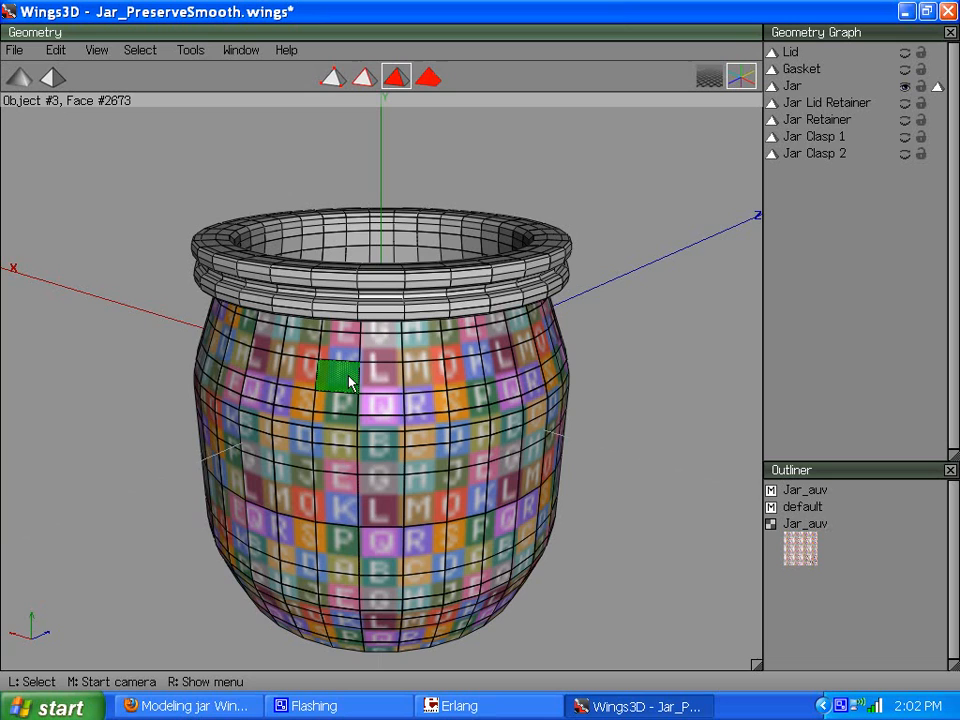
pyautogui.moveTo(340, 388)
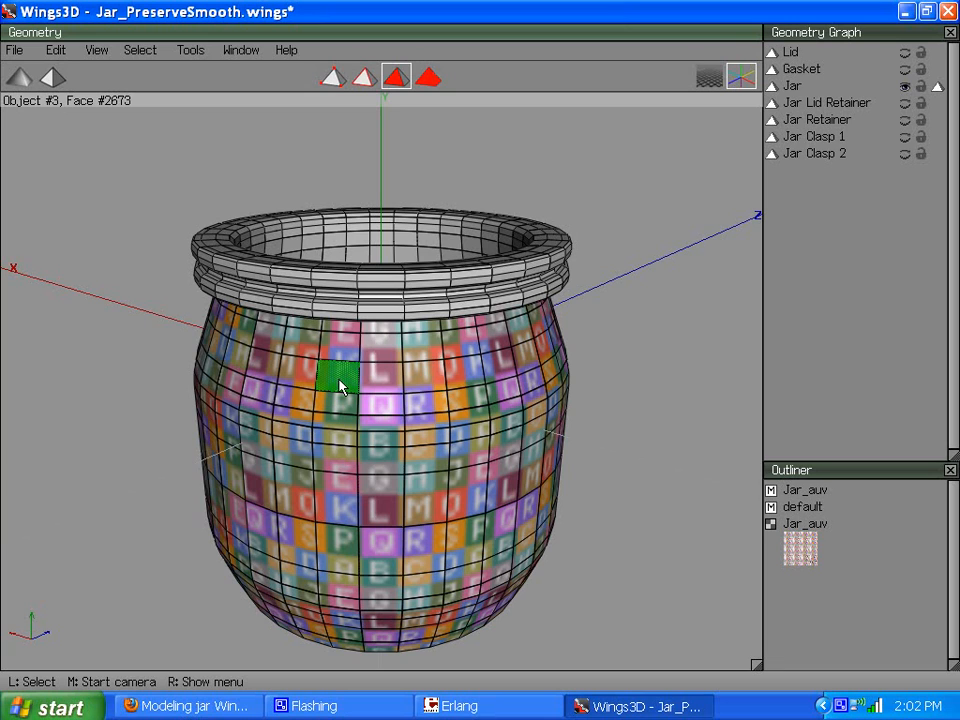
pyautogui.moveTo(350, 378)
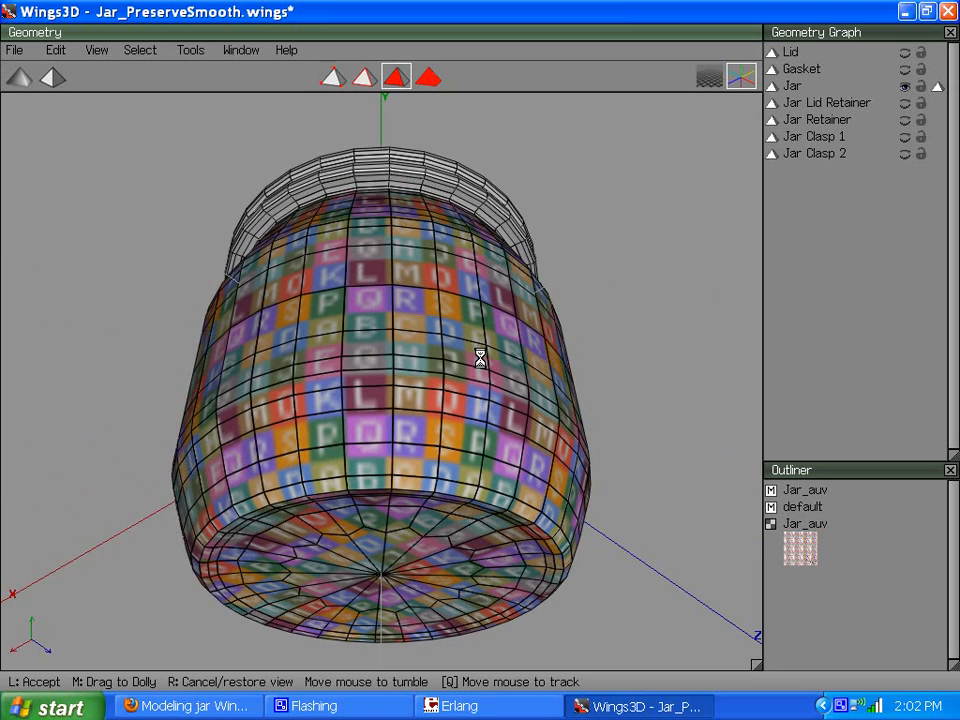
pyautogui.click(364, 308)
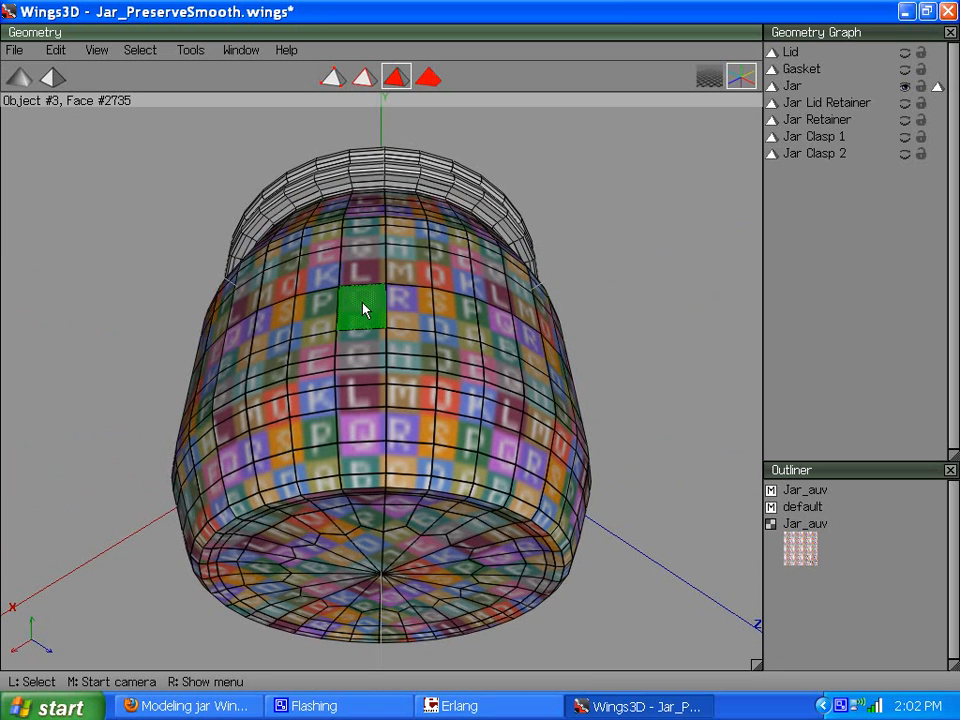
pyautogui.click(320, 372)
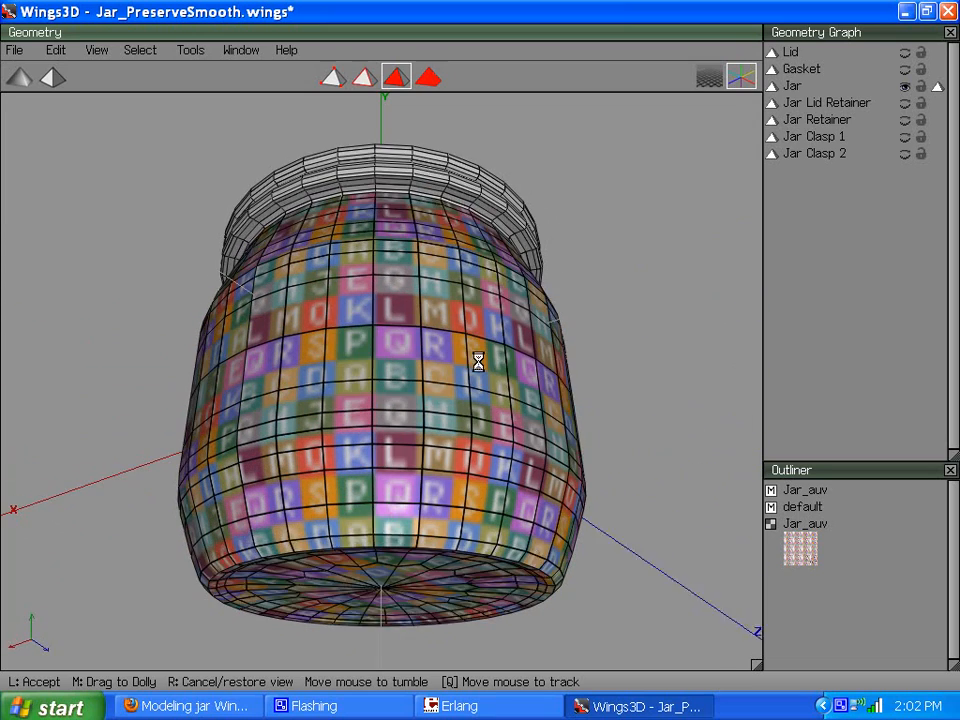
pyautogui.click(284, 296)
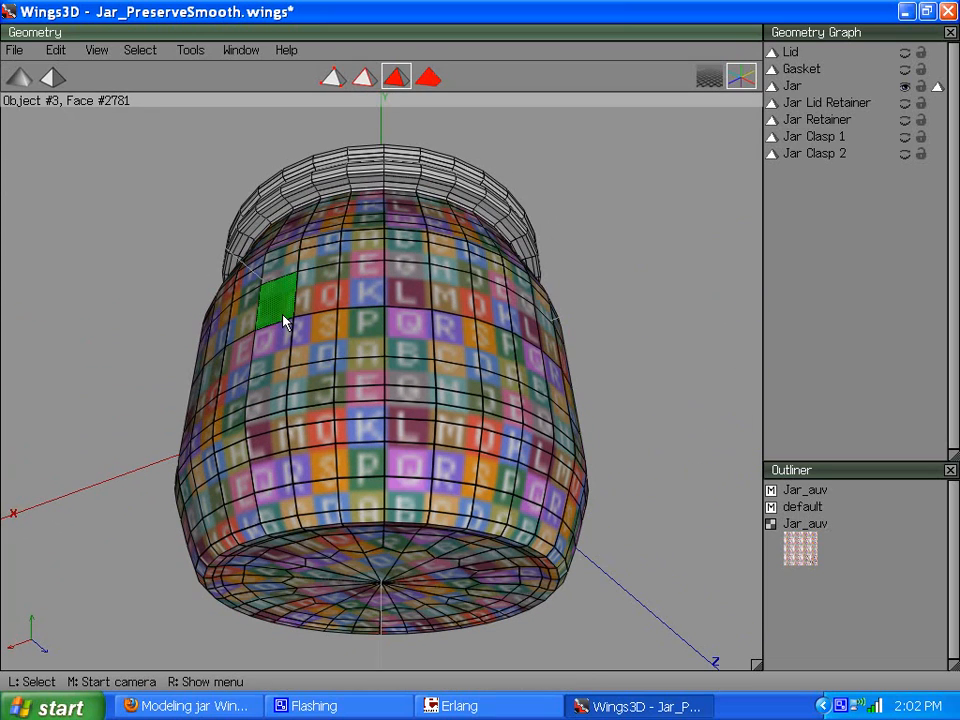
pyautogui.click(276, 510)
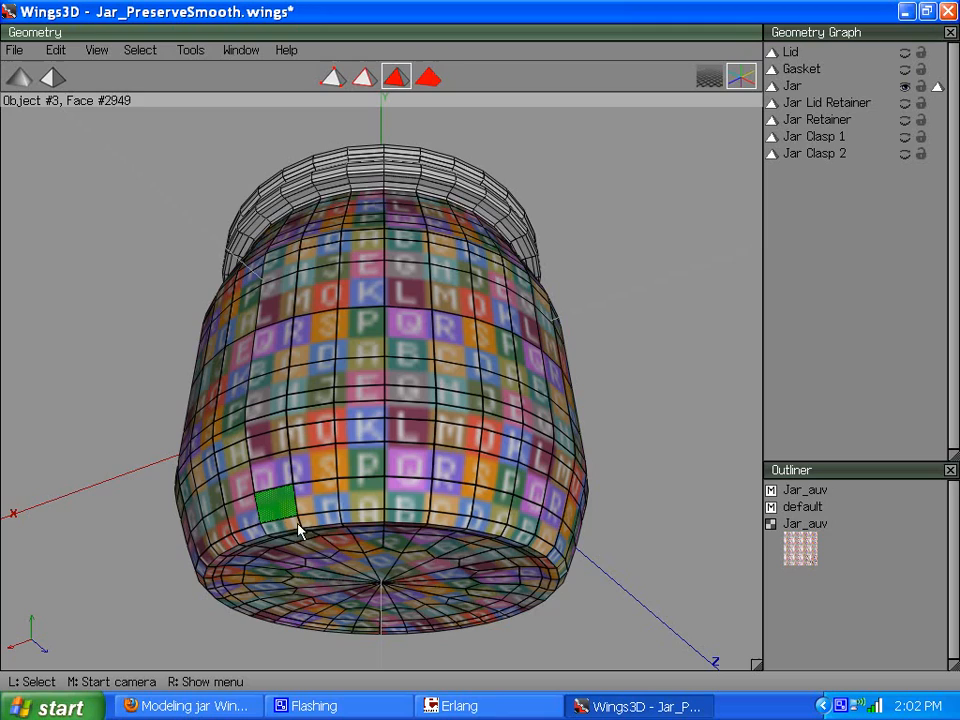
pyautogui.click(310, 470)
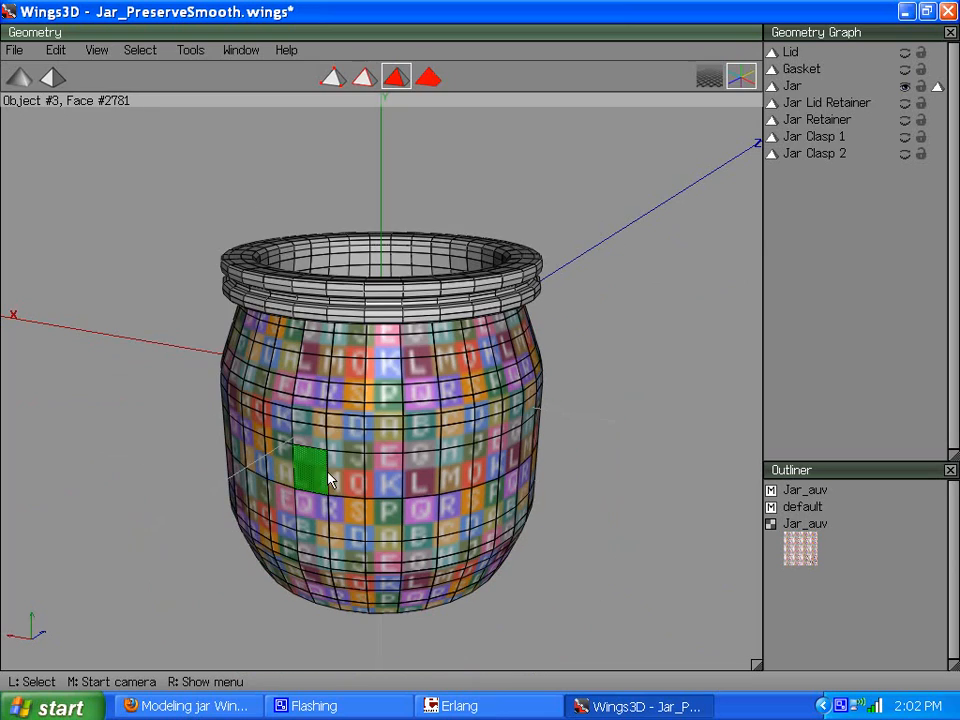
pyautogui.click(390, 410)
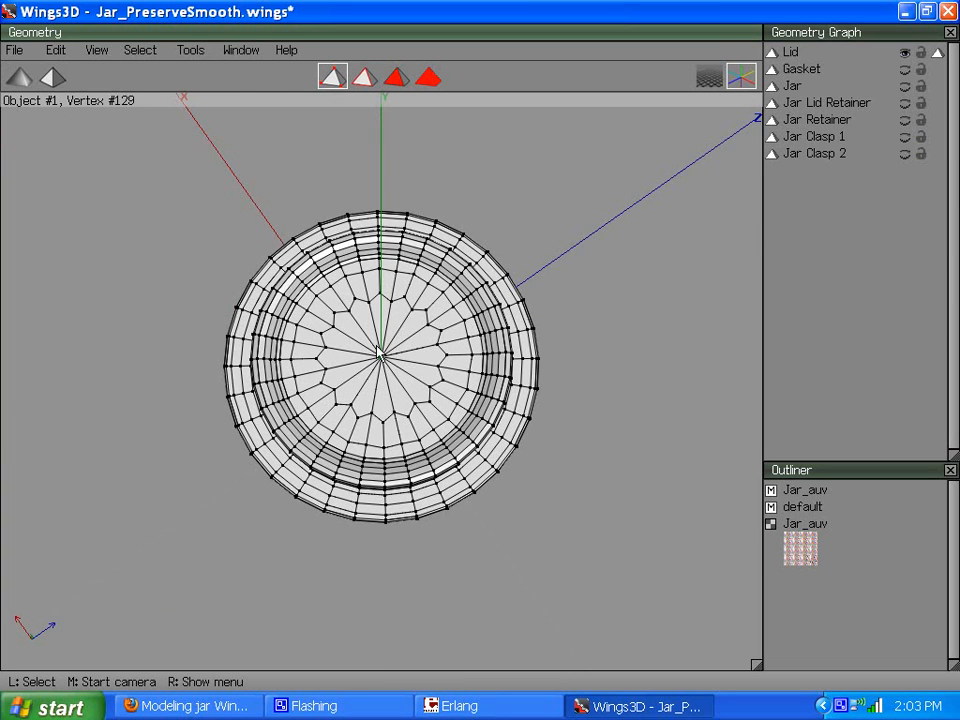
# - Select the lid's centre faces, grow across the top and UV-map the 144 faces in AutoUV
pyautogui.click(394, 76)
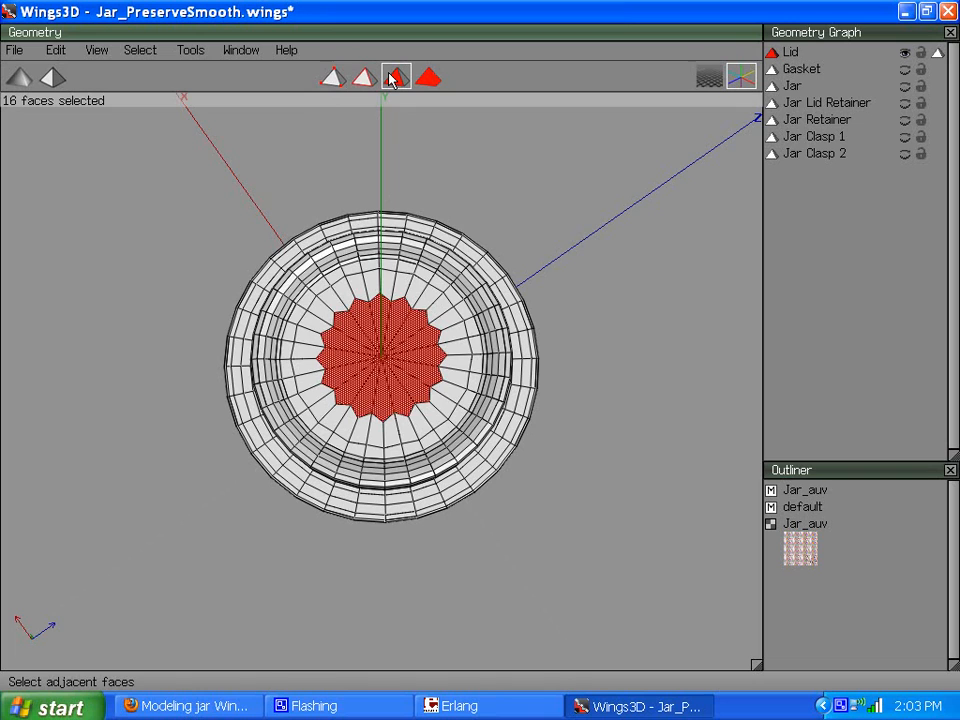
pyautogui.click(394, 76)
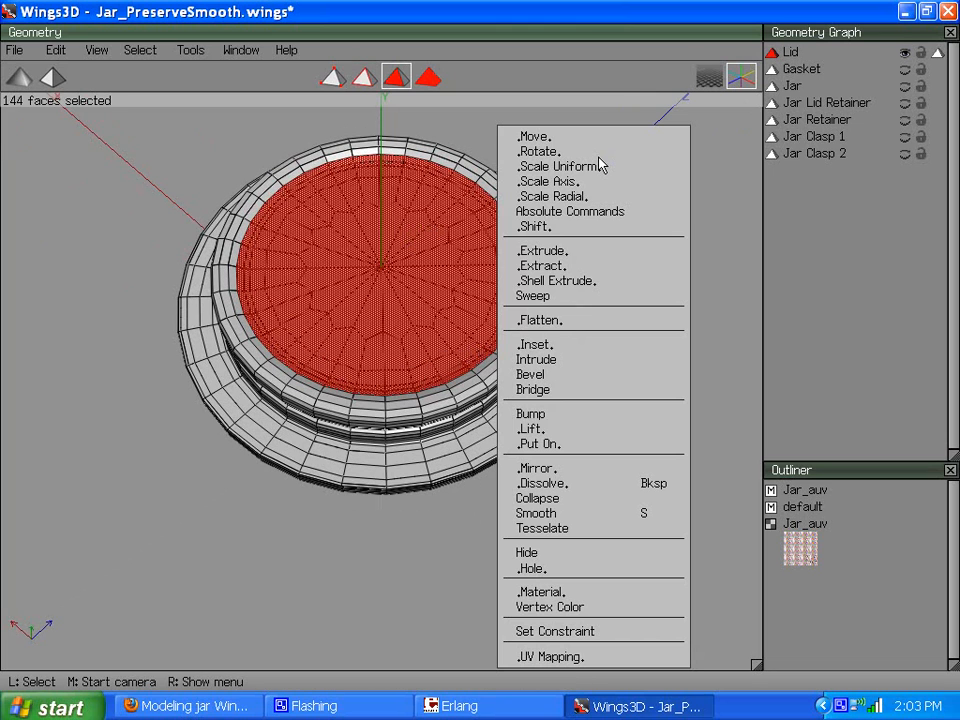
pyautogui.moveTo(548, 656)
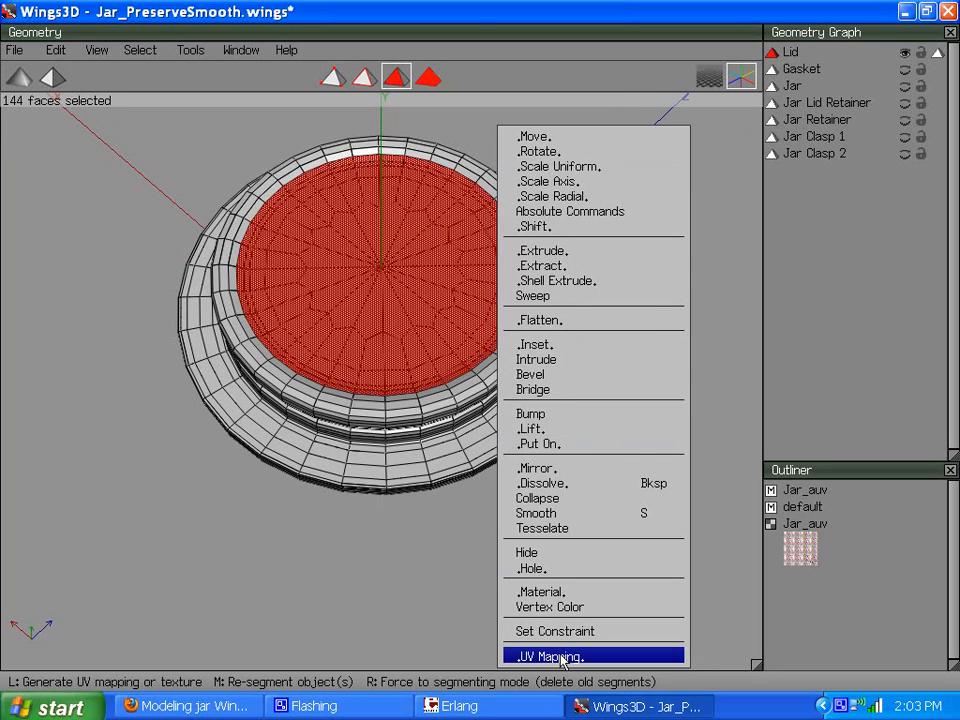
pyautogui.click(548, 656)
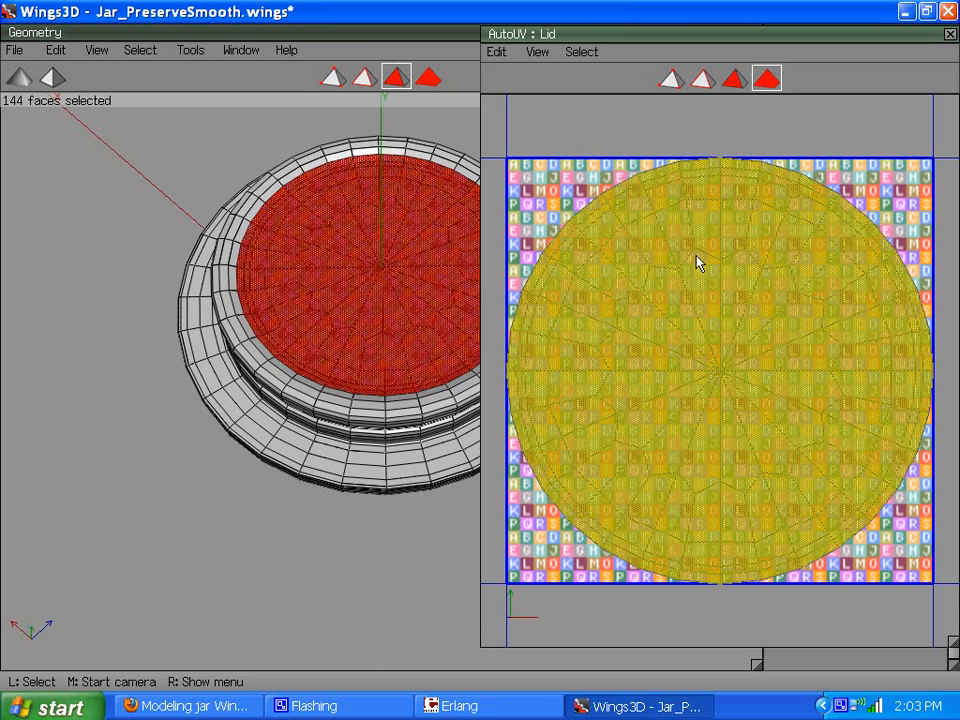
# - Scale the lid's UV chart uniformly down to about 48%
pyautogui.rightClick(700, 264)
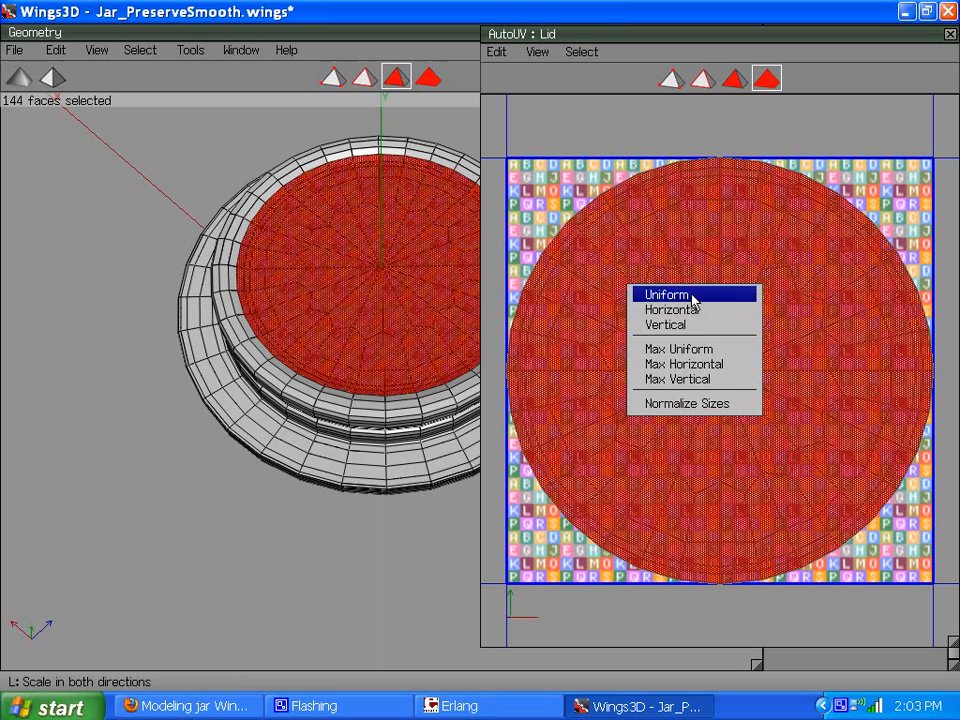
pyautogui.click(664, 296)
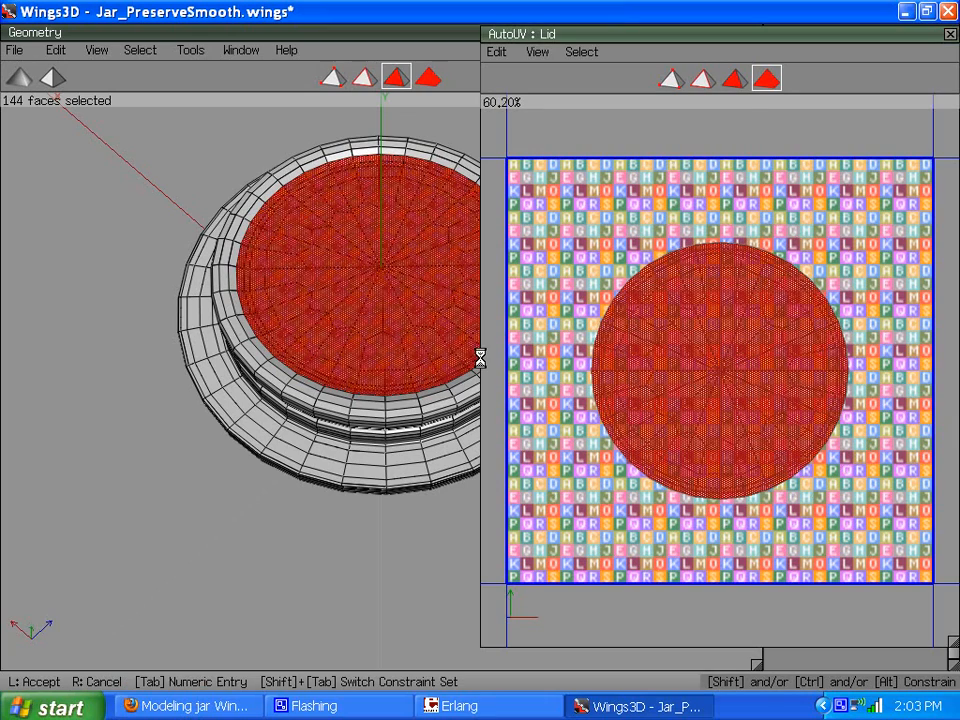
pyautogui.scroll(-3)
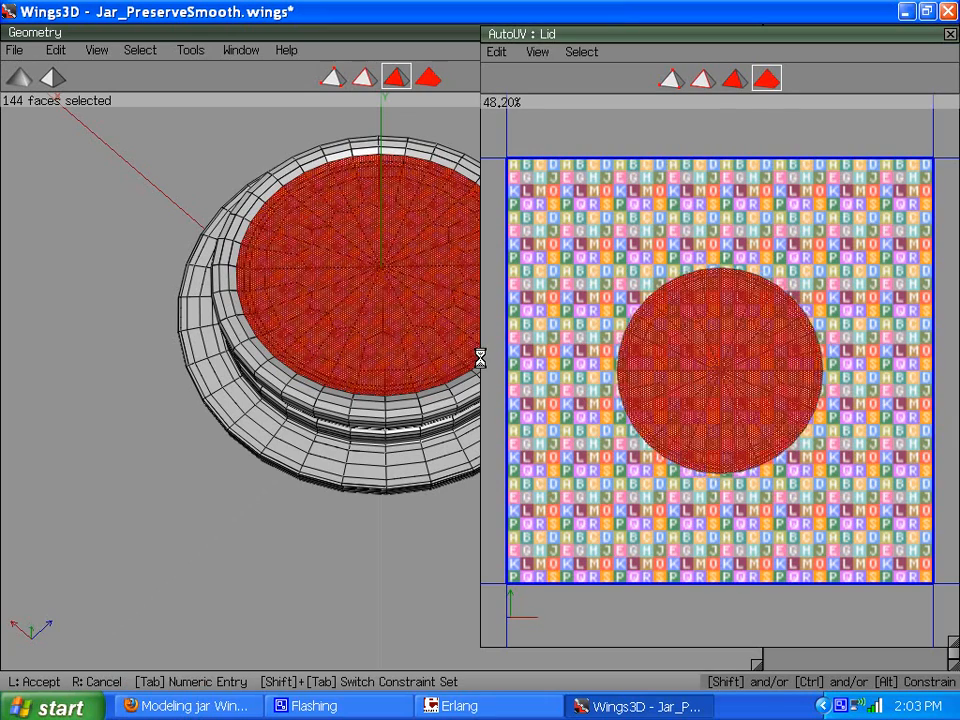
pyautogui.scroll(-3)
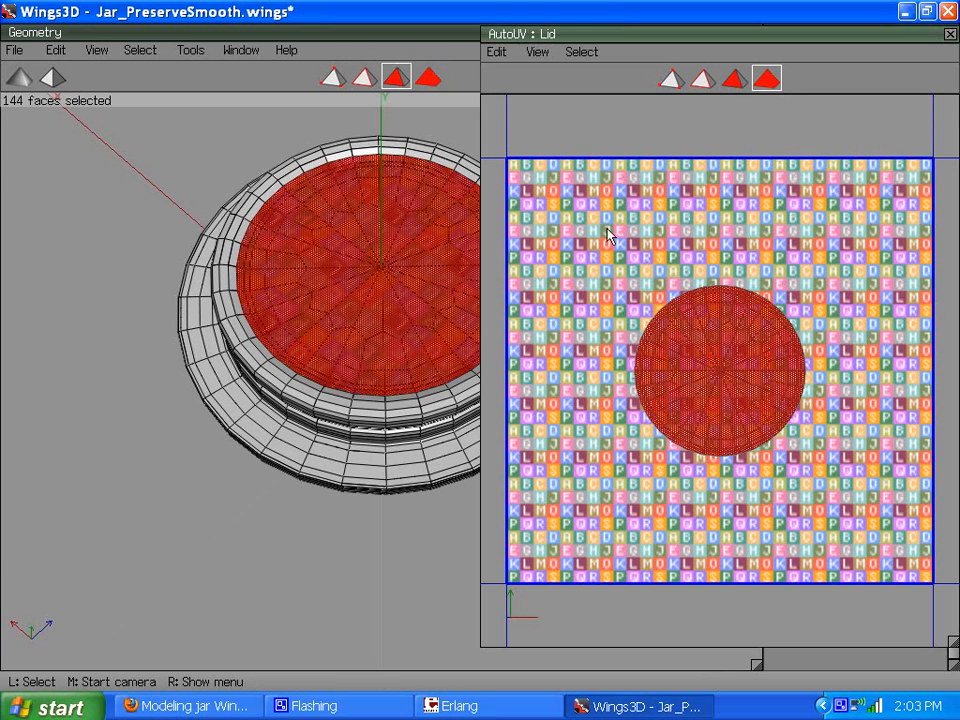
# - Move the lid chart to the right and top borders, into the texture's top-right corner
pyautogui.rightClick(608, 236)
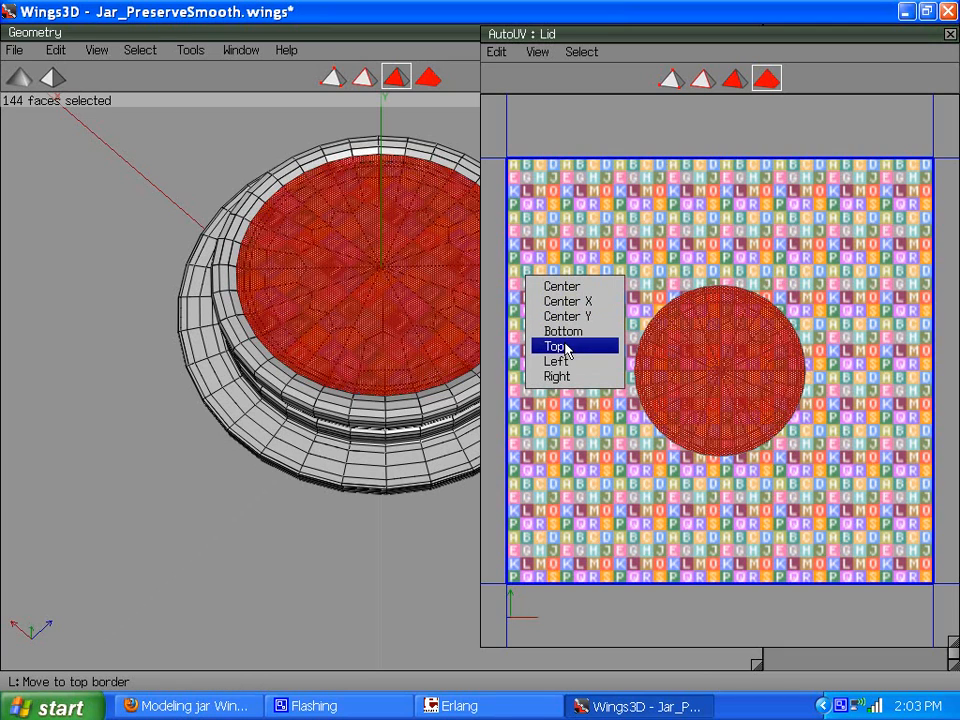
pyautogui.click(552, 346)
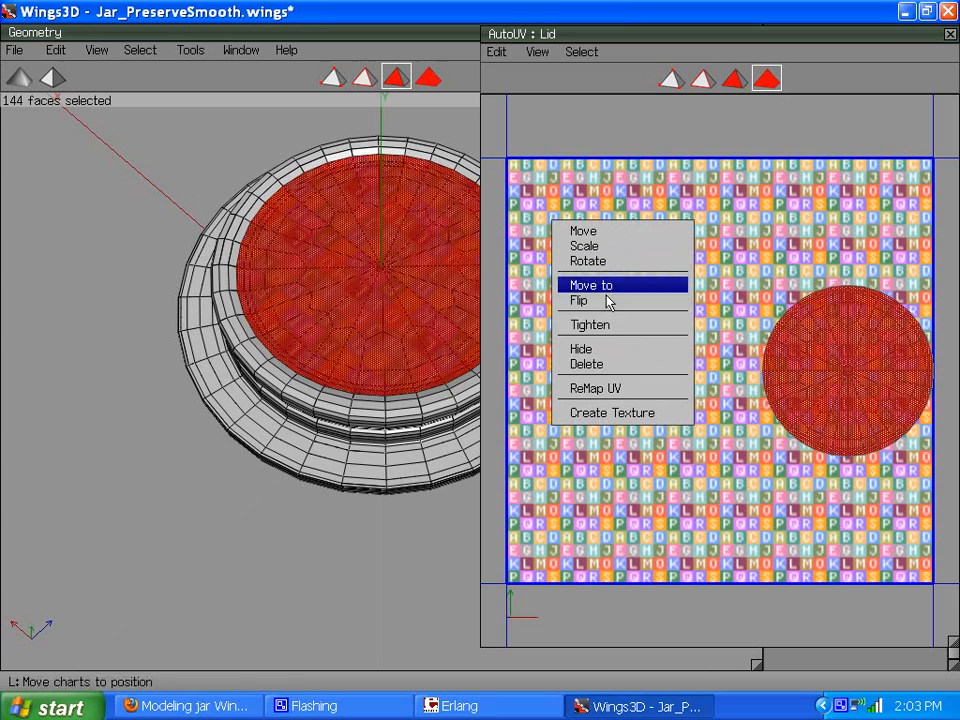
pyautogui.click(592, 284)
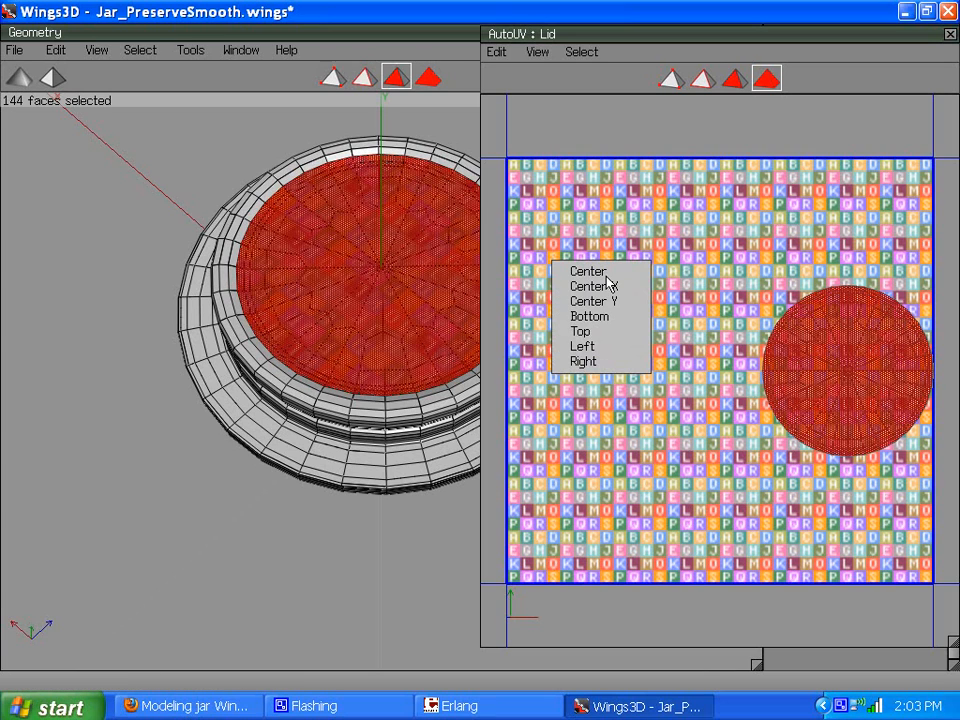
pyautogui.click(588, 272)
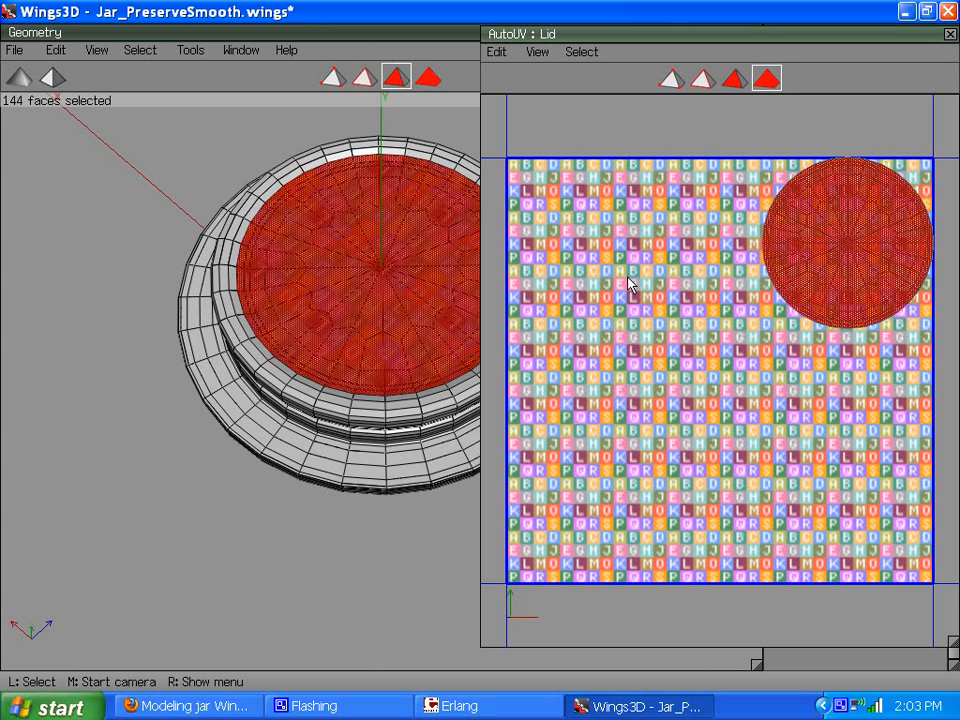
pyautogui.rightClick(630, 284)
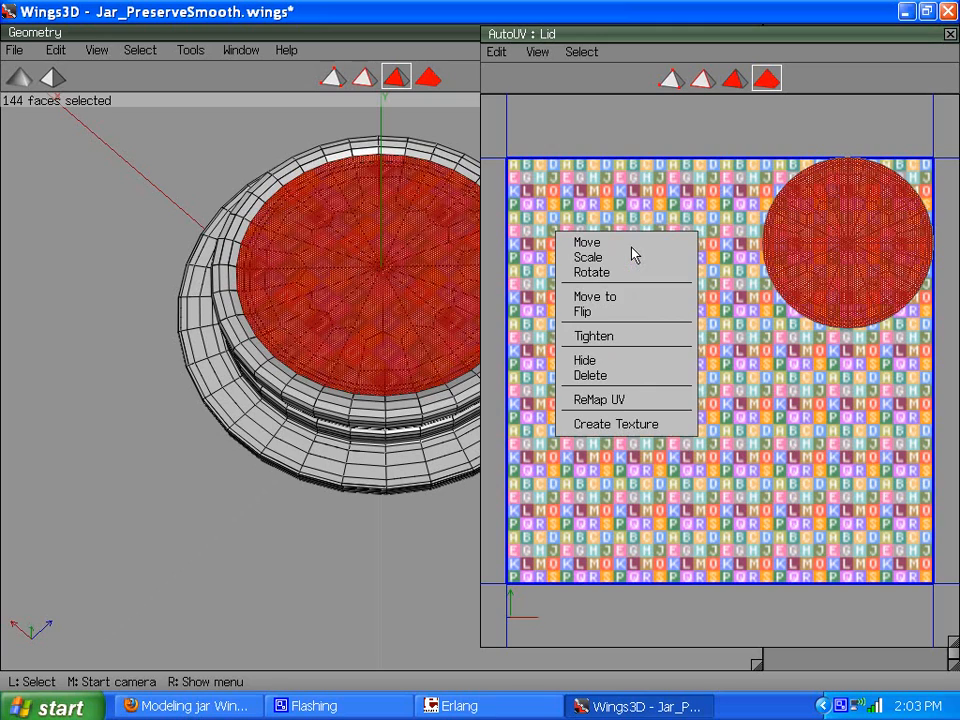
pyautogui.click(616, 424)
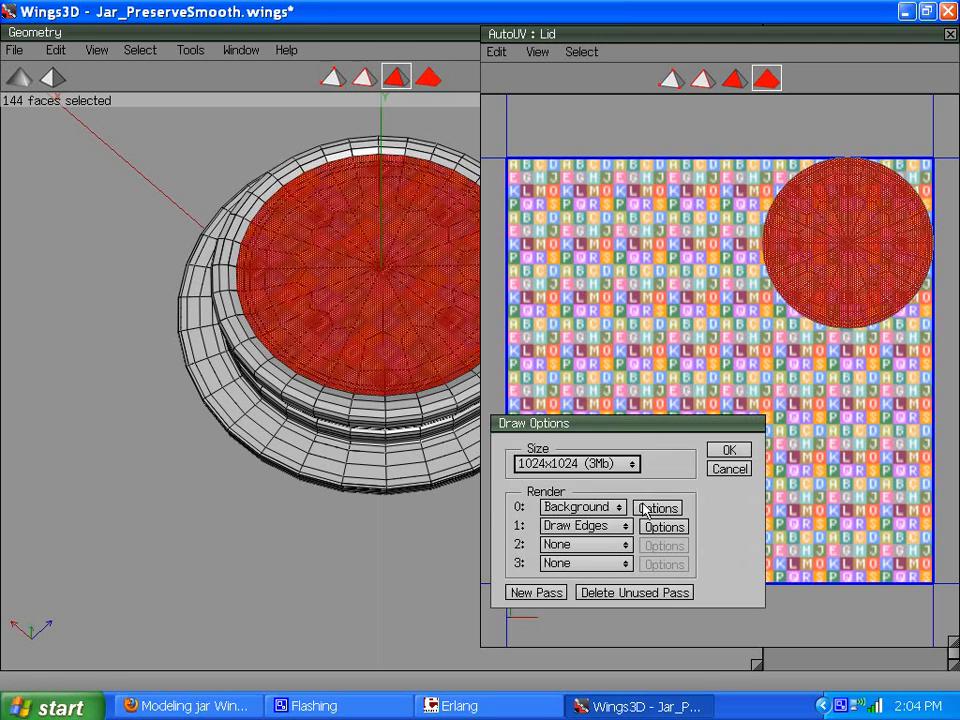
# - Render the lid texture at 1024×1024 with the Jar_auv image as the background pass
pyautogui.click(656, 508)
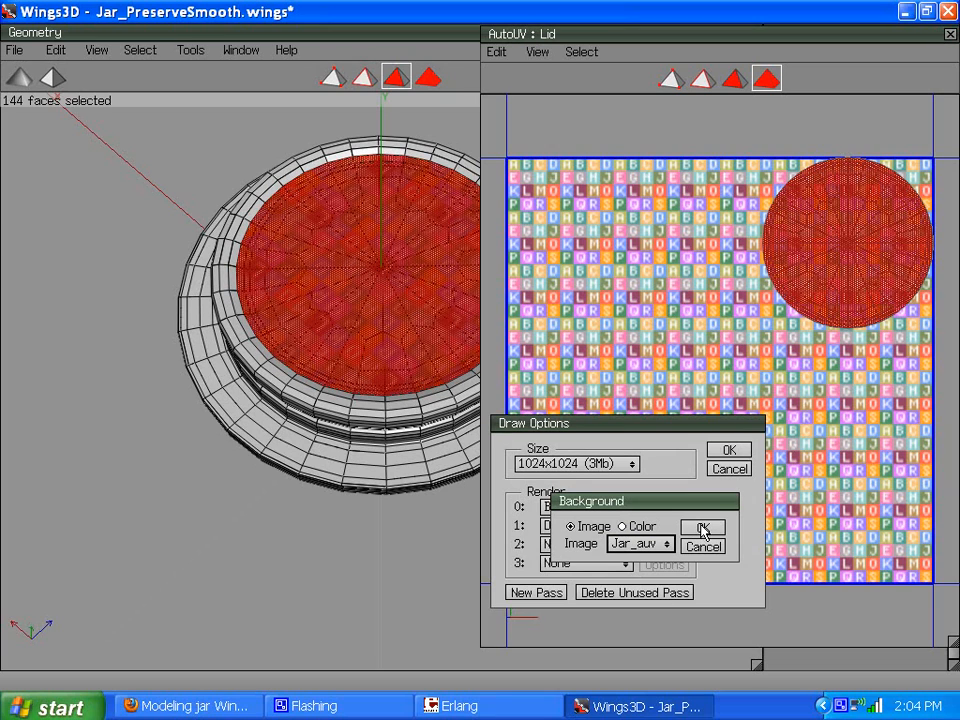
pyautogui.click(702, 528)
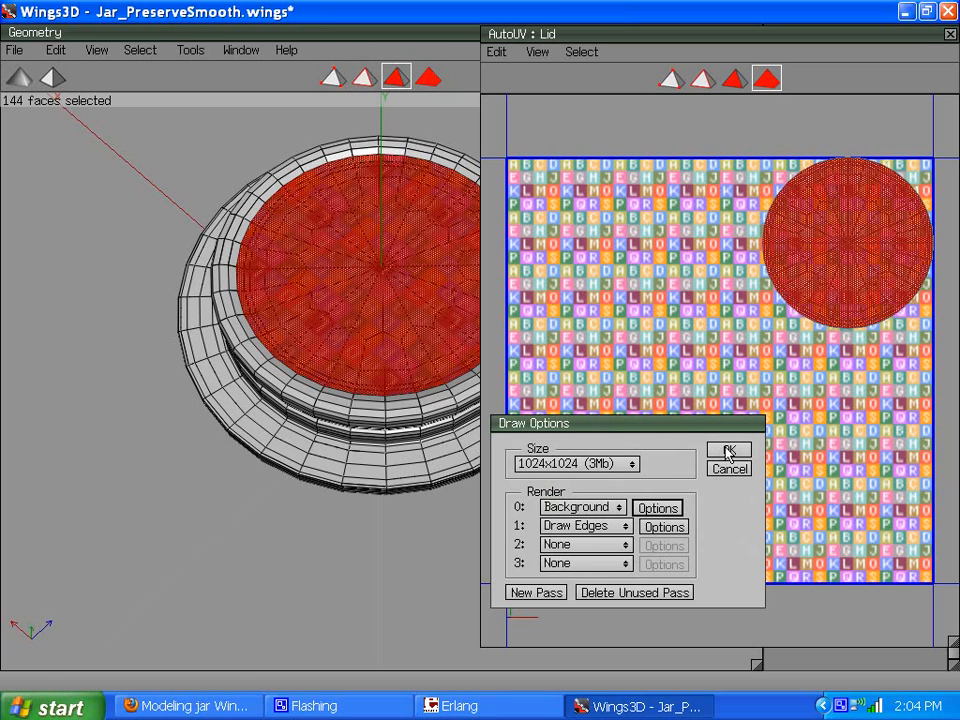
pyautogui.click(728, 454)
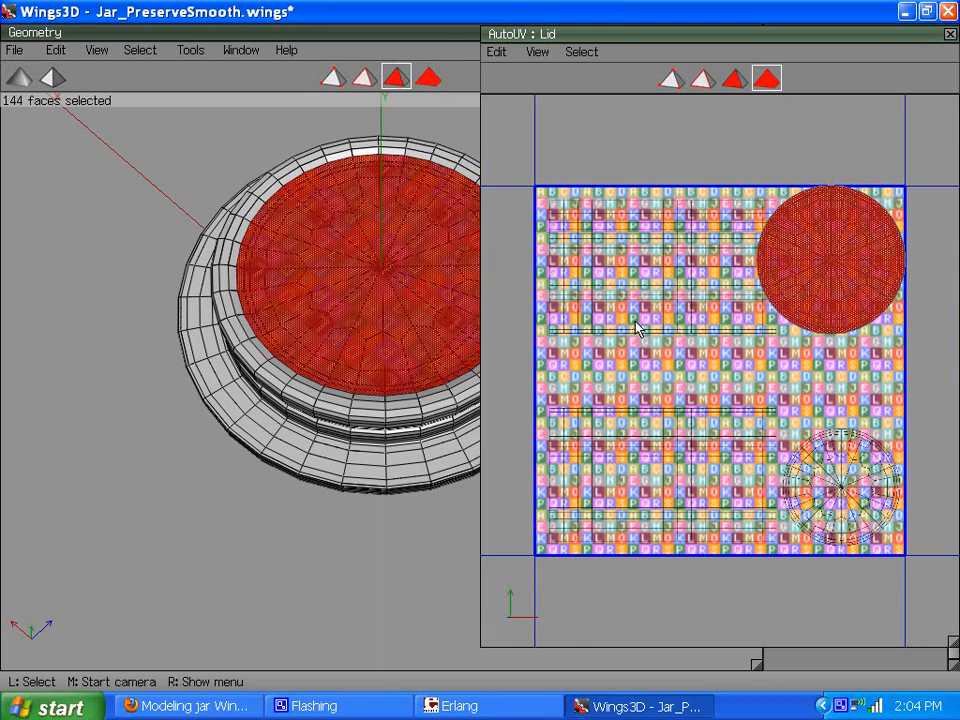
pyautogui.moveTo(752, 270)
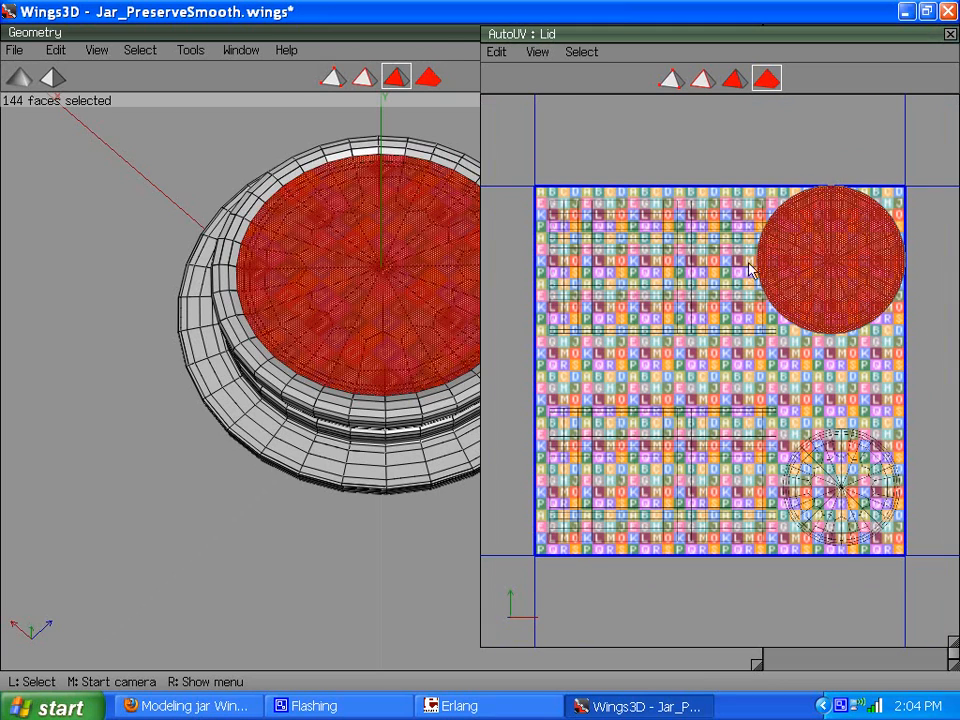
pyautogui.moveTo(718, 178)
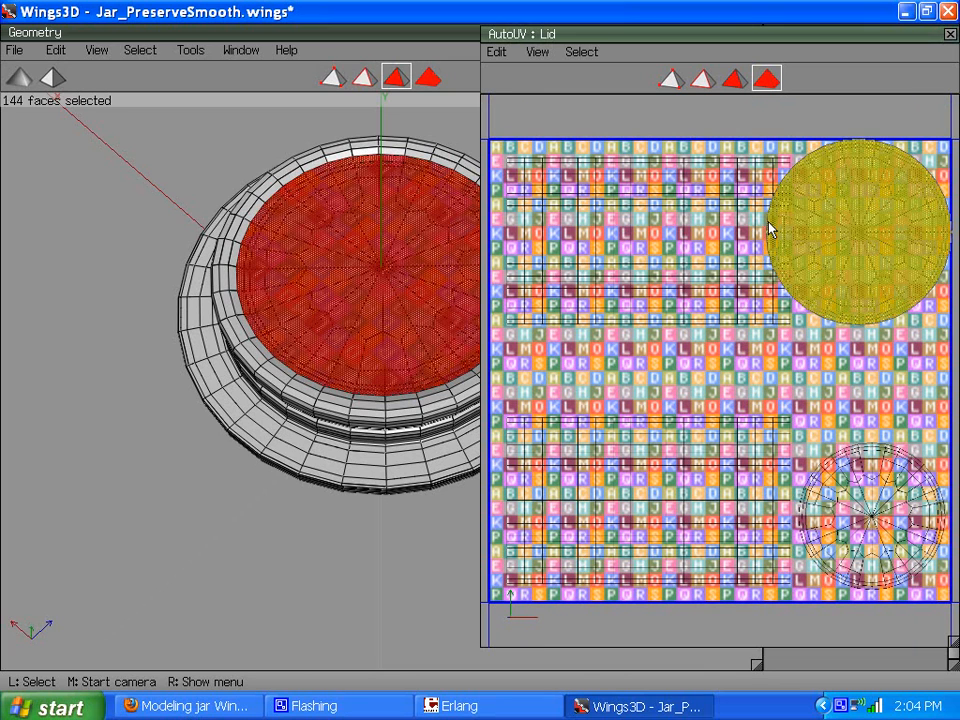
# - Scale the lid's circular chart uniformly smaller and regenerate the lid texture
pyautogui.click(860, 230)
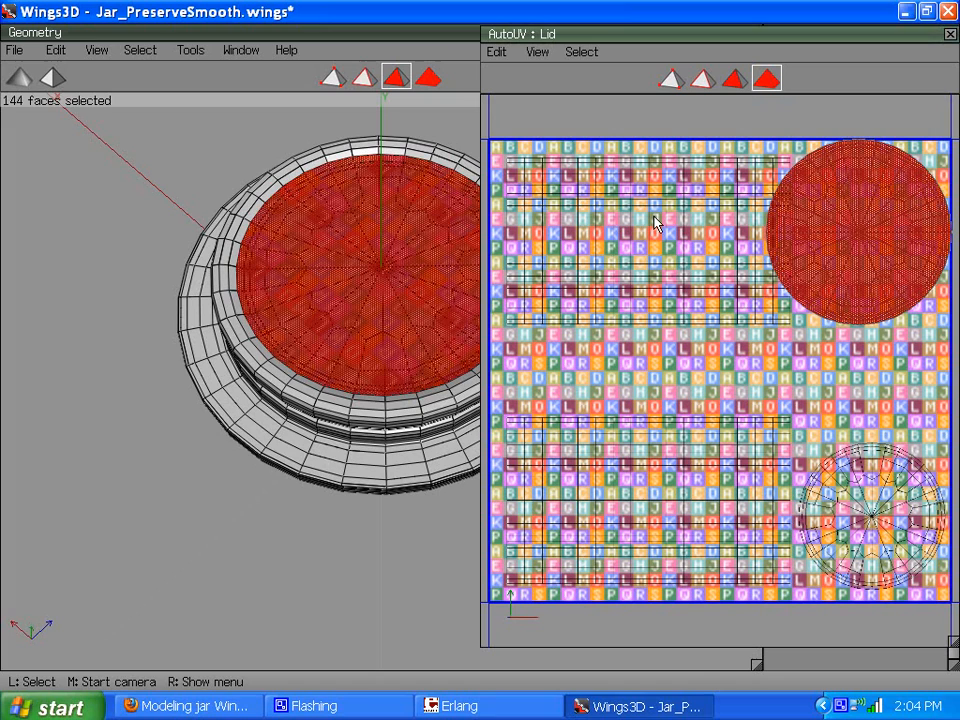
pyautogui.moveTo(670, 250)
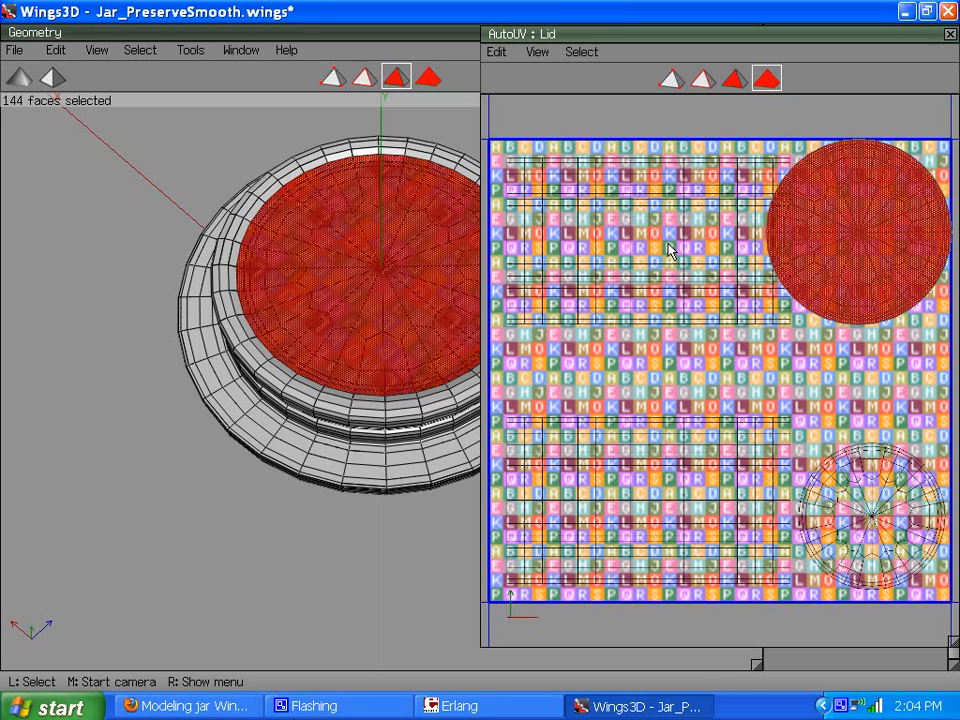
pyautogui.rightClick(668, 250)
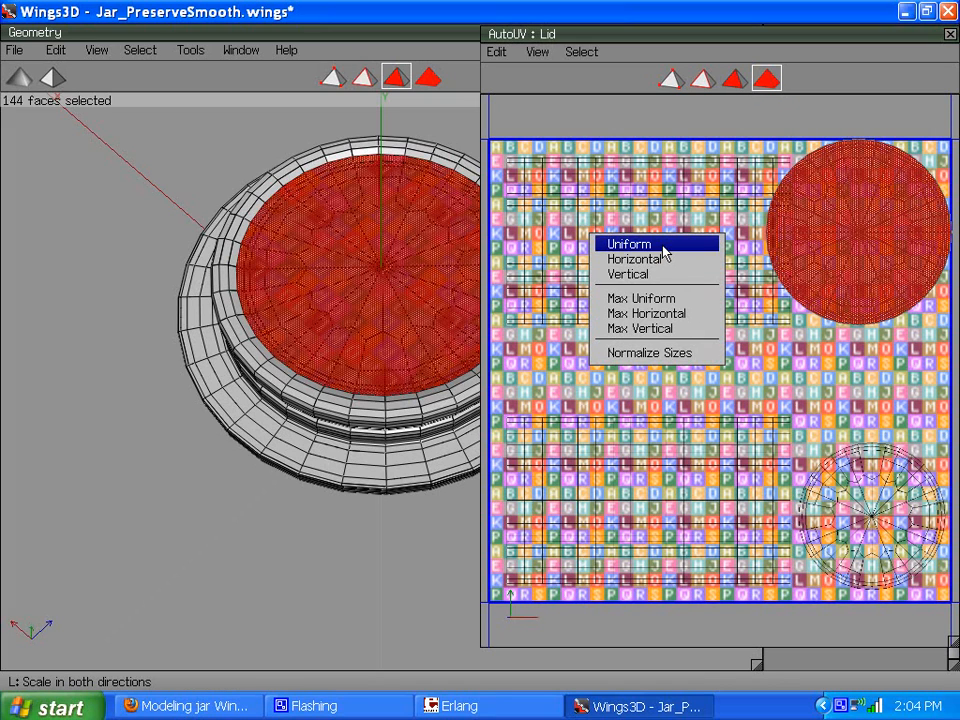
pyautogui.click(628, 244)
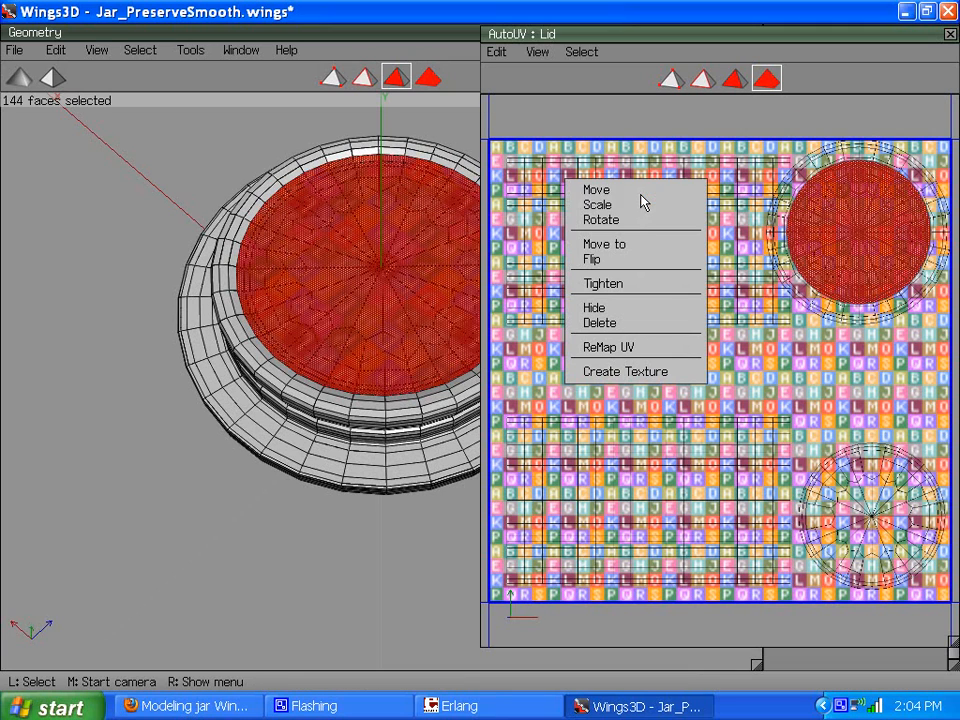
pyautogui.click(596, 188)
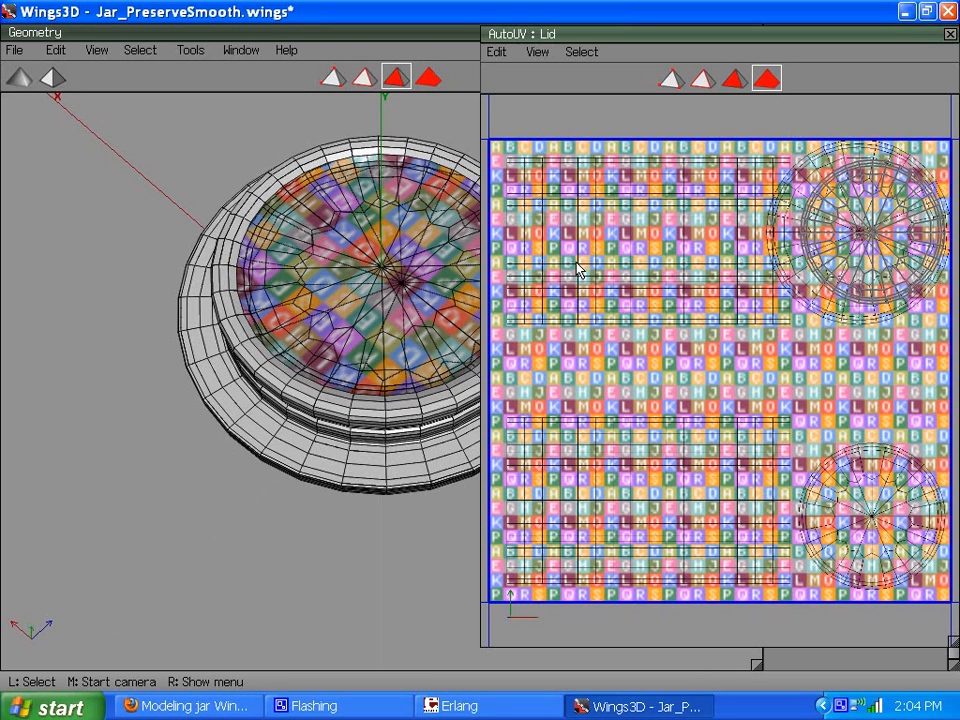
pyautogui.moveTo(656, 344)
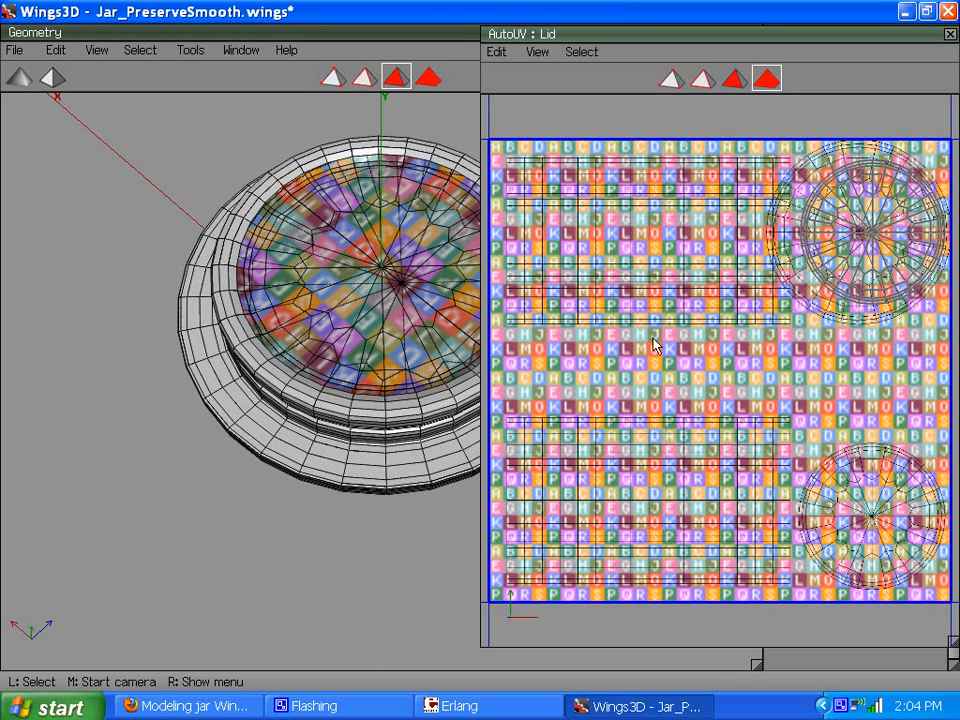
pyautogui.moveTo(644, 310)
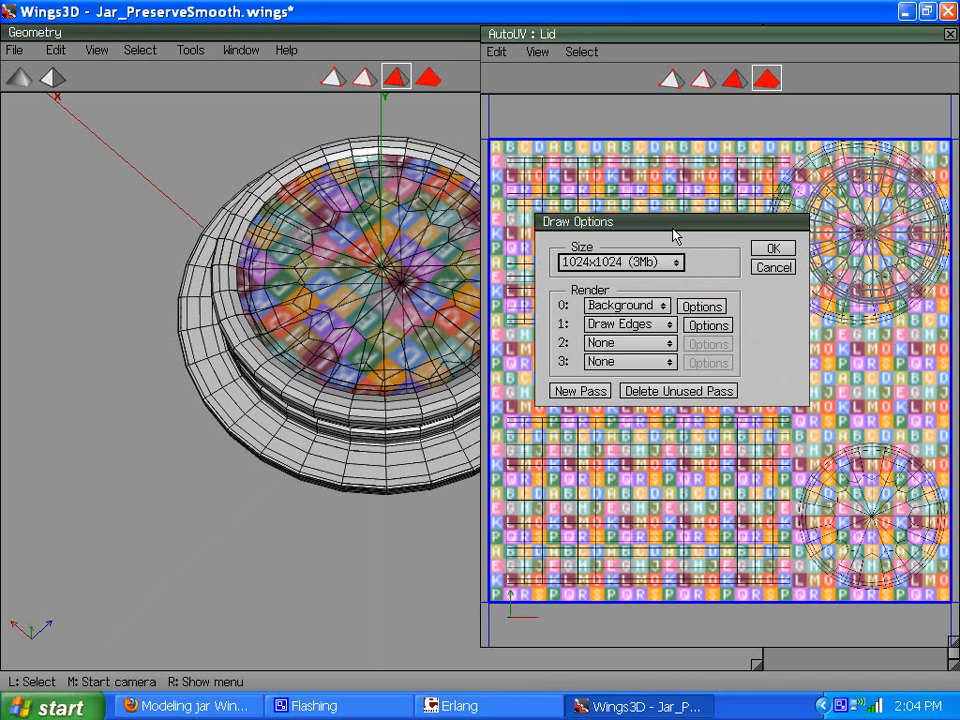
pyautogui.click(772, 248)
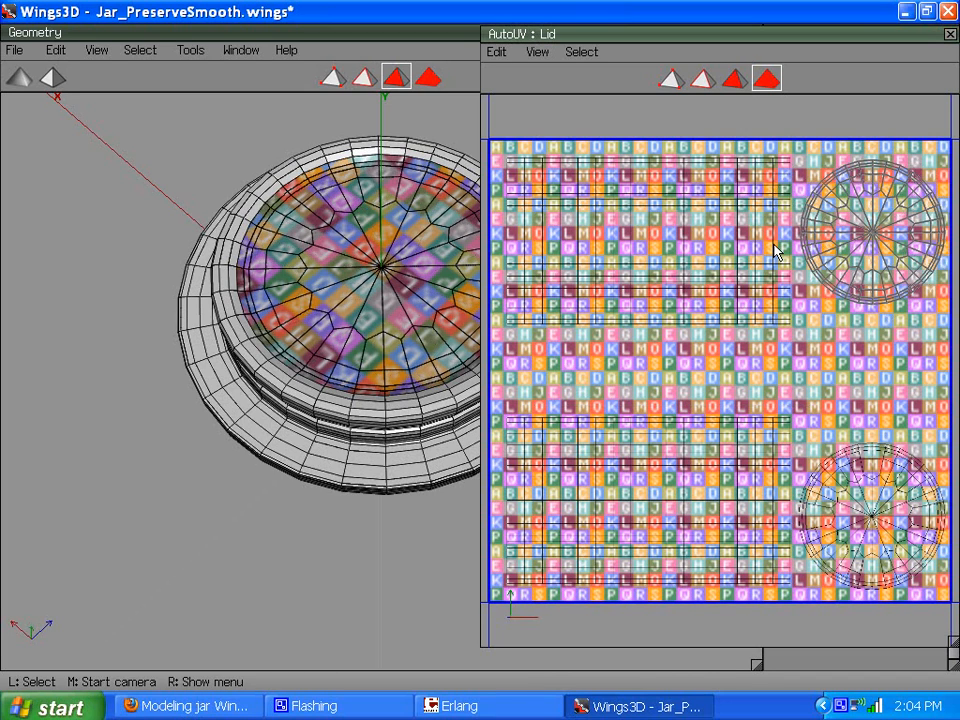
pyautogui.moveTo(572, 310)
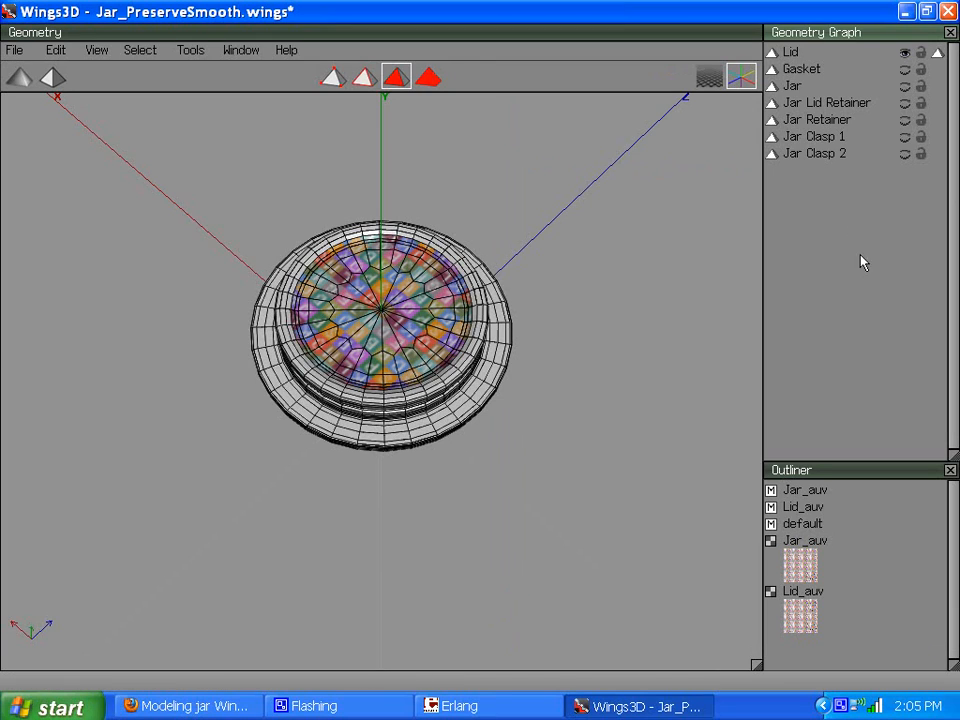
pyautogui.moveTo(848, 548)
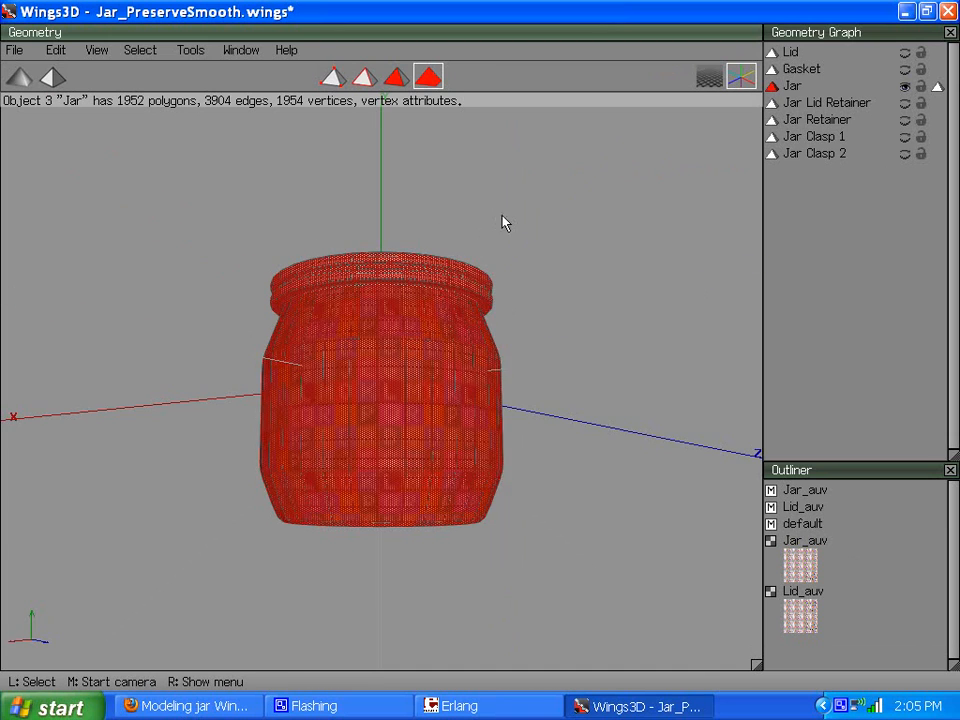
# - Bring up the object operations for the selected Jar body
pyautogui.rightClick(504, 222)
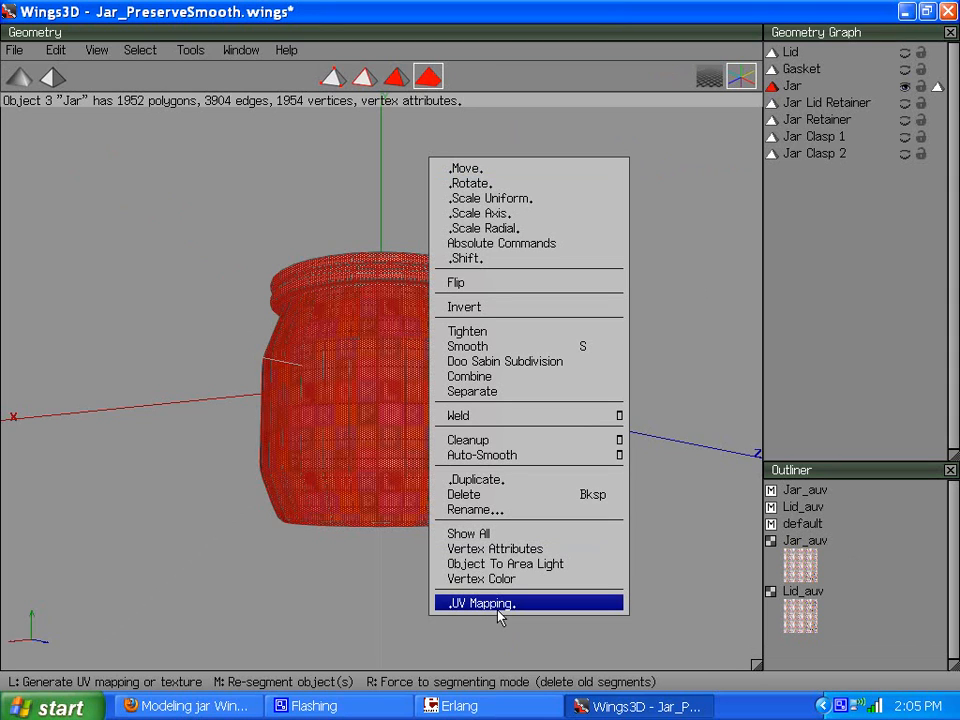
# - Reopen the jar's UV layout and create its texture with a plain white background colour
pyautogui.click(480, 602)
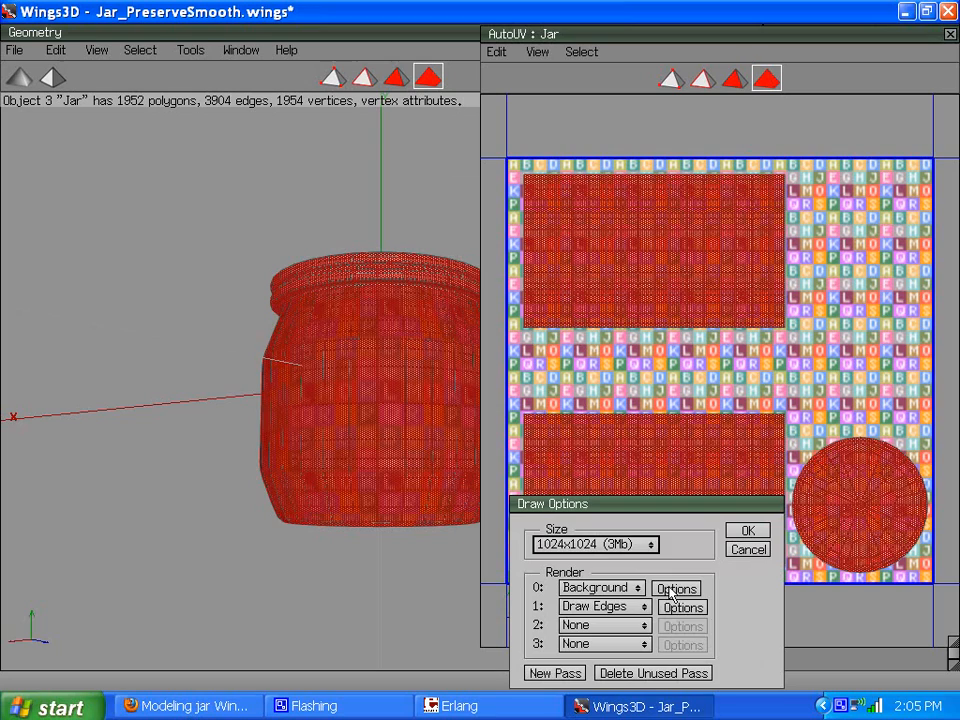
pyautogui.click(676, 588)
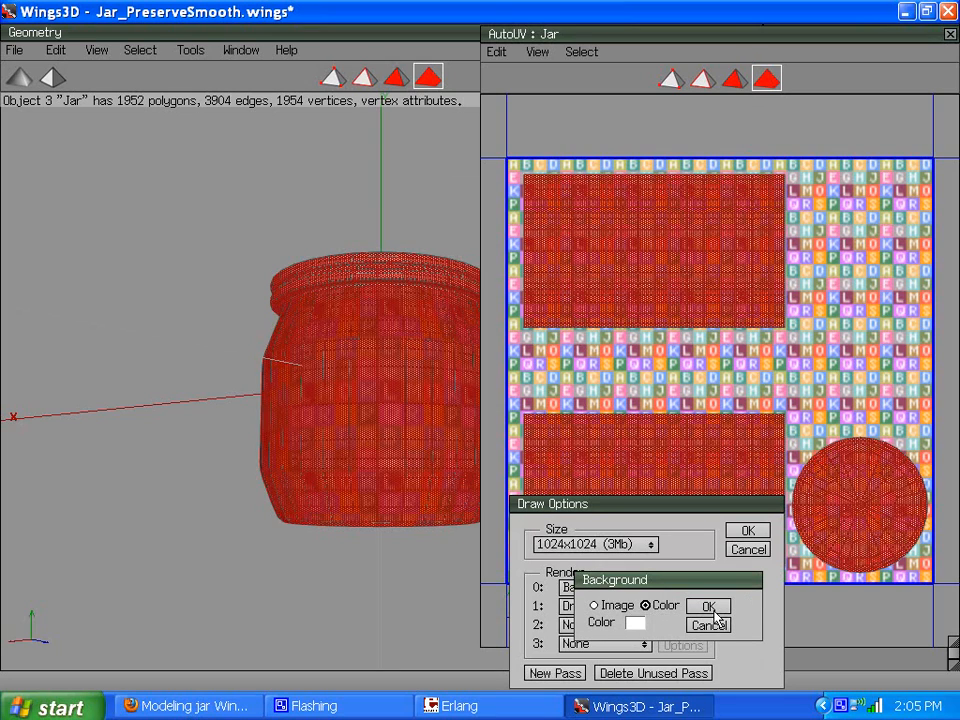
pyautogui.click(708, 606)
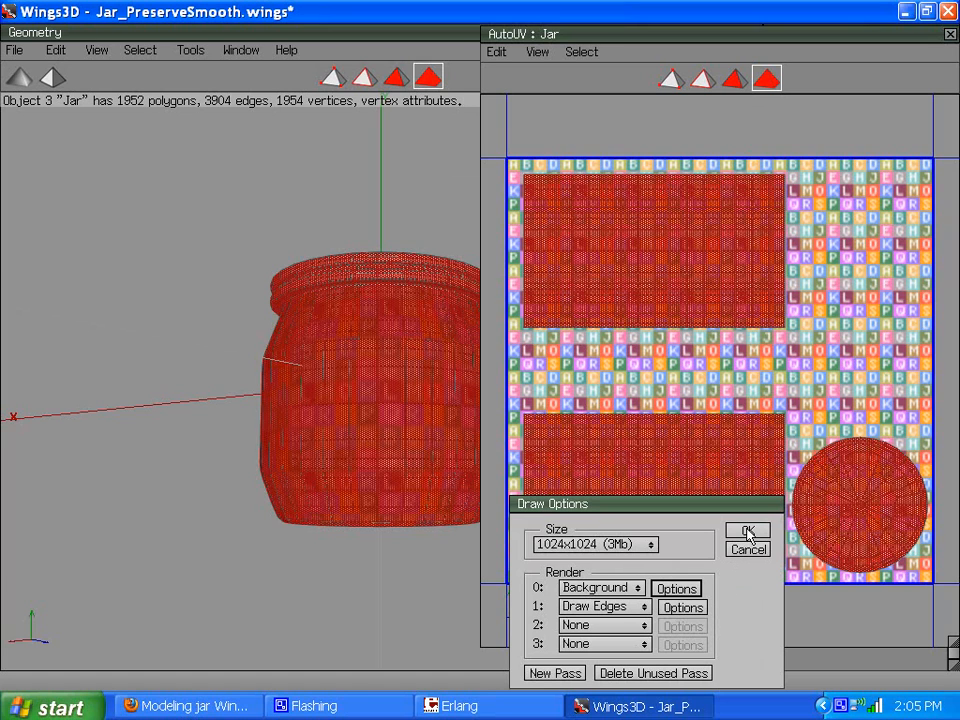
pyautogui.click(748, 532)
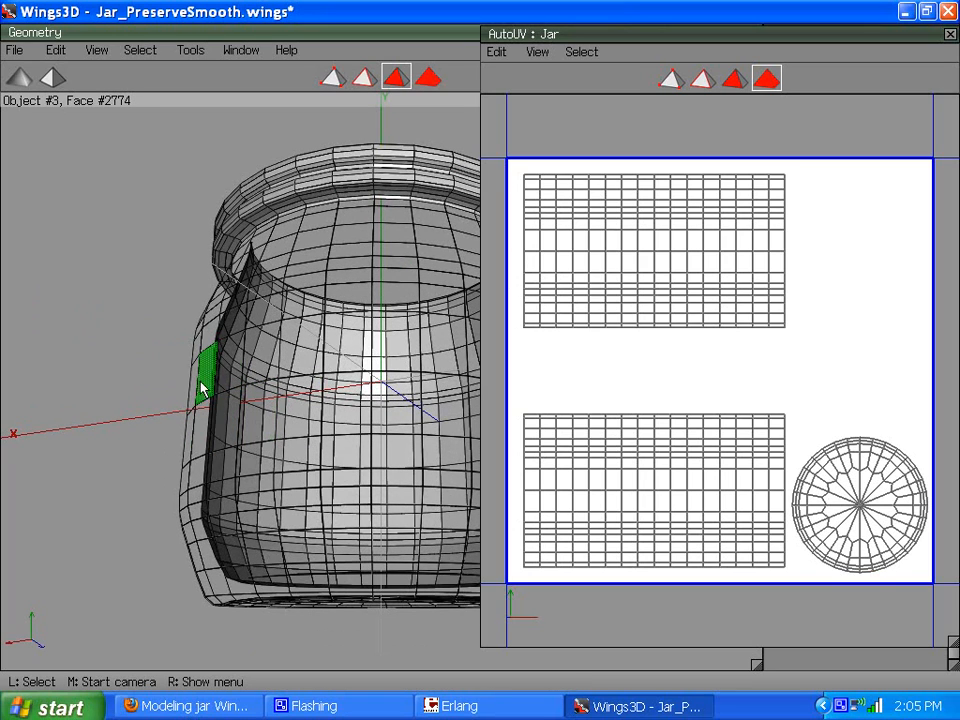
pyautogui.click(298, 460)
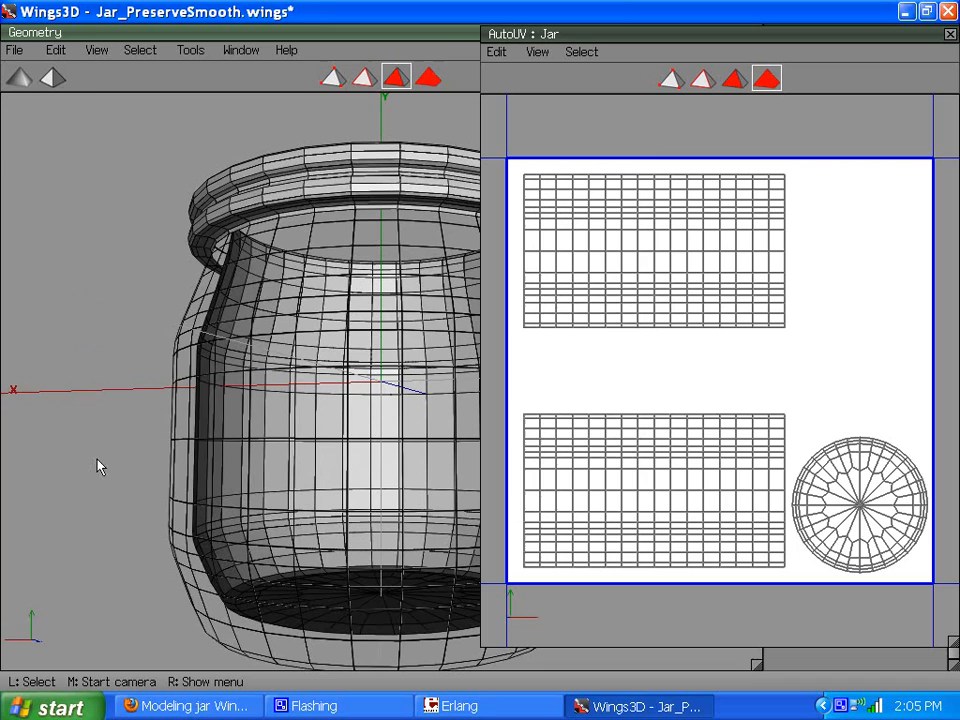
pyautogui.click(654, 250)
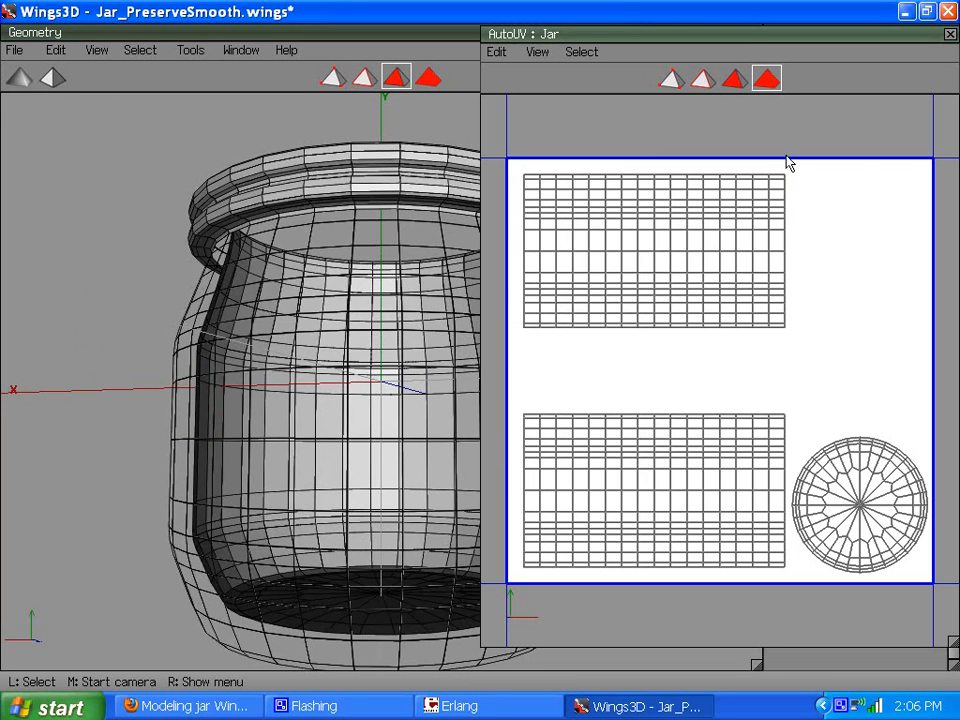
pyautogui.click(656, 250)
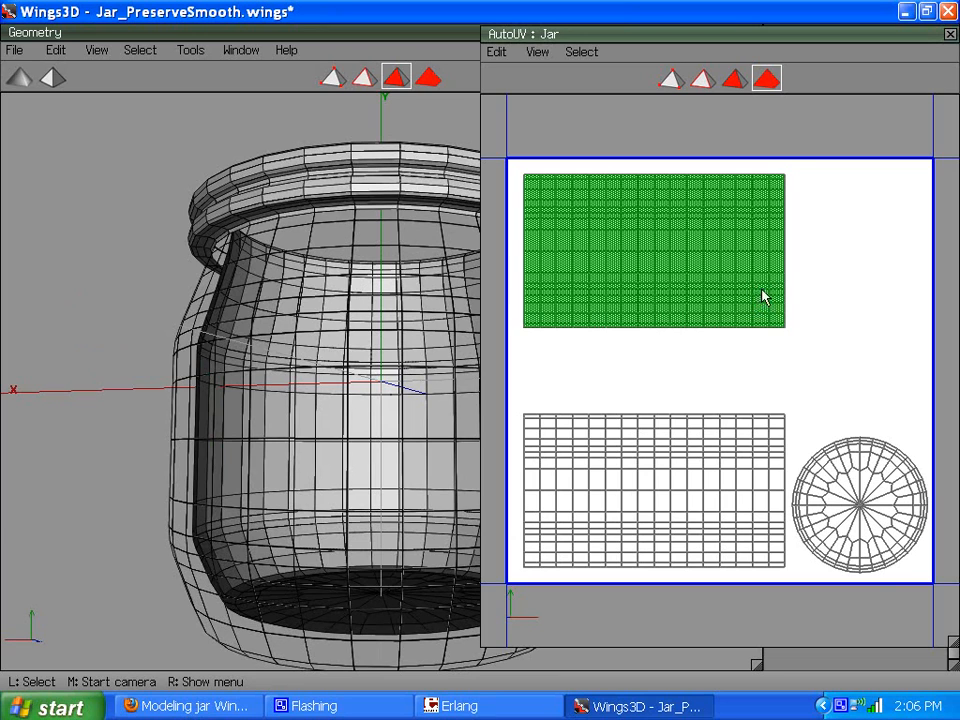
pyautogui.click(724, 360)
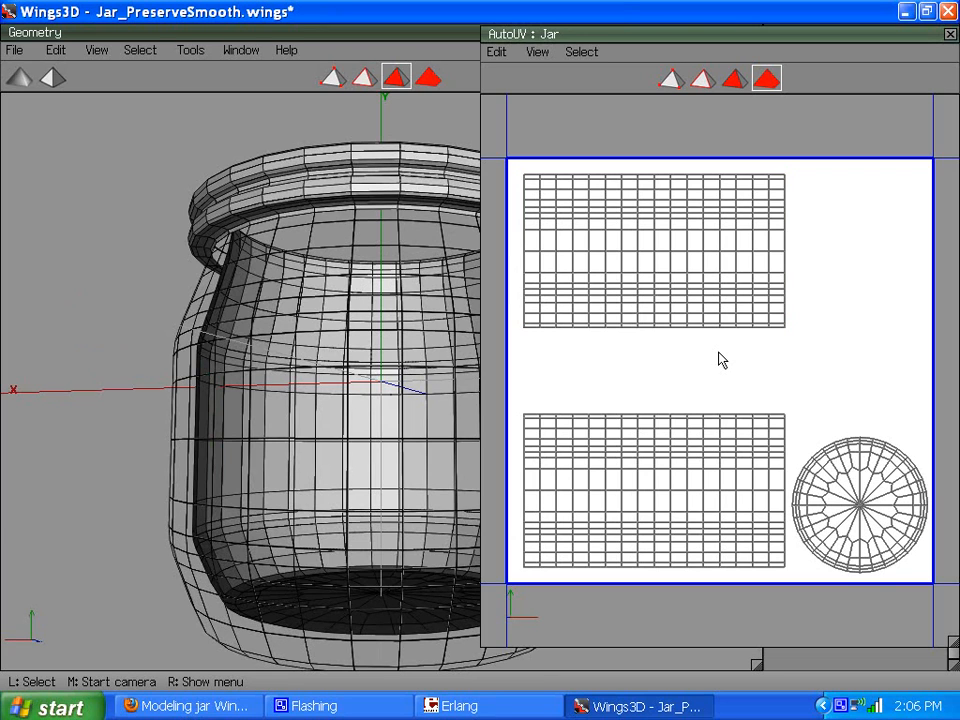
pyautogui.moveTo(672, 352)
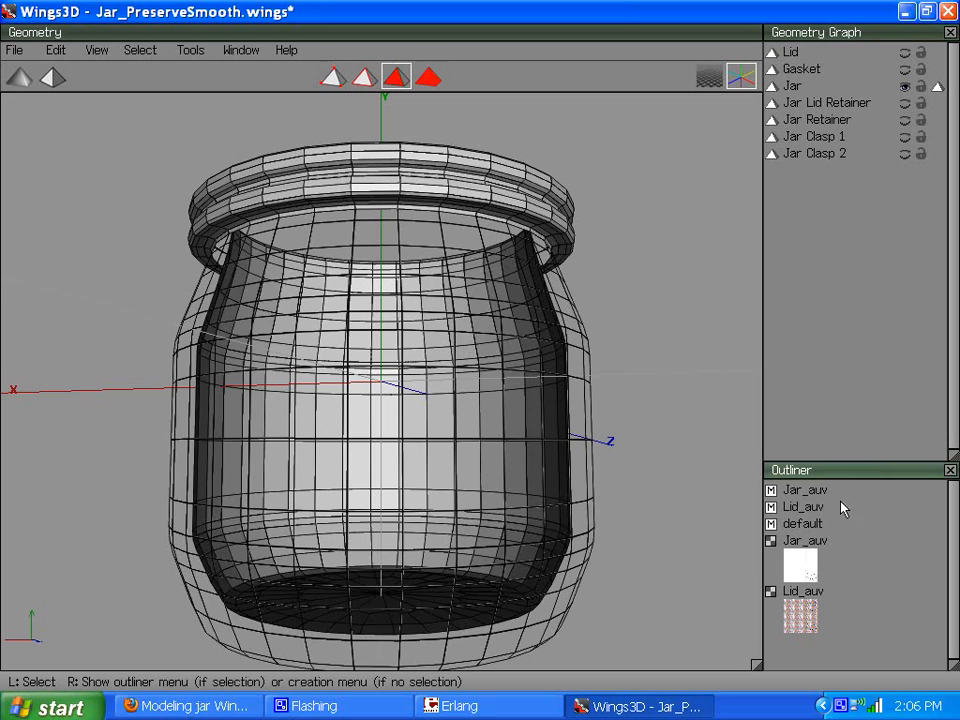
pyautogui.moveTo(450, 112)
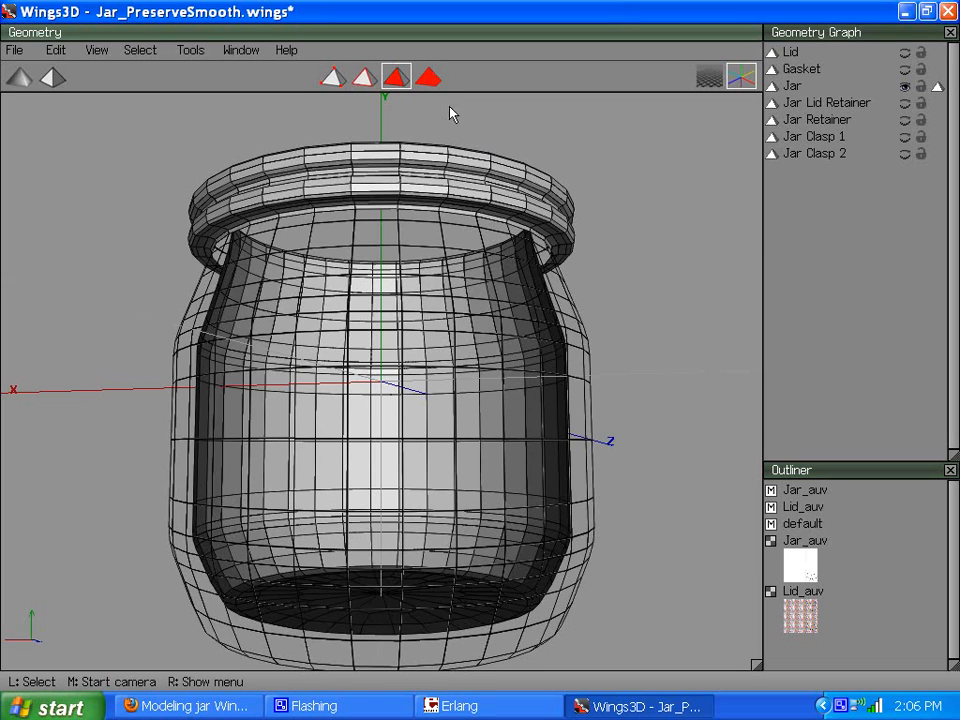
# - Isolate and select the lid, then assign the Lid_auv material to it
pyautogui.click(428, 76)
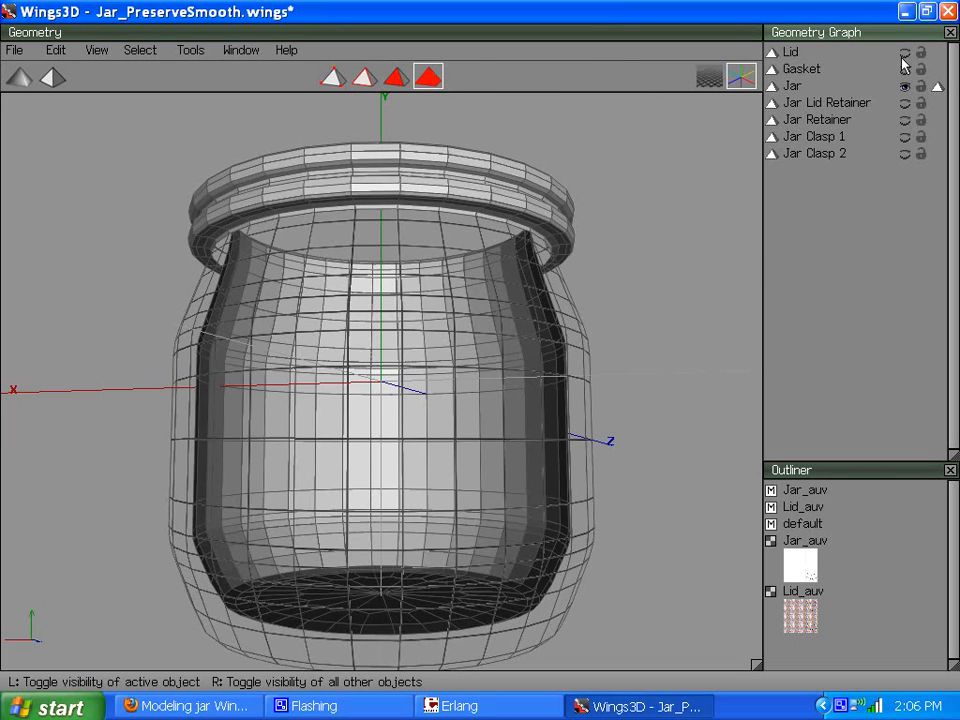
pyautogui.click(904, 52)
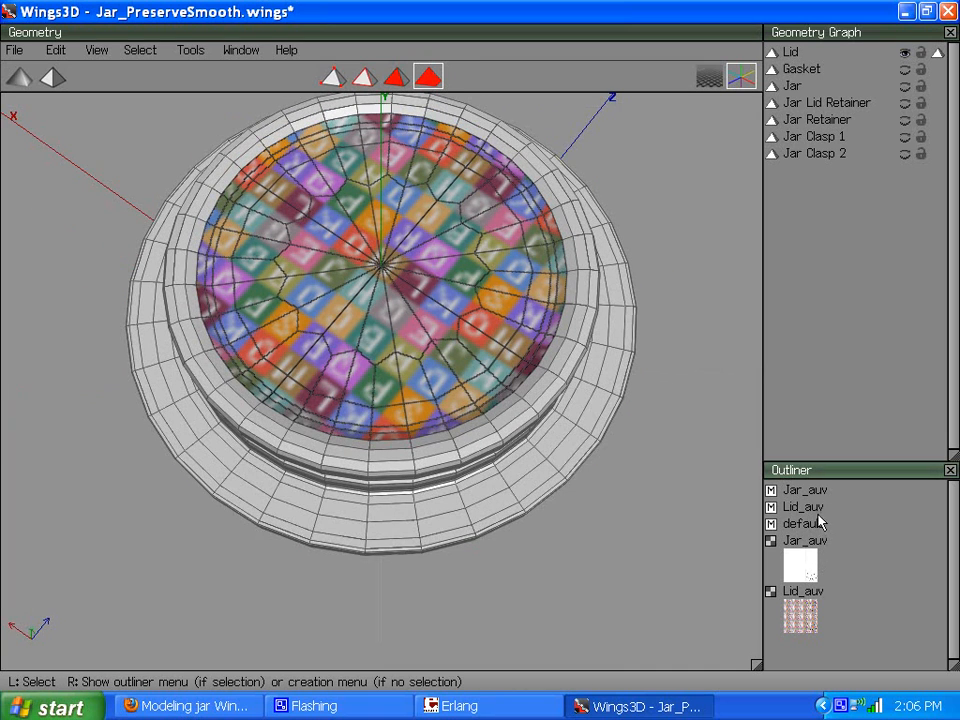
pyautogui.click(804, 508)
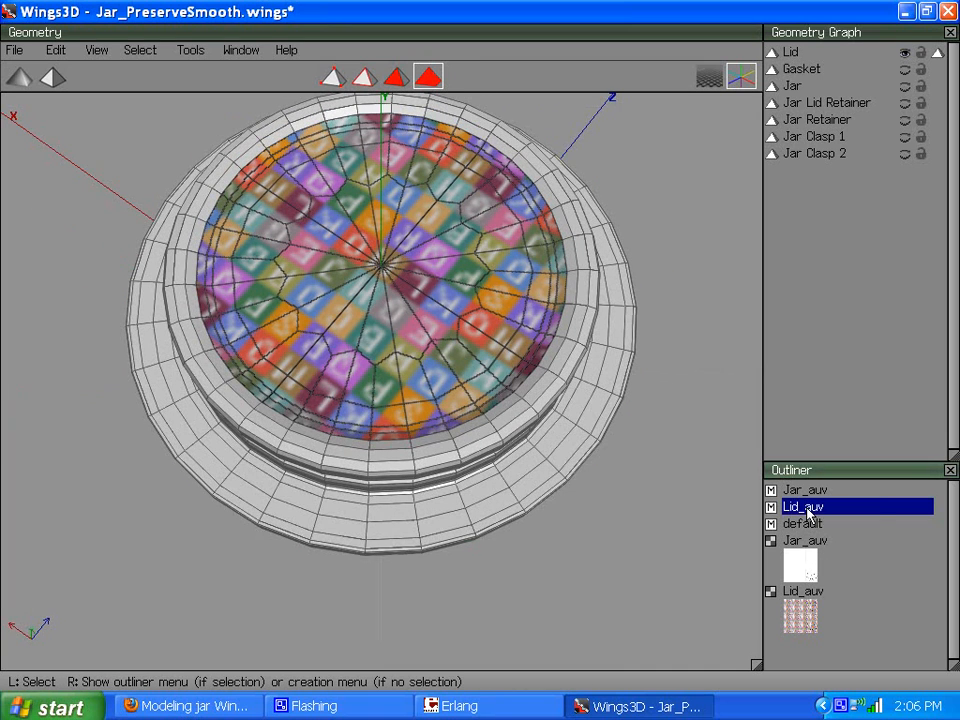
pyautogui.click(792, 52)
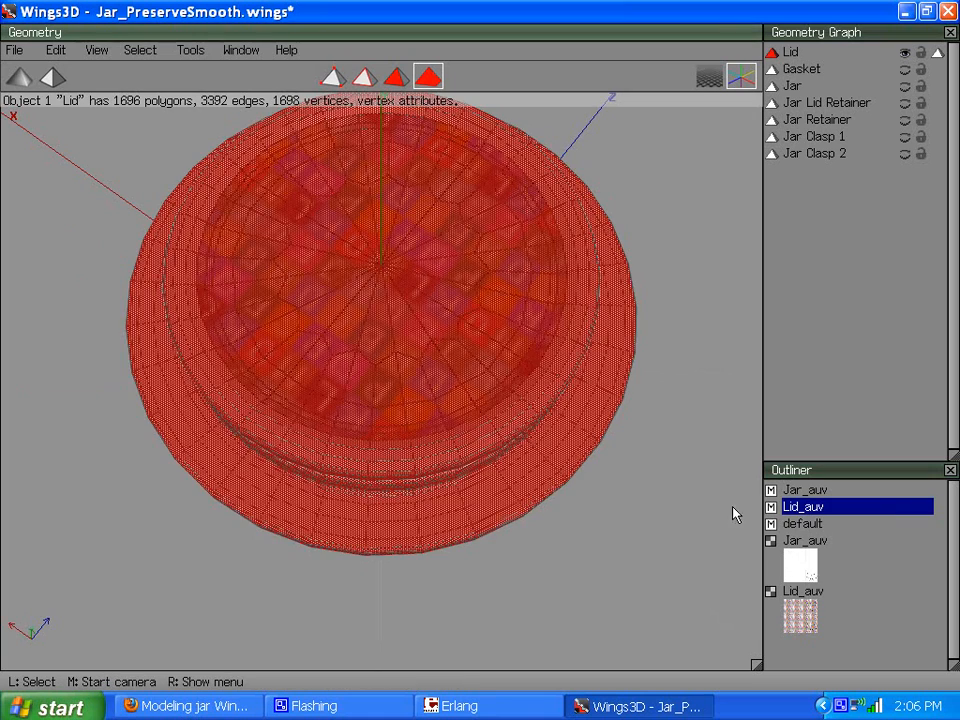
pyautogui.moveTo(620, 508)
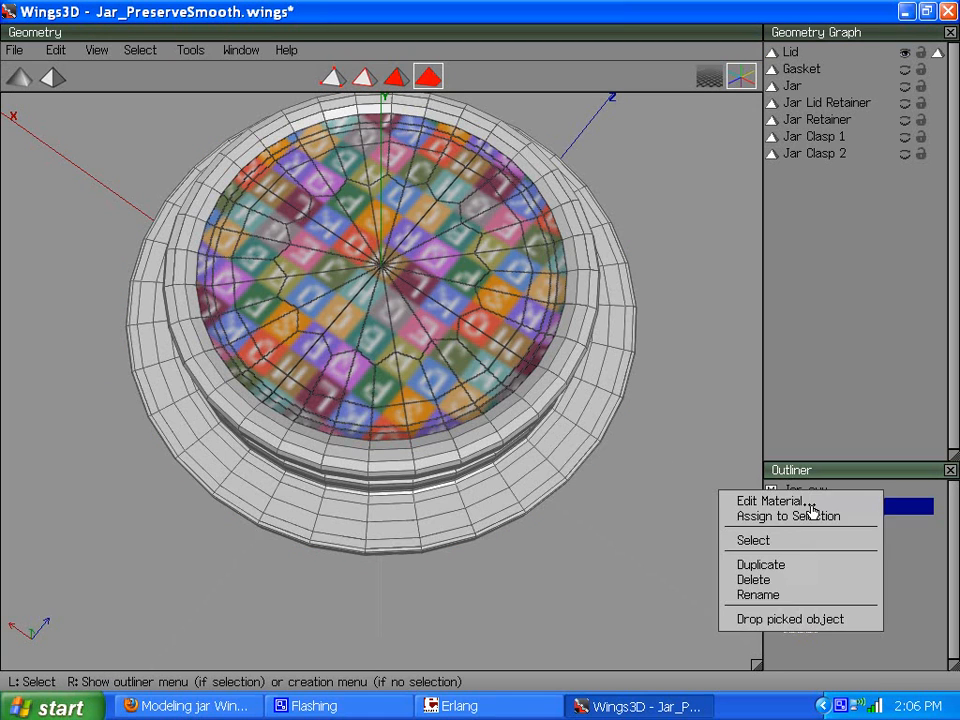
pyautogui.click(752, 540)
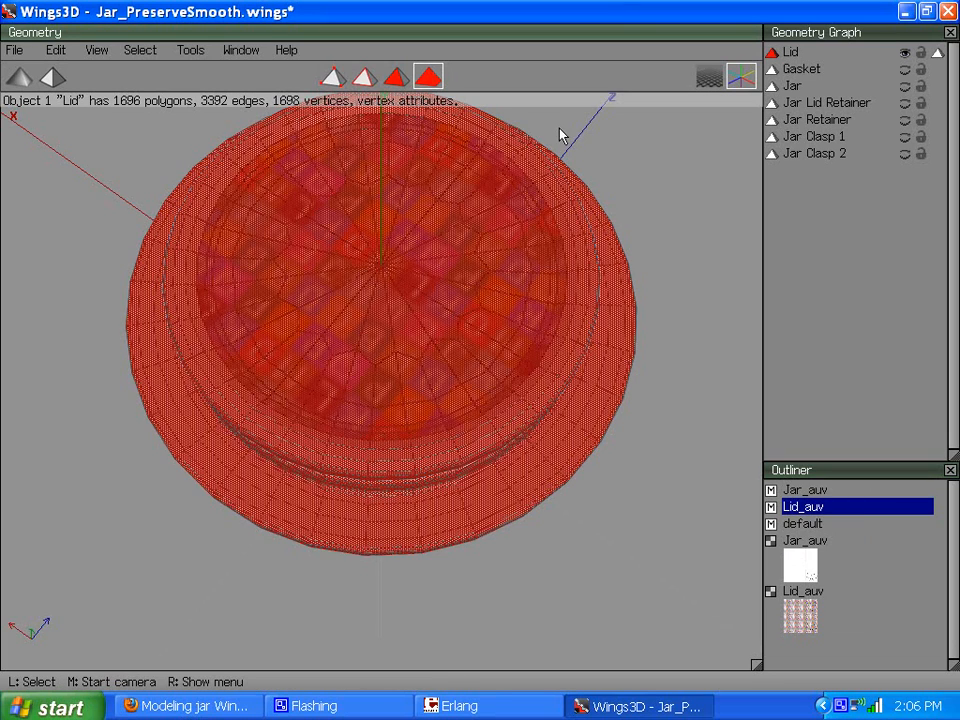
pyautogui.click(392, 76)
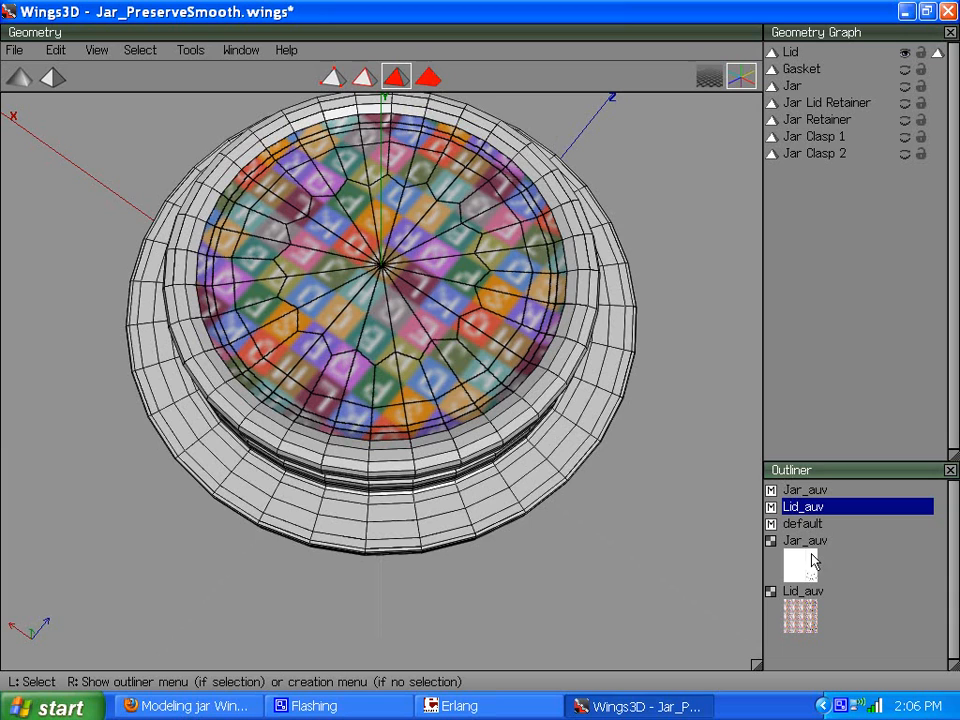
pyautogui.rightClick(800, 564)
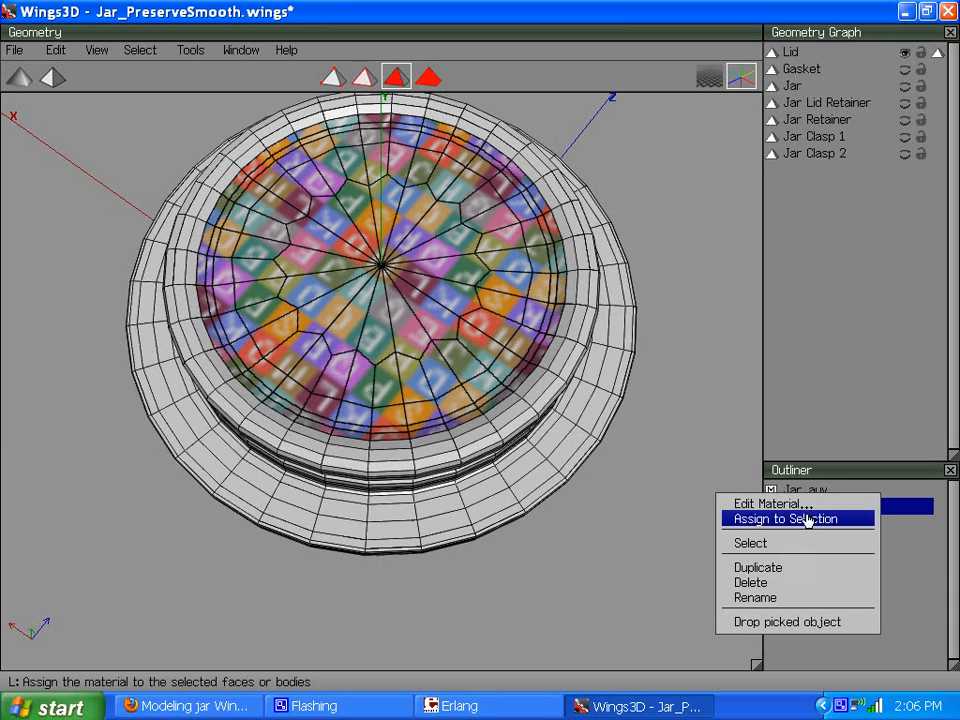
pyautogui.click(786, 518)
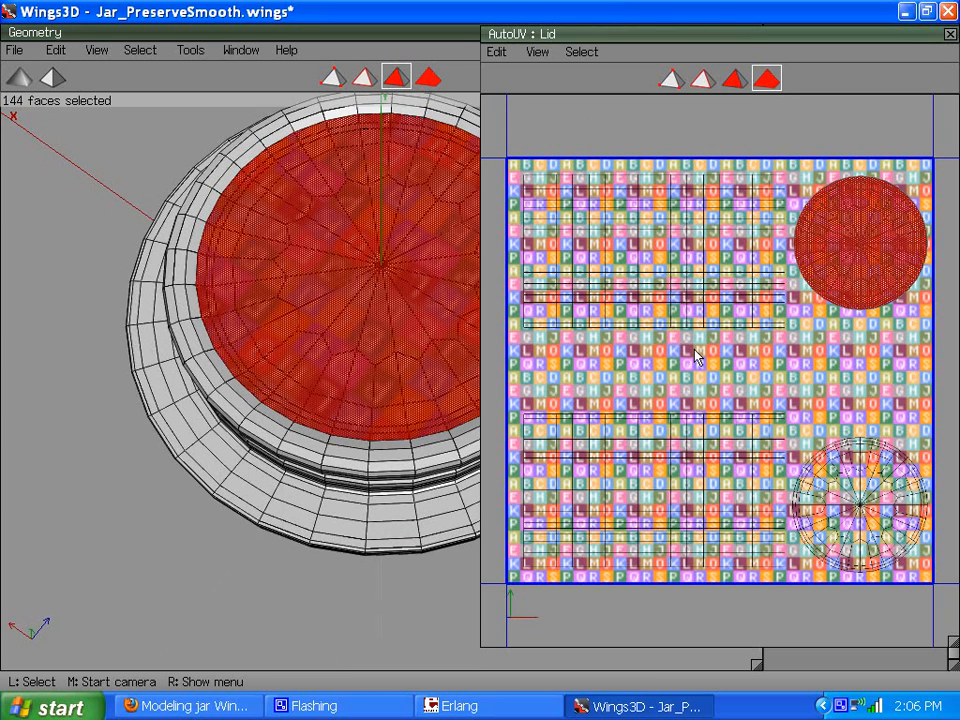
# - Create a 1024×1024 lid texture with the Jar_auv image as background and edges drawn
pyautogui.rightClick(696, 356)
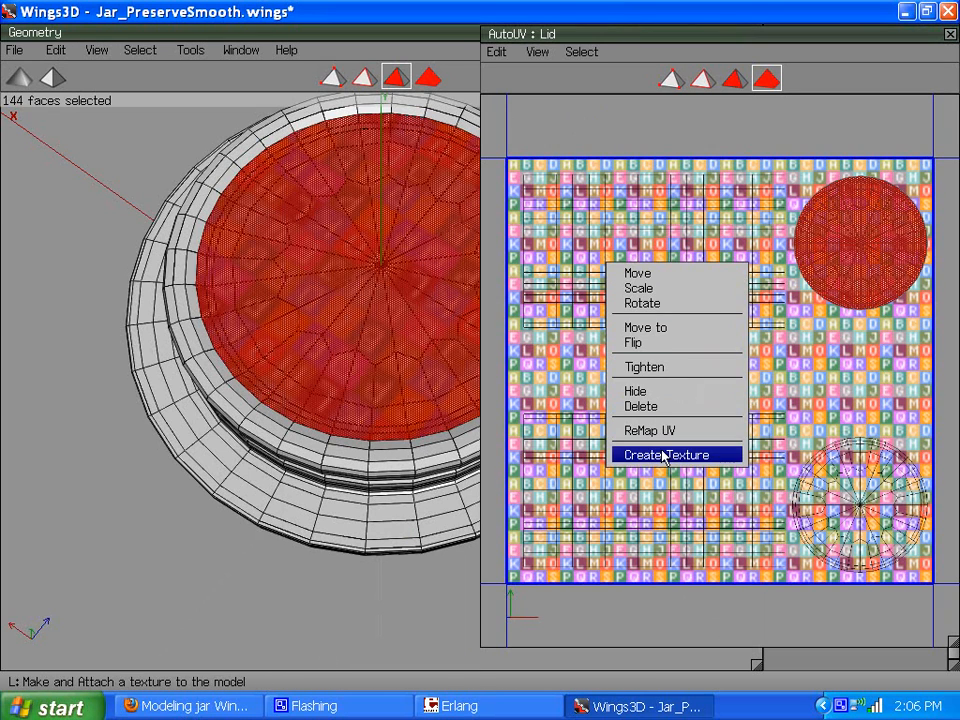
pyautogui.click(668, 456)
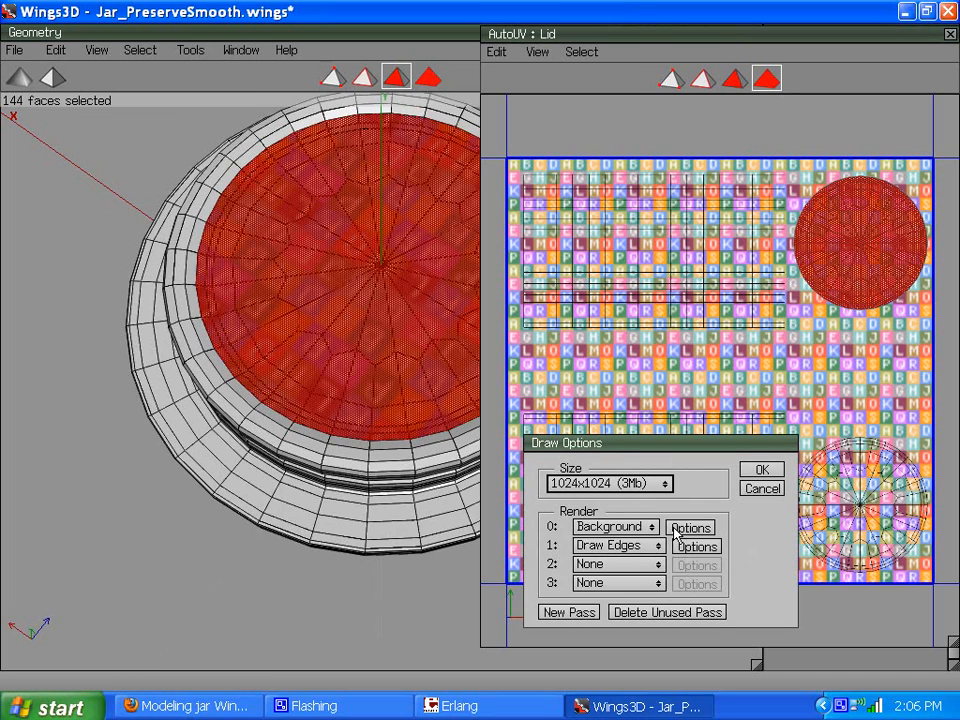
pyautogui.click(690, 528)
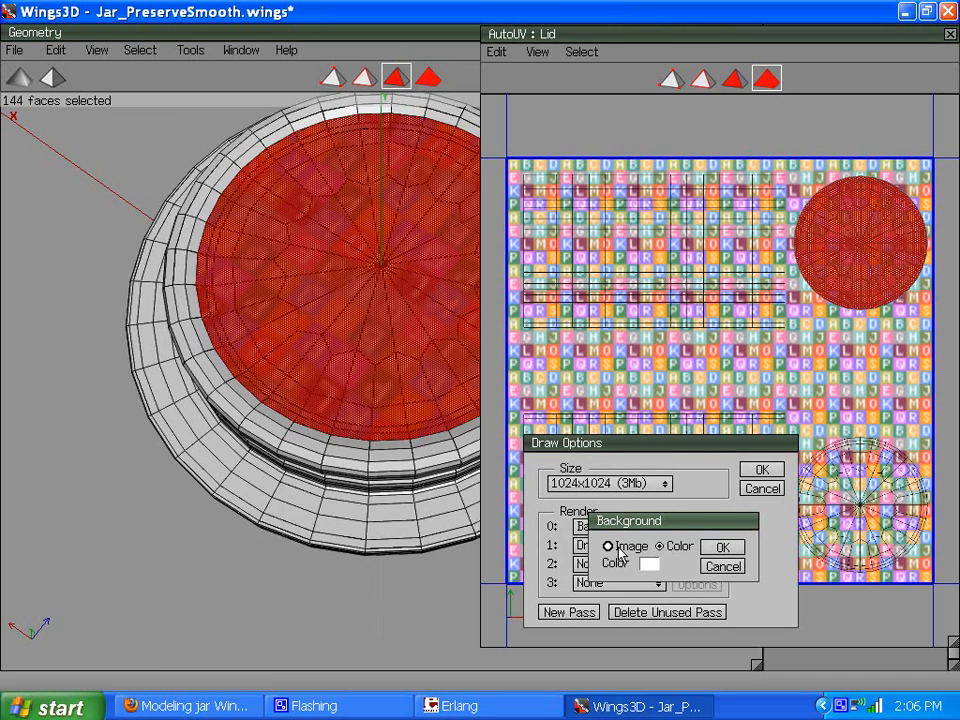
pyautogui.click(608, 546)
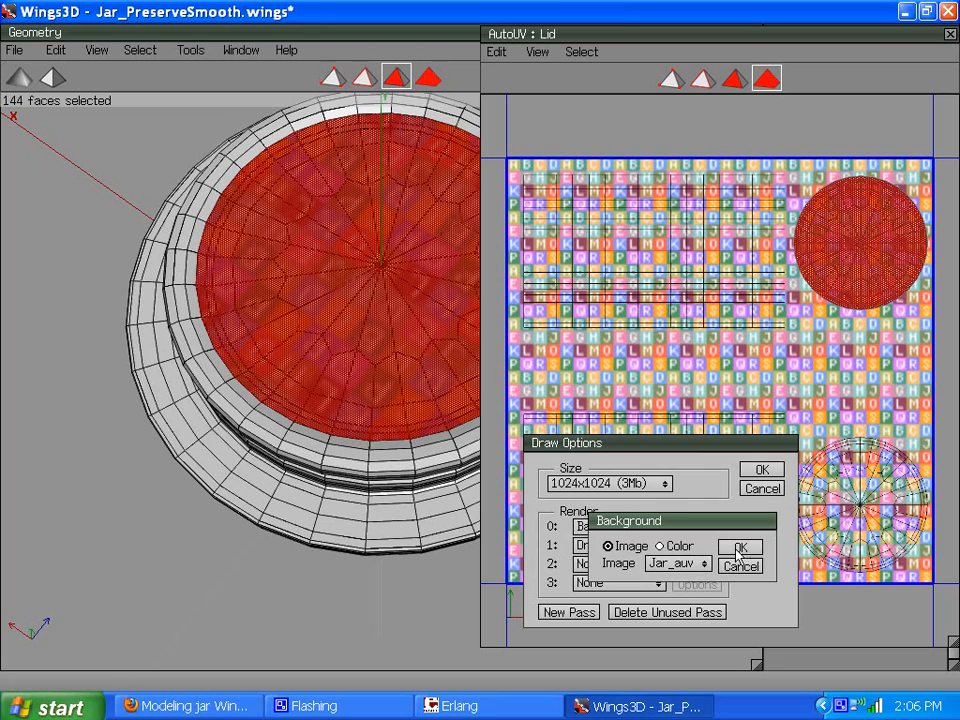
pyautogui.click(740, 556)
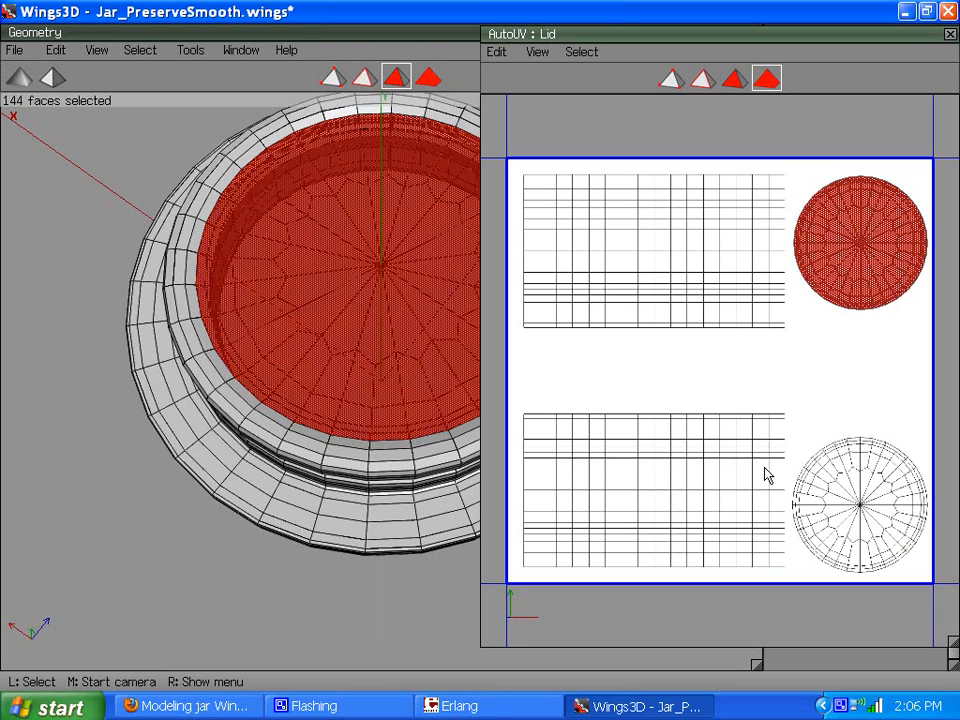
pyautogui.moveTo(592, 316)
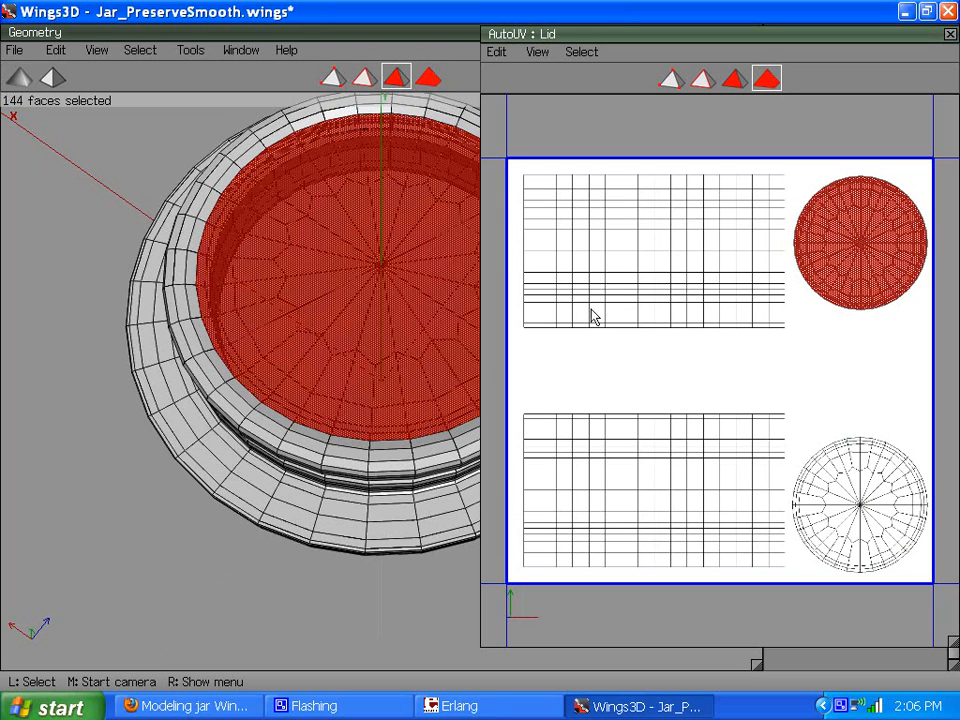
# - Tumble around the lid, accept the view, and close the AutoUV: Lid window
pyautogui.click(556, 338)
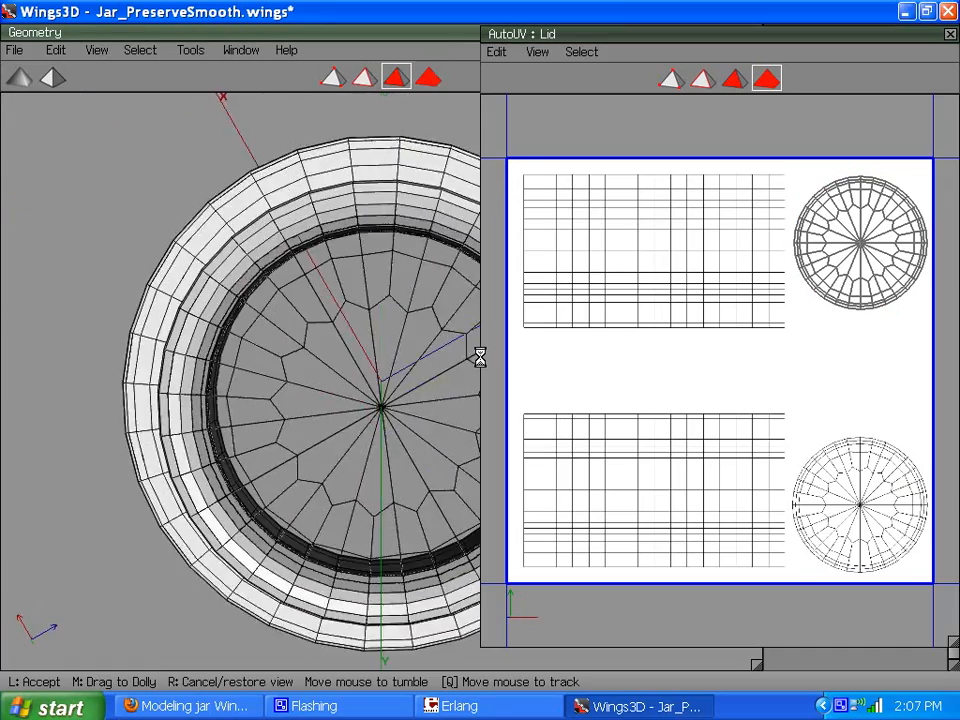
pyautogui.moveTo(300, 400); pyautogui.dragTo(300, 250)
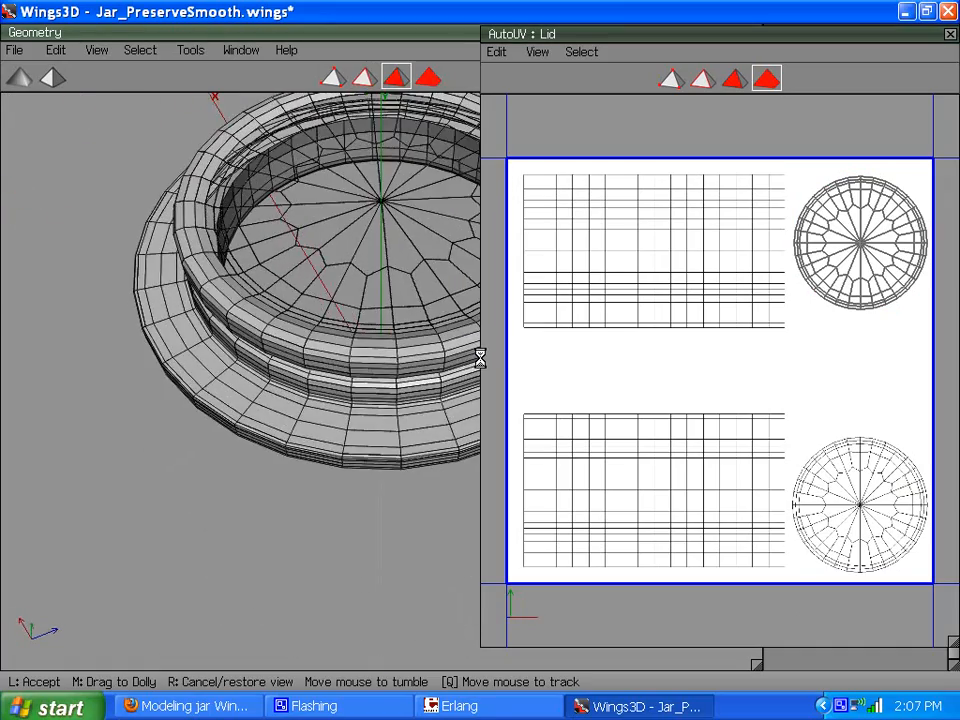
pyautogui.click(280, 292)
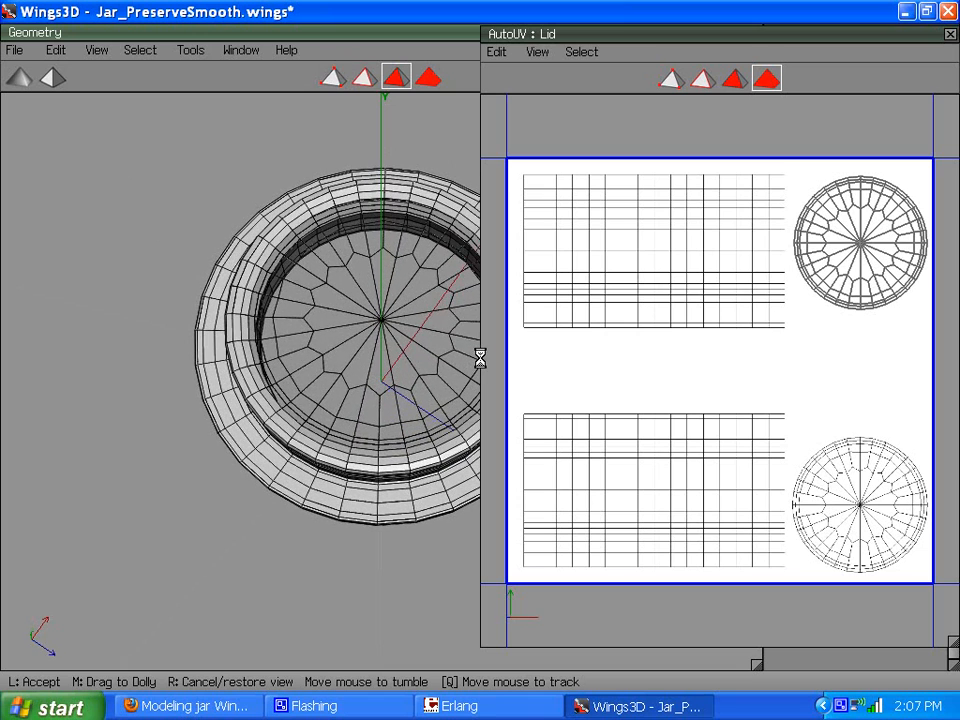
pyautogui.click(336, 304)
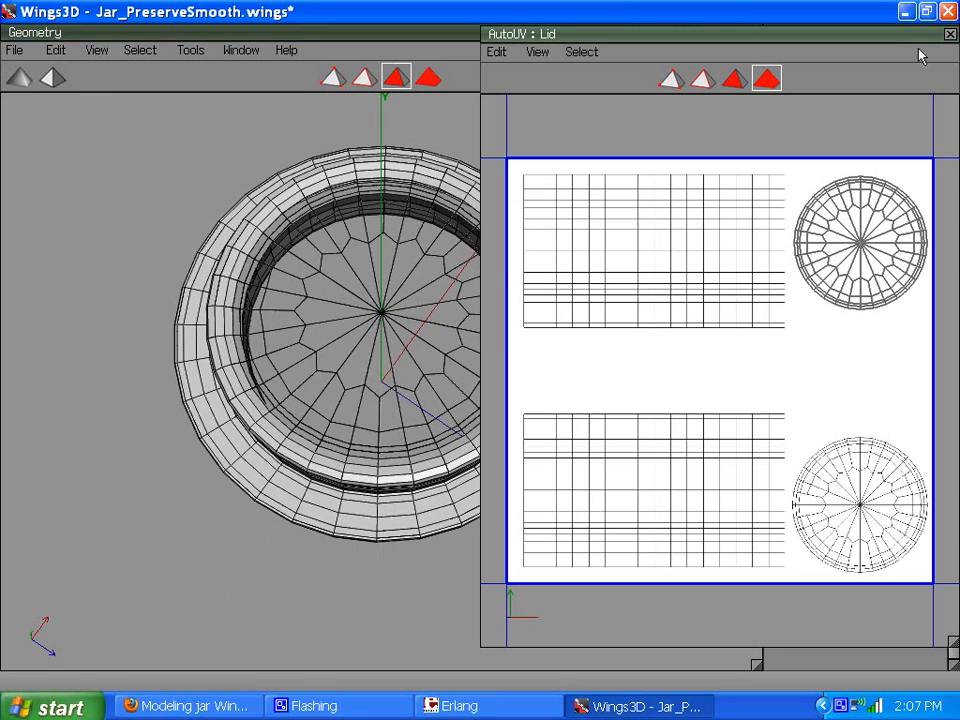
pyautogui.click(948, 34)
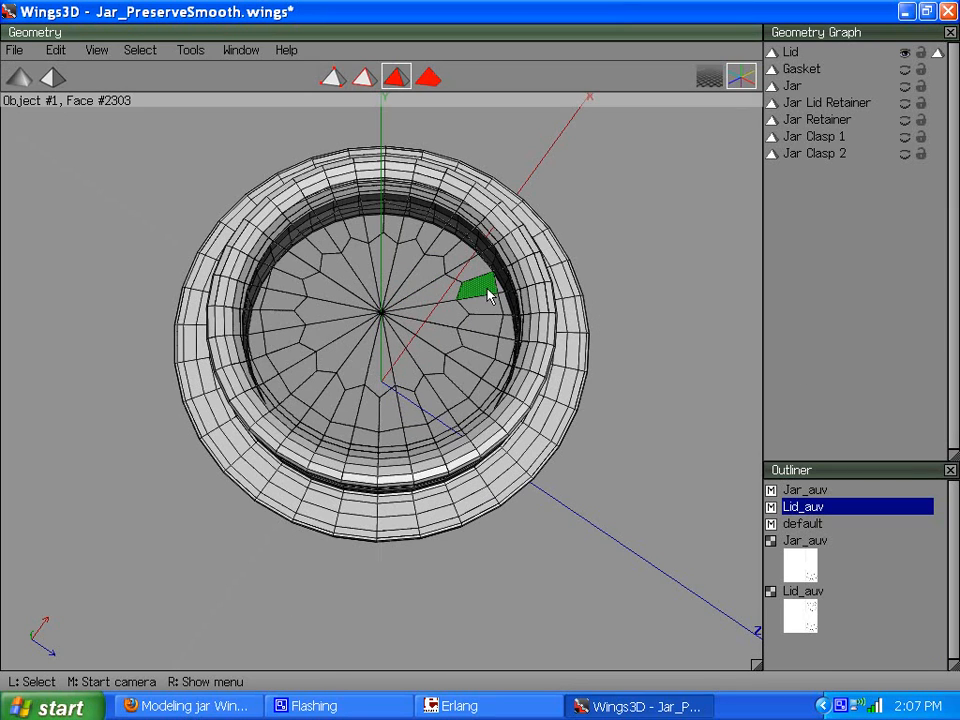
pyautogui.click(904, 52)
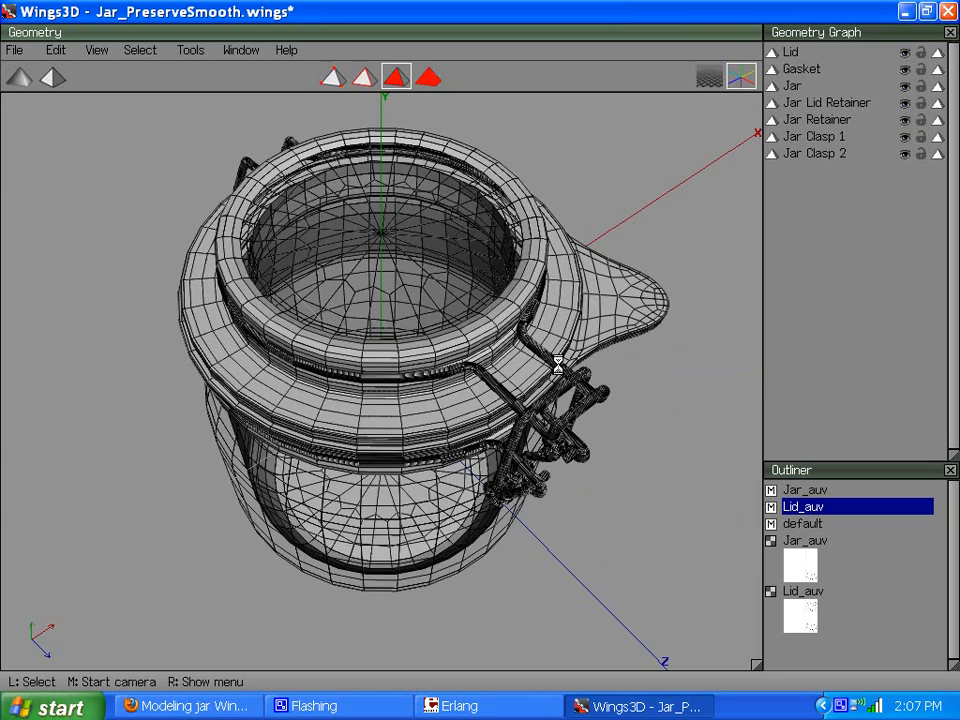
pyautogui.moveTo(616, 258)
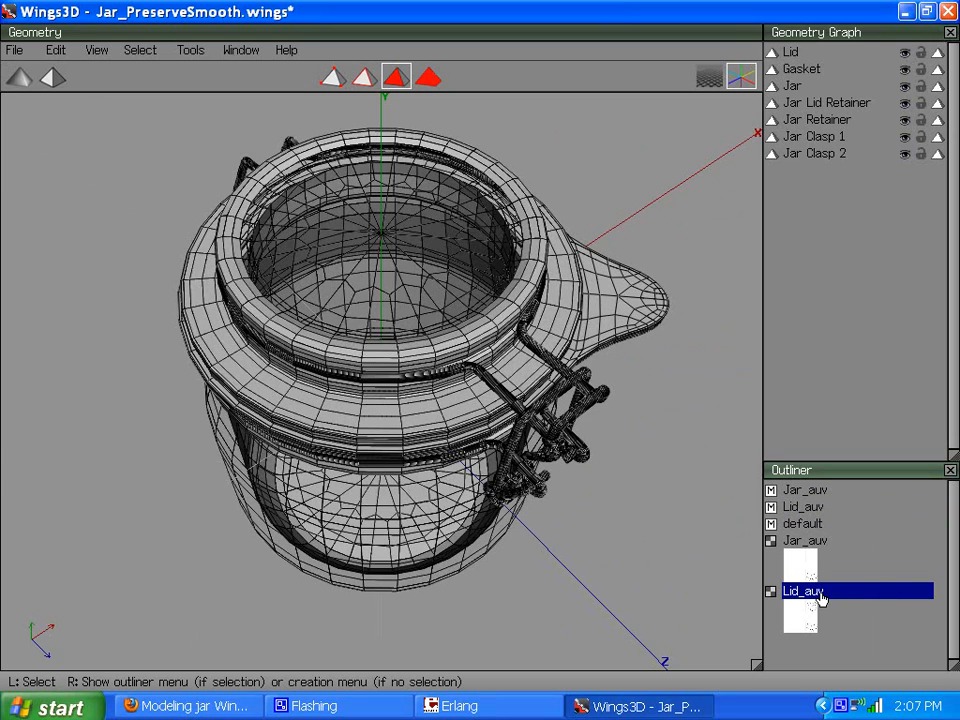
pyautogui.rightClick(804, 592)
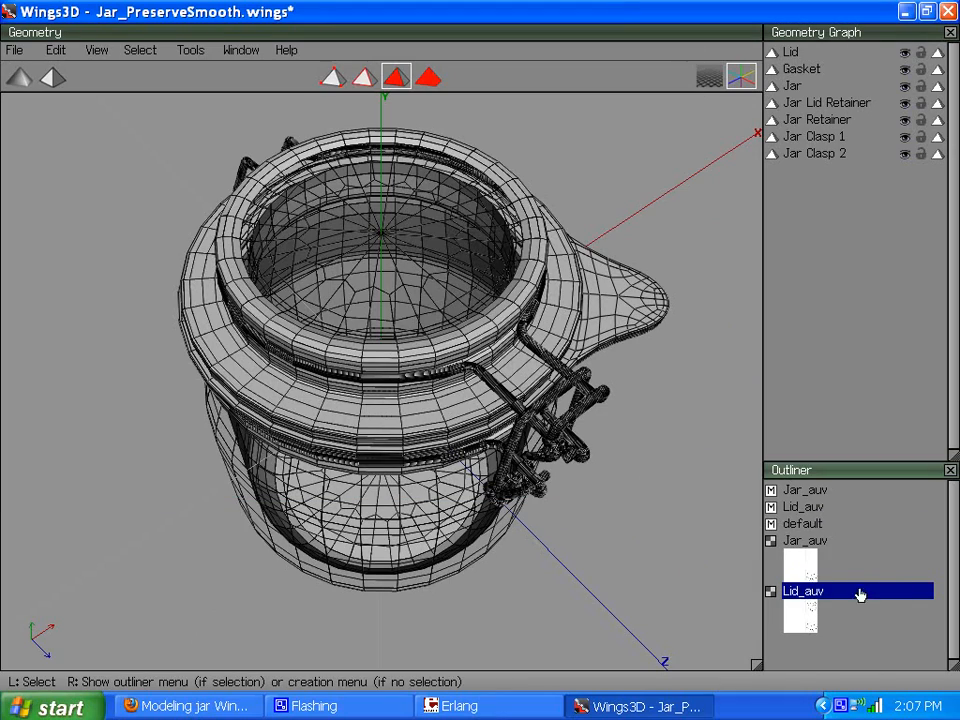
pyautogui.doubleClick(804, 592)
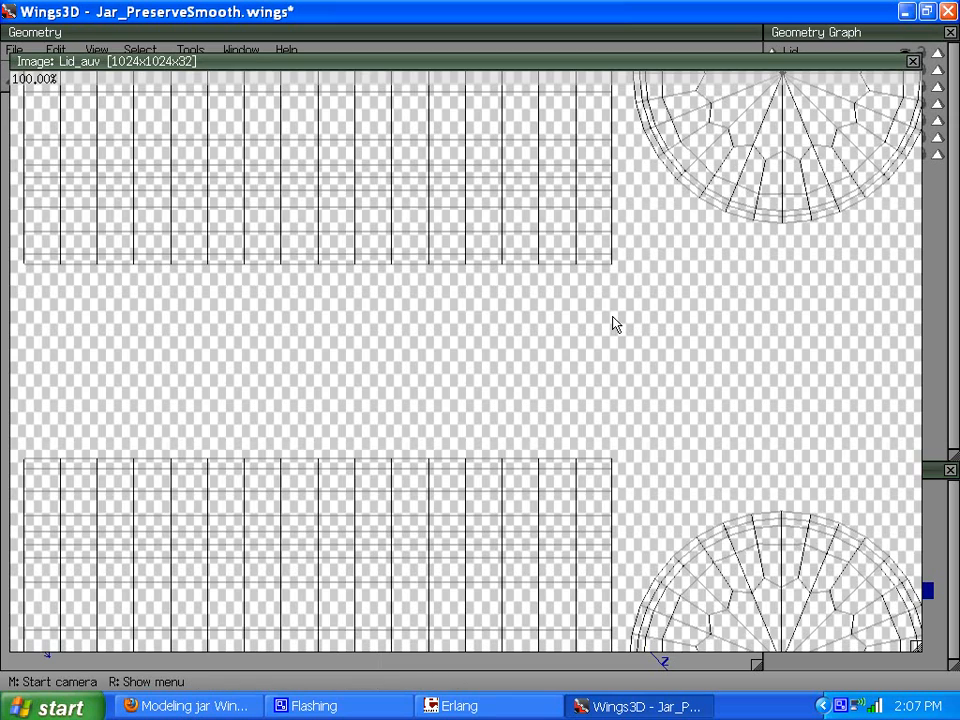
pyautogui.scroll(-3)
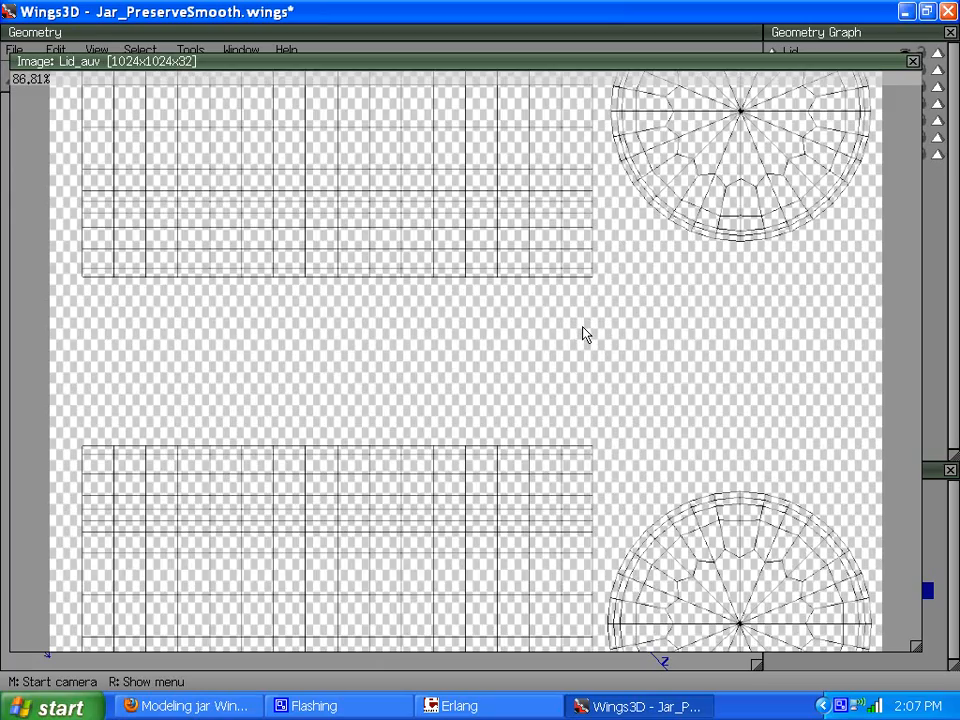
pyautogui.scroll(-3)
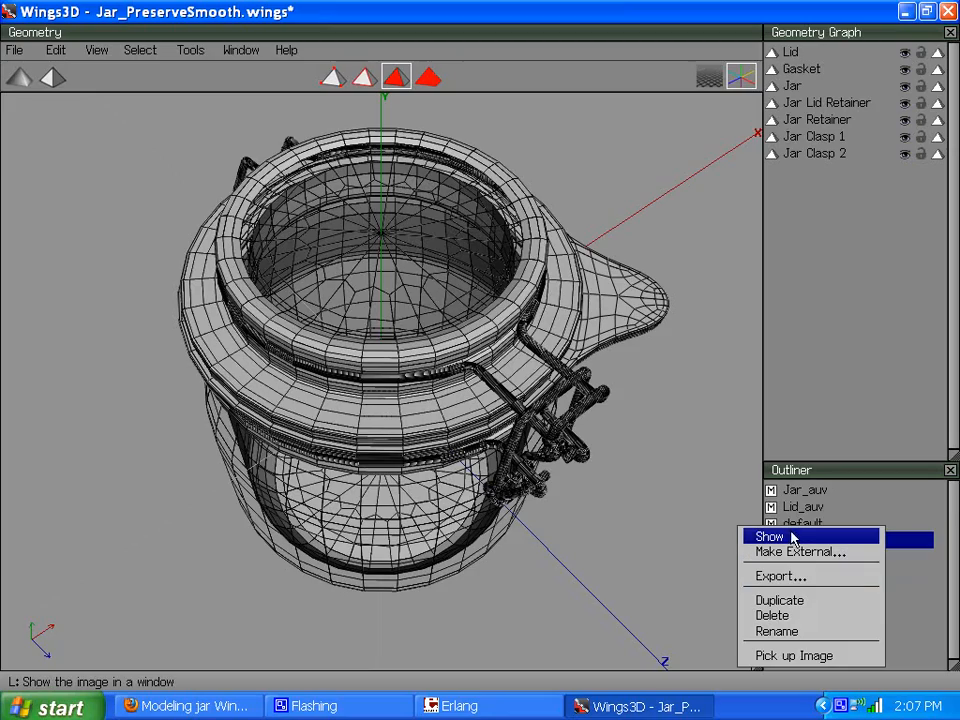
pyautogui.click(770, 536)
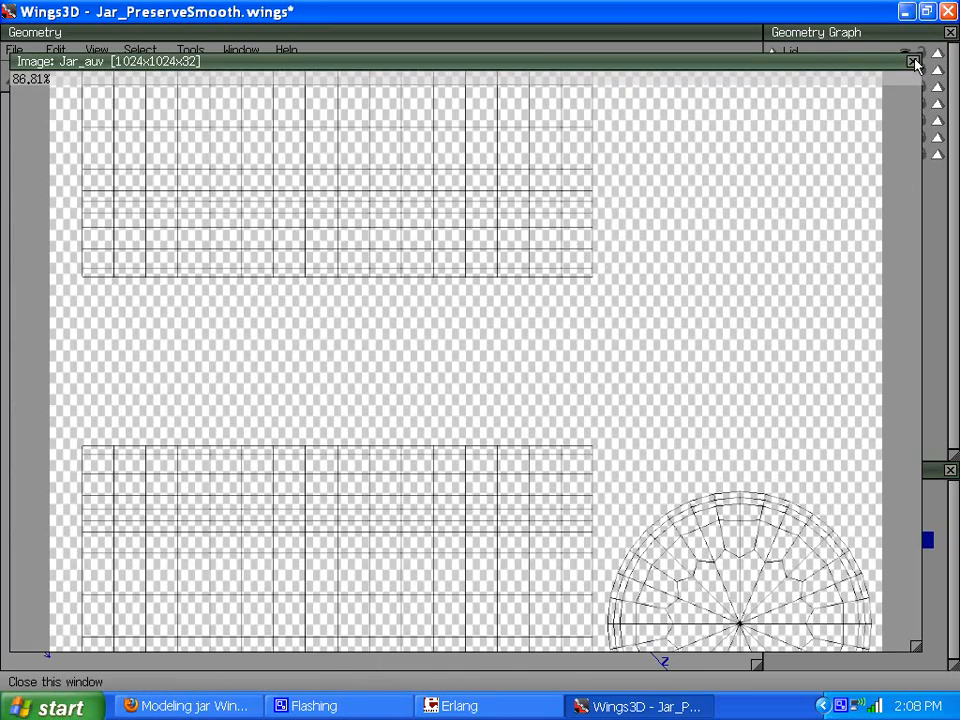
pyautogui.click(912, 60)
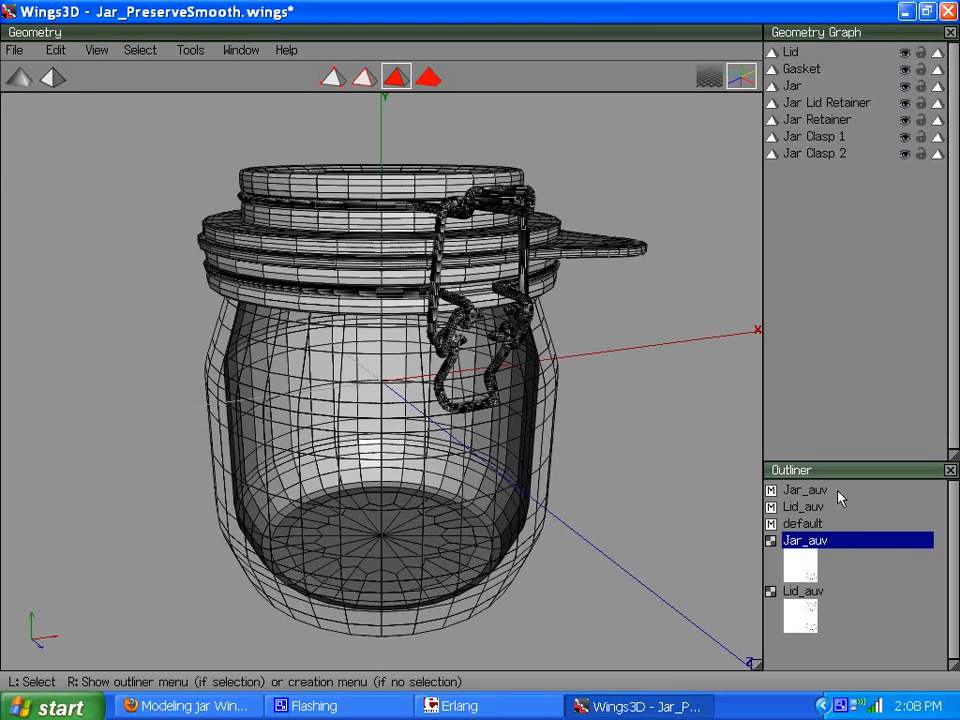
# - Create a new material named Jar_Glass for the selected jar and lid faces
pyautogui.click(444, 444)
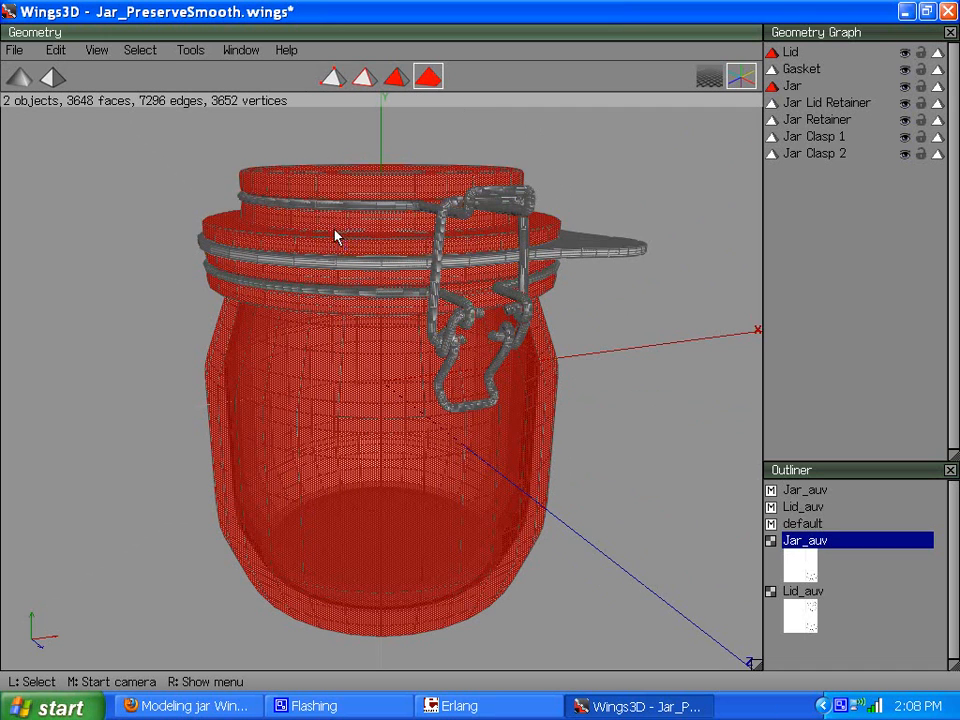
pyautogui.rightClick(336, 236)
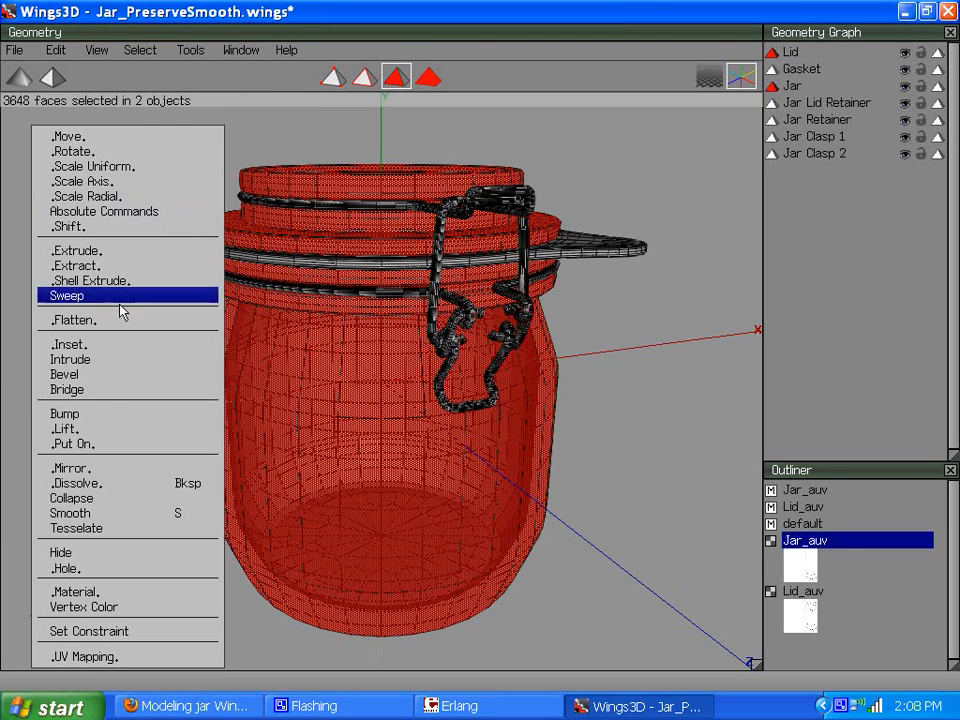
pyautogui.moveTo(76, 592)
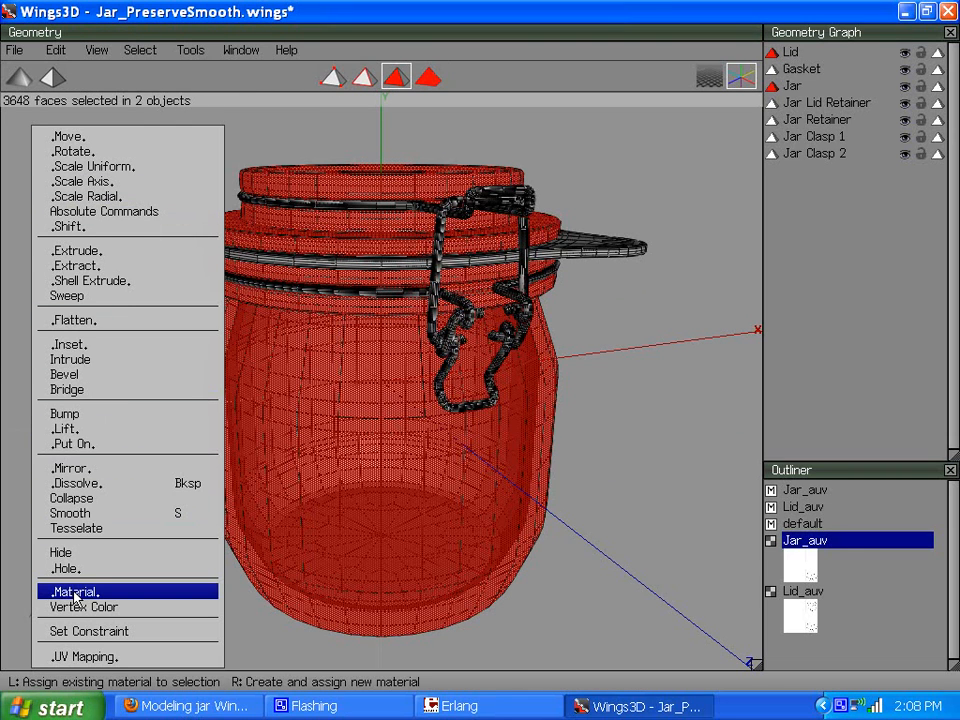
pyautogui.rightClick(76, 592)
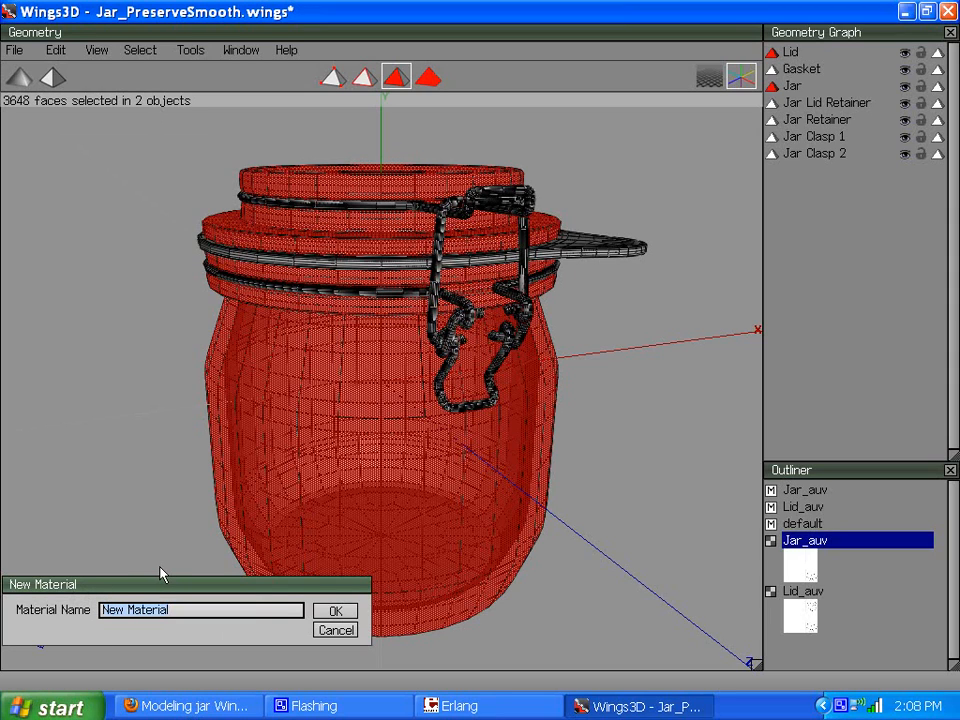
pyautogui.write('Jar')
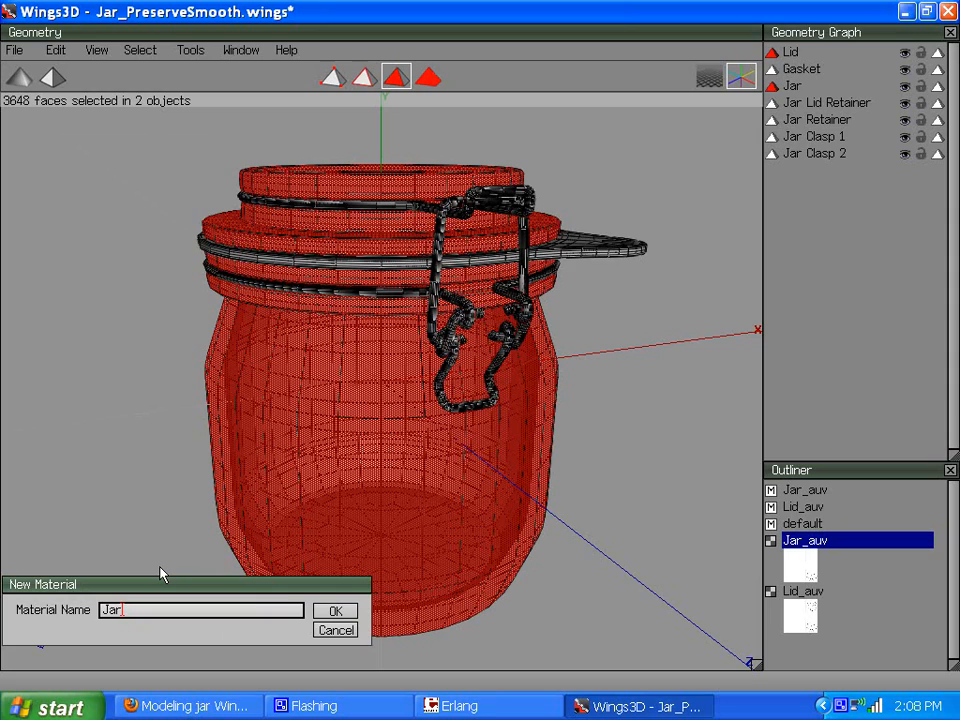
pyautogui.write('Glass')
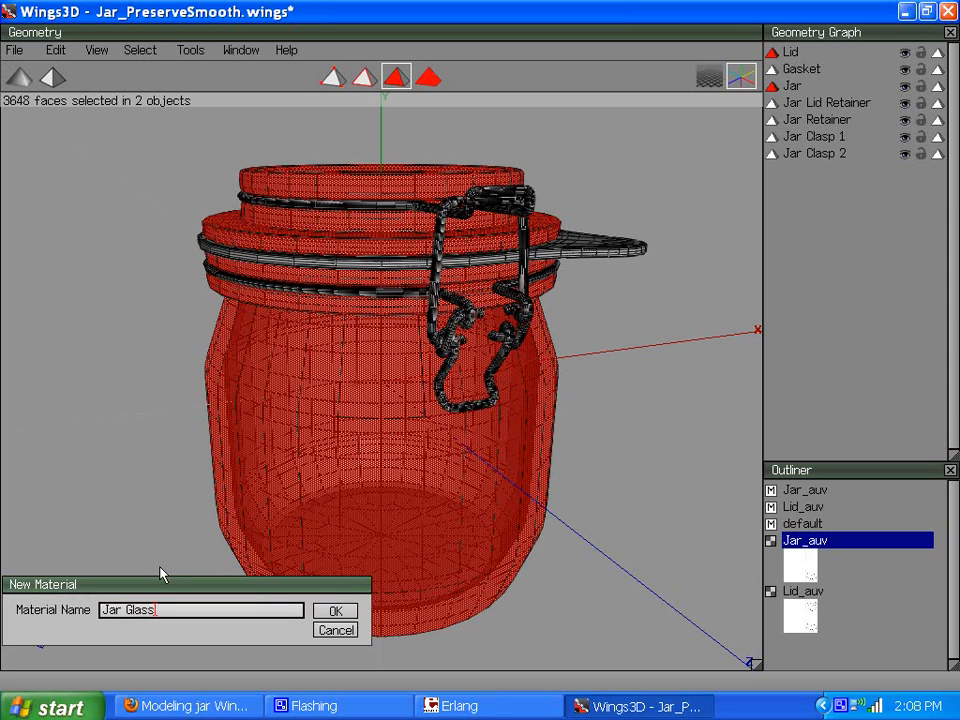
pyautogui.press('BackSpace')
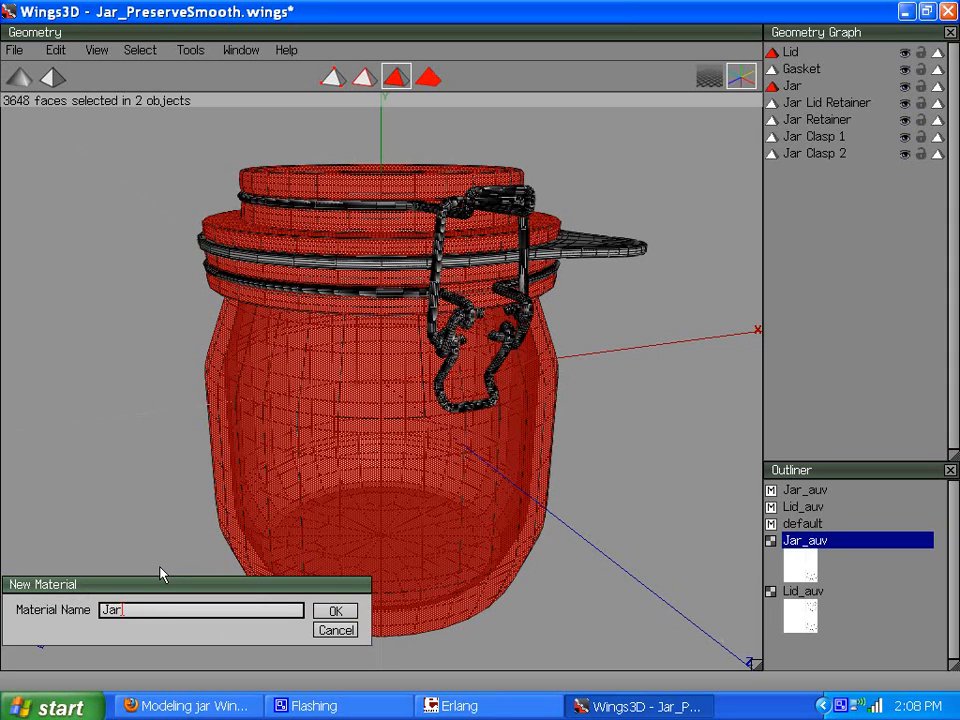
pyautogui.write('_')
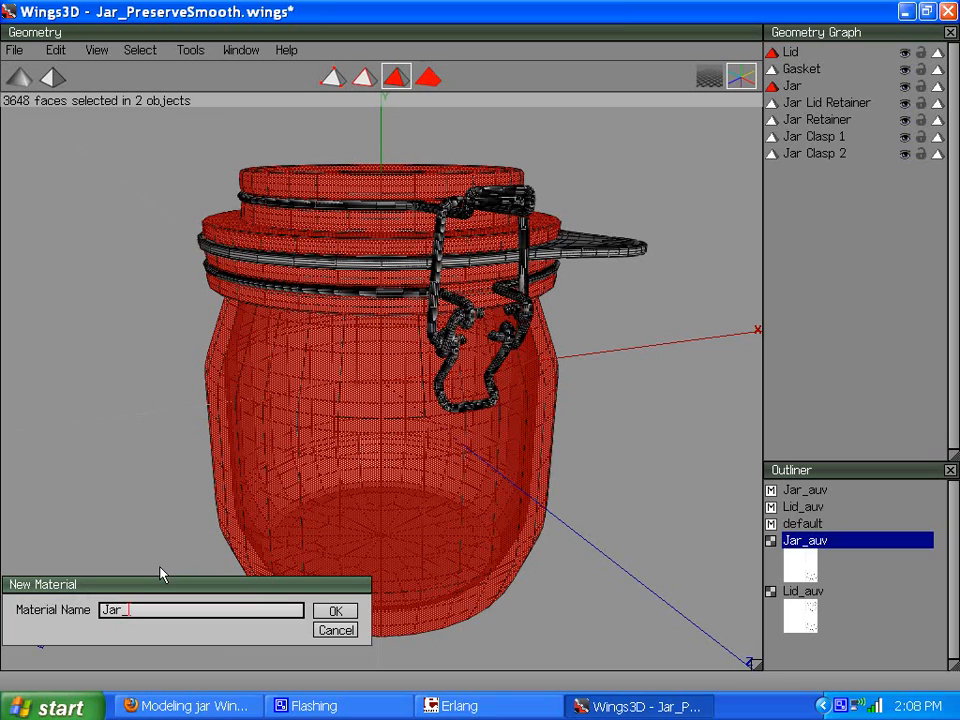
pyautogui.click(336, 612)
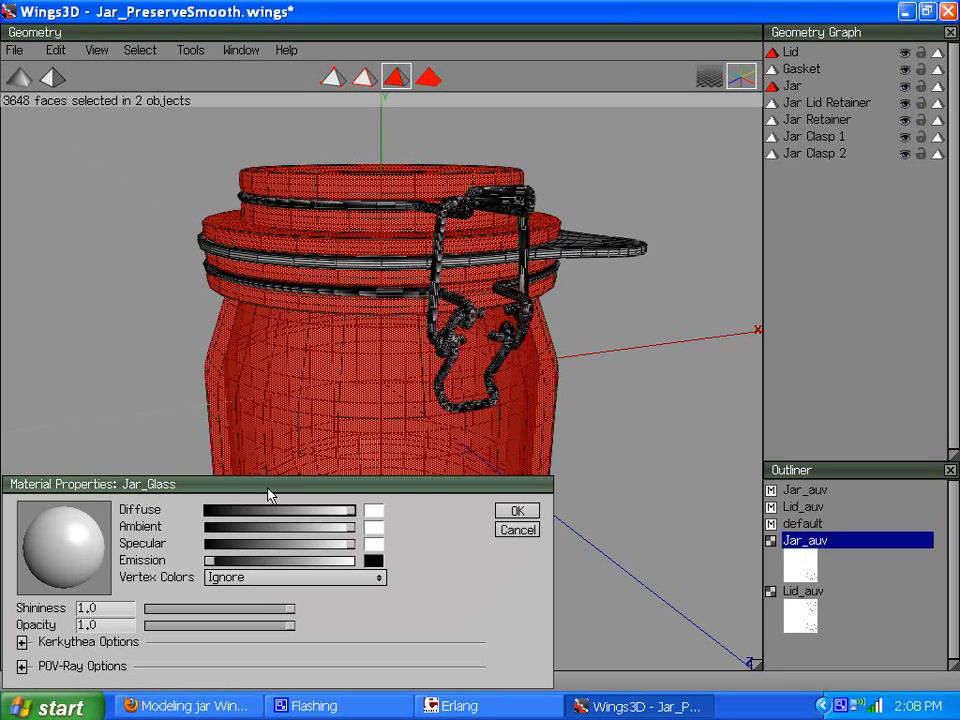
# - Set Jar_Glass diffuse and ambient to pale cyan with opacity about 0.59, and apply it
pyautogui.click(372, 510)
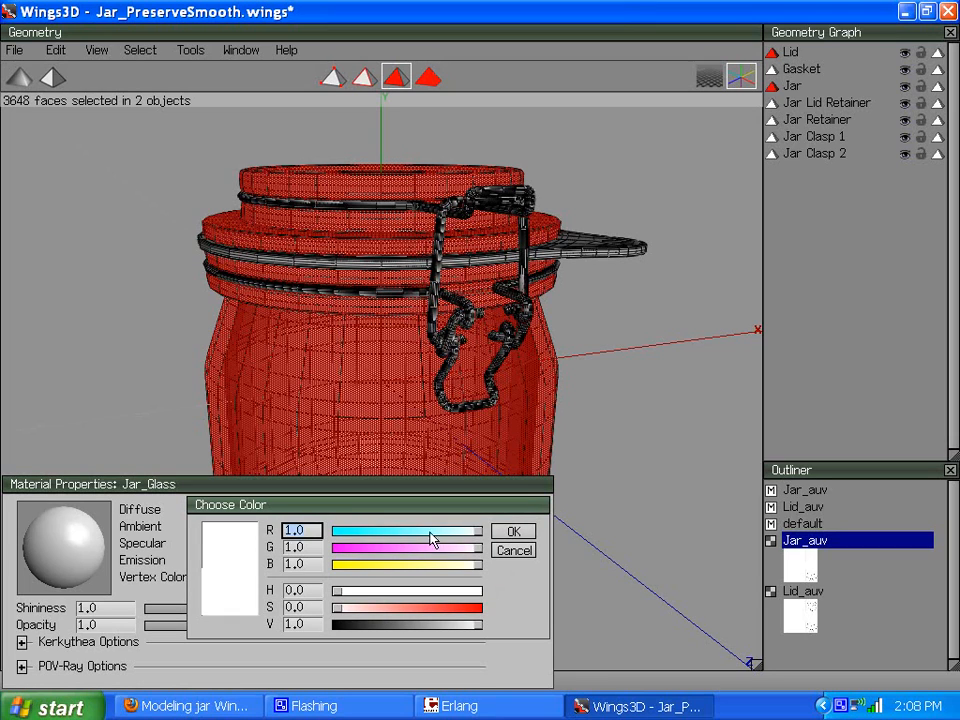
pyautogui.click(516, 532)
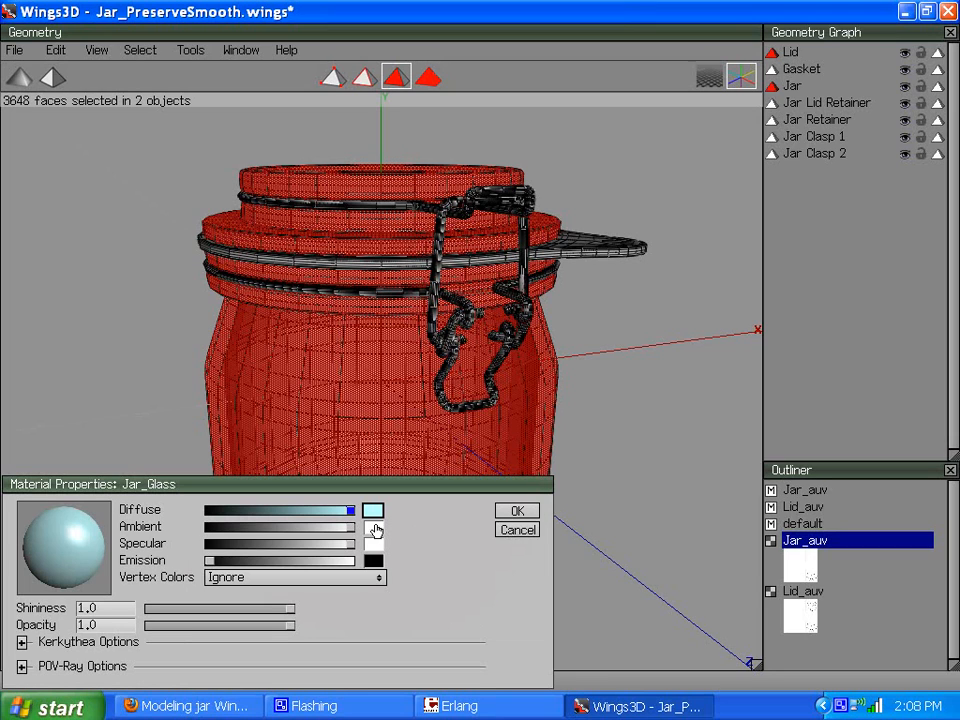
pyautogui.click(372, 510)
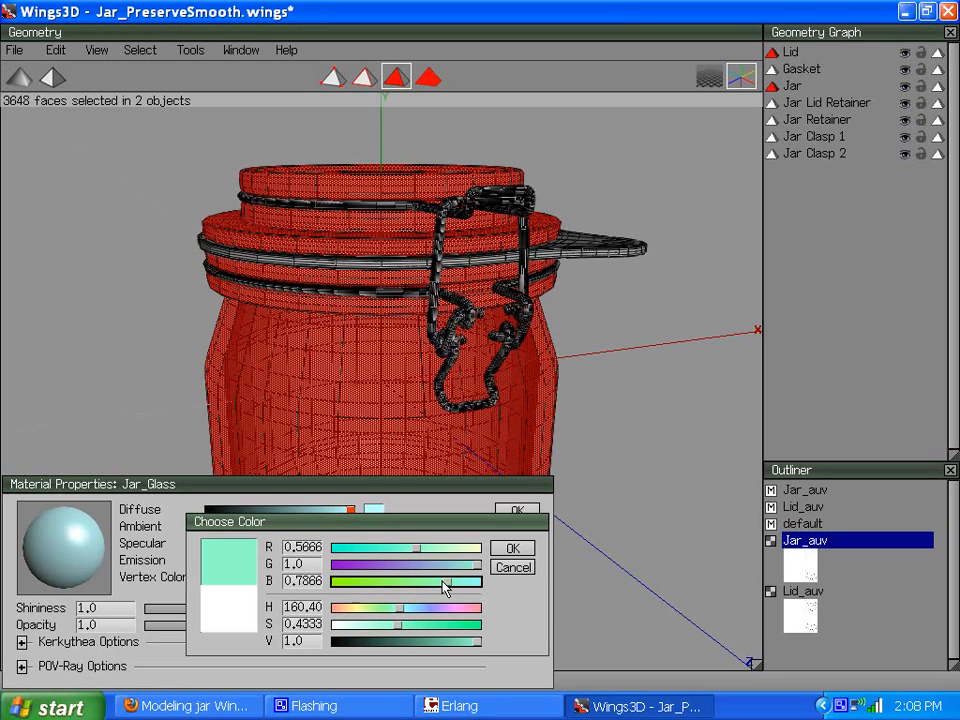
pyautogui.click(512, 548)
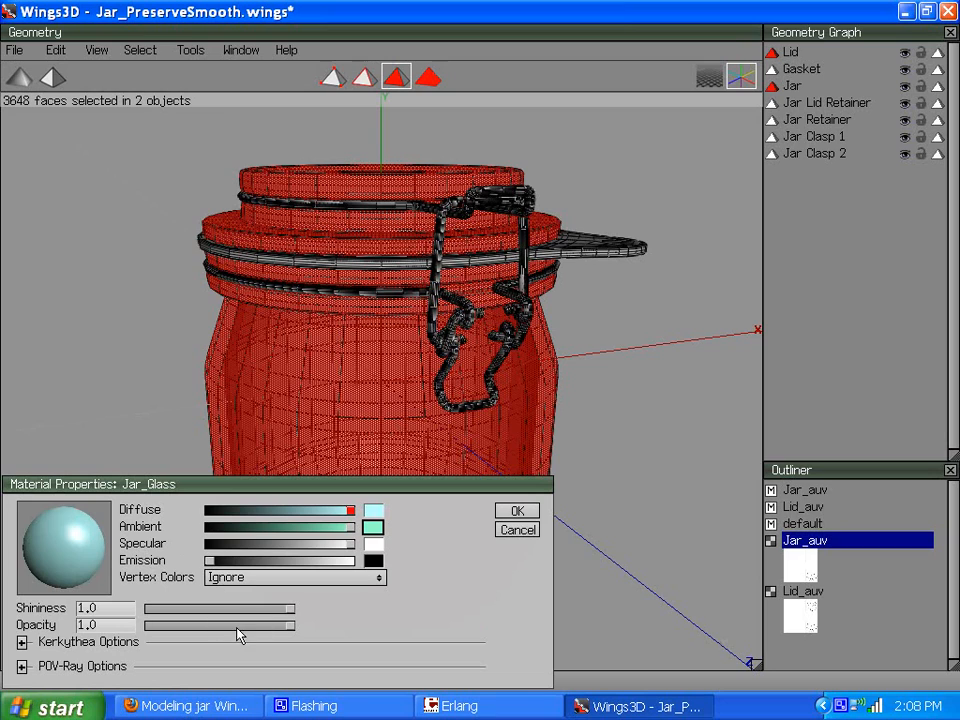
pyautogui.moveTo(290, 624); pyautogui.dragTo(228, 624)
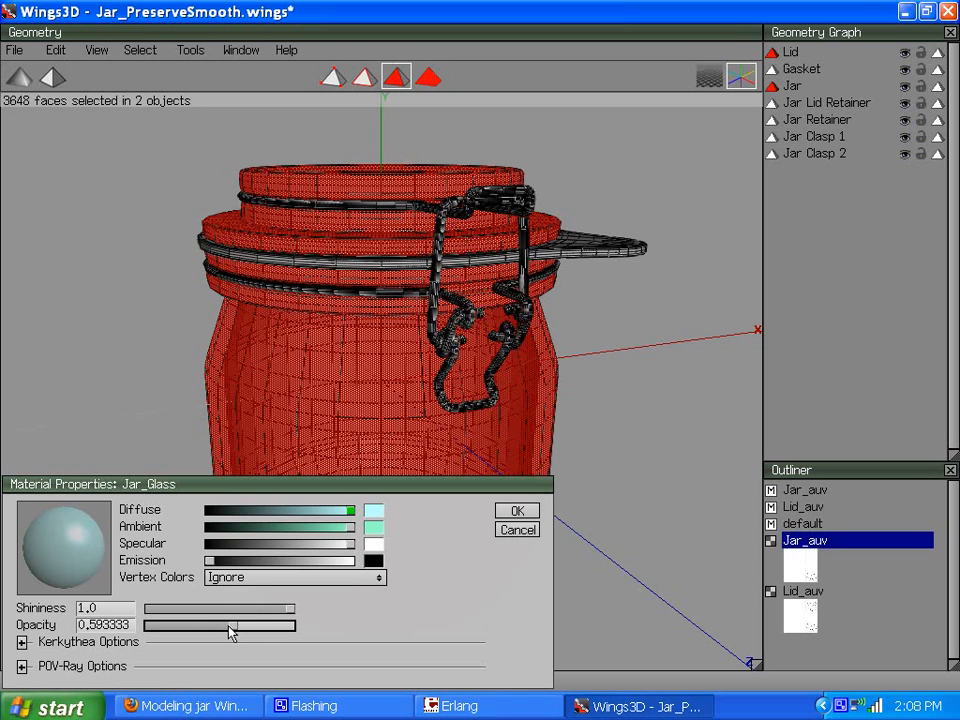
pyautogui.click(516, 510)
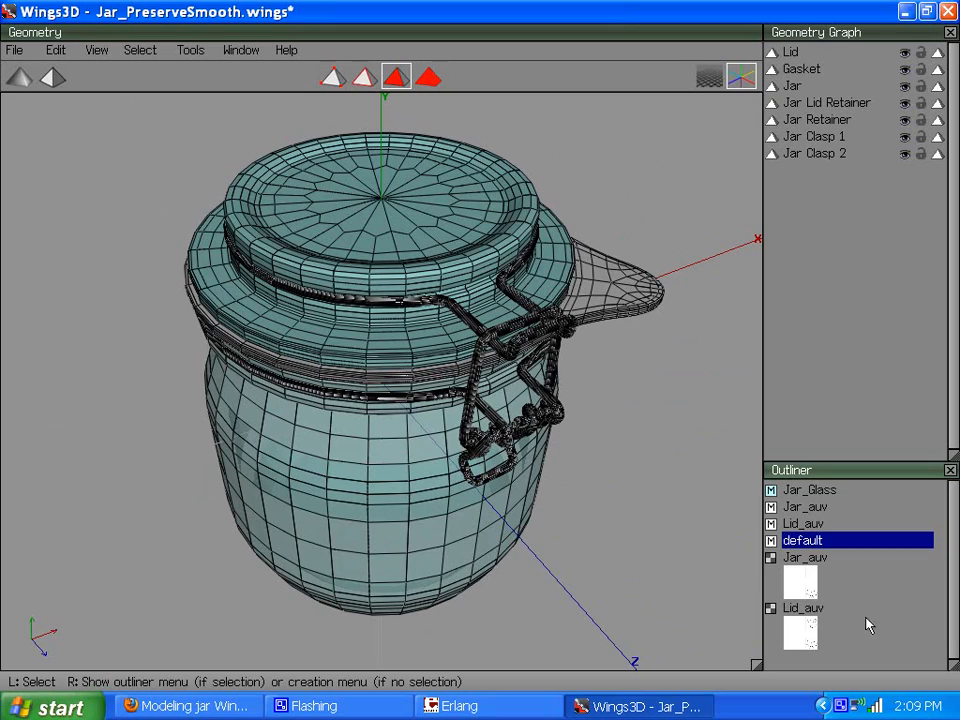
pyautogui.moveTo(836, 588)
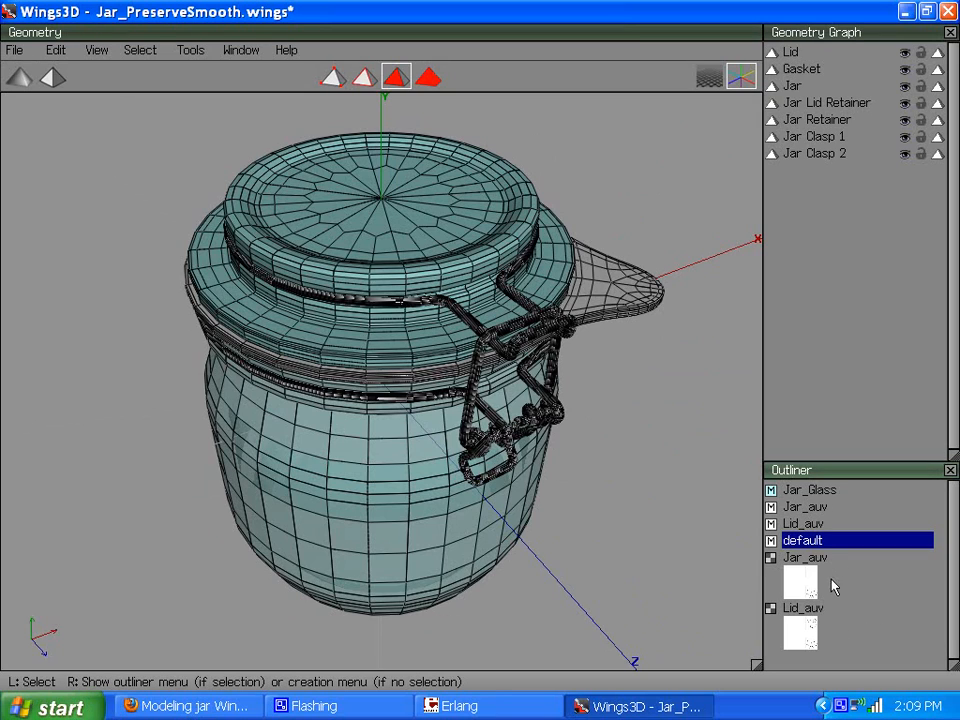
pyautogui.moveTo(808, 618)
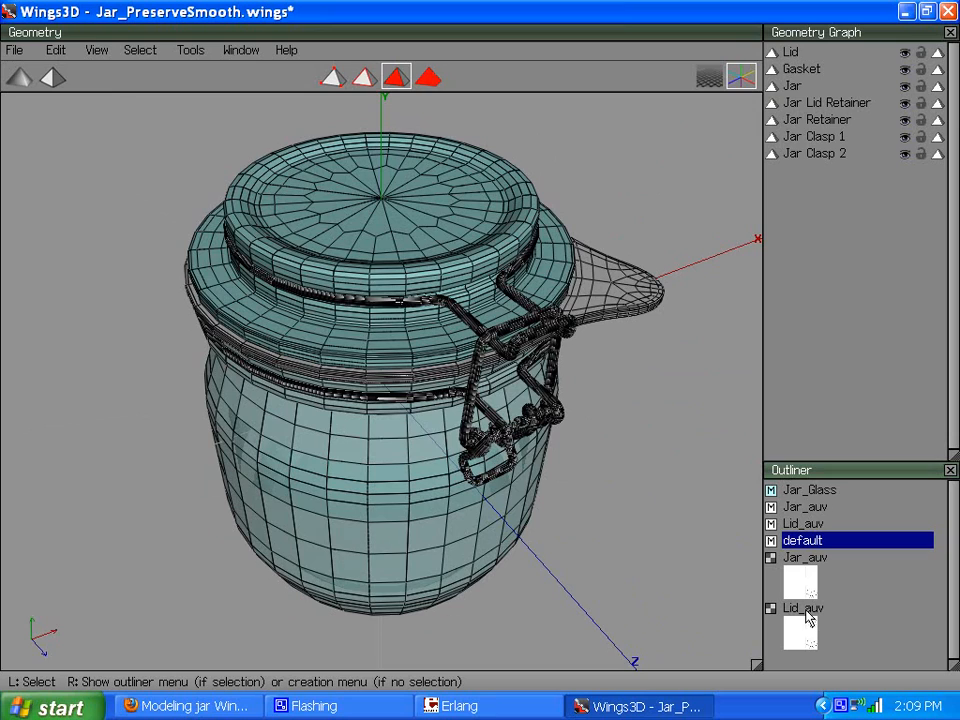
pyautogui.rightClick(804, 608)
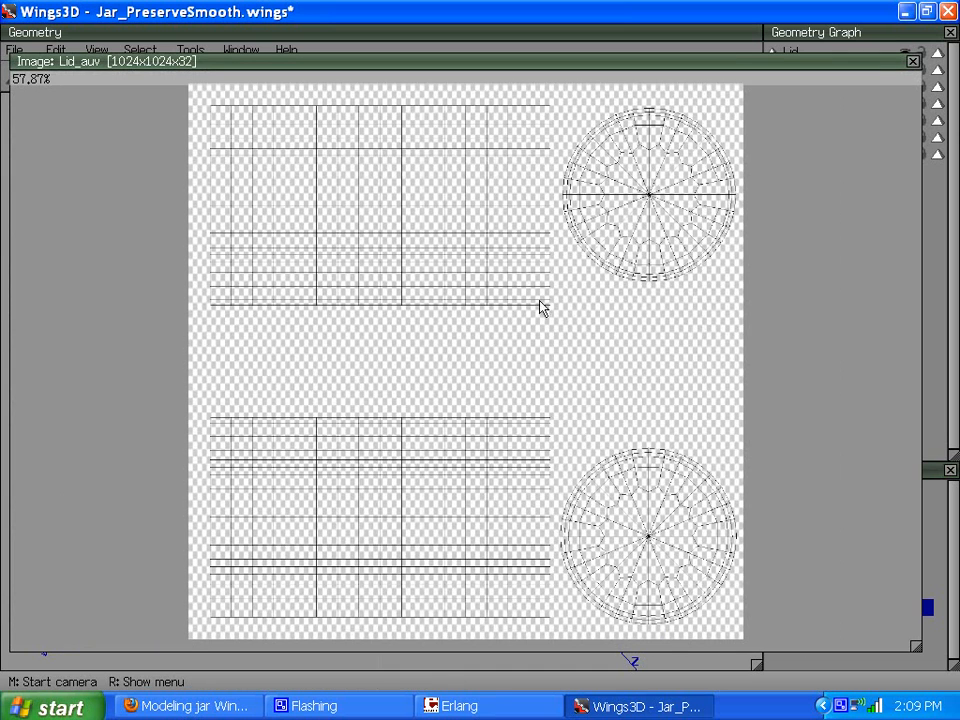
pyautogui.moveTo(650, 212)
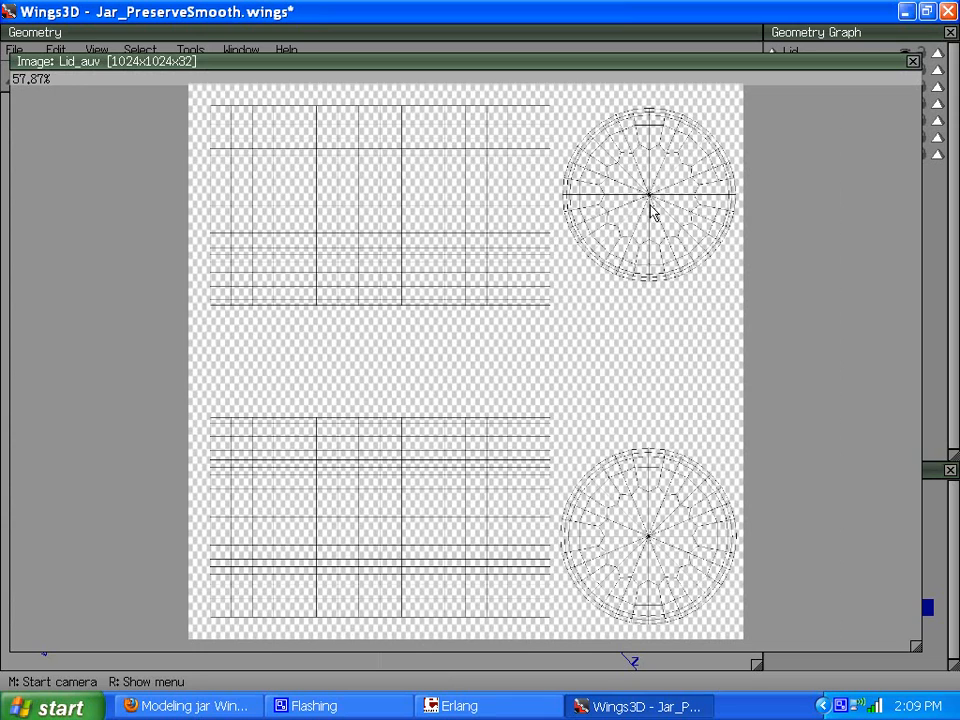
pyautogui.moveTo(872, 124)
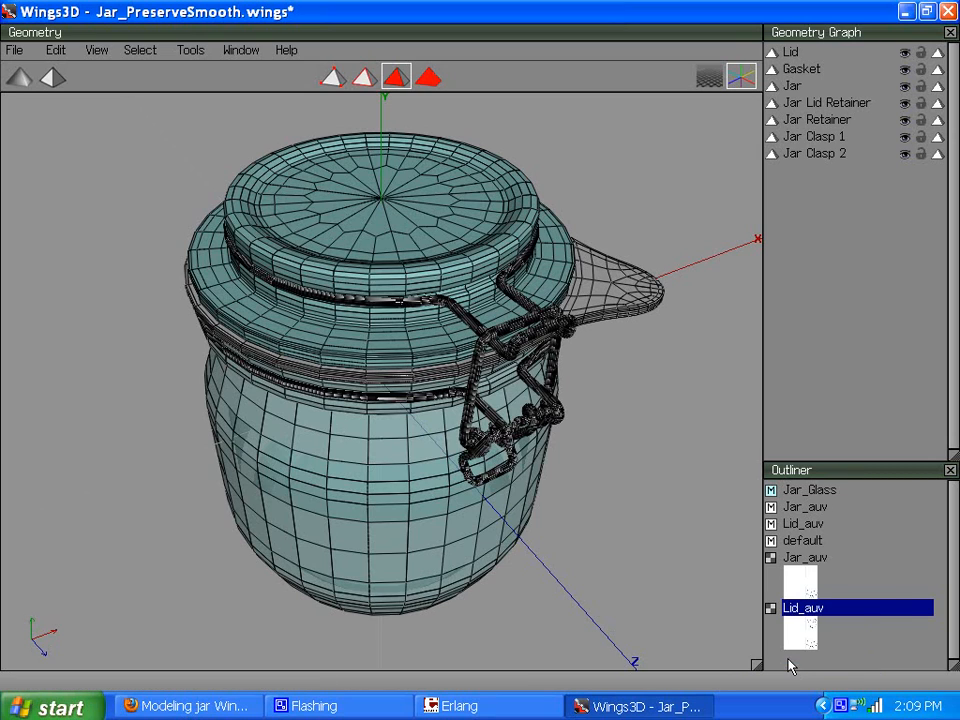
pyautogui.moveTo(822, 536)
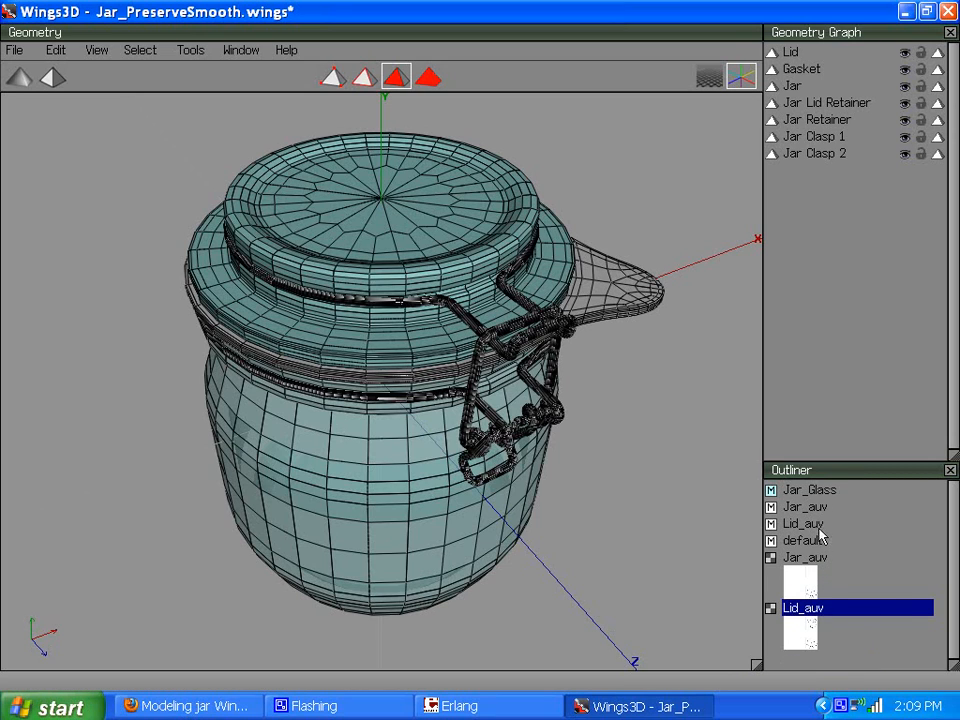
pyautogui.moveTo(816, 496)
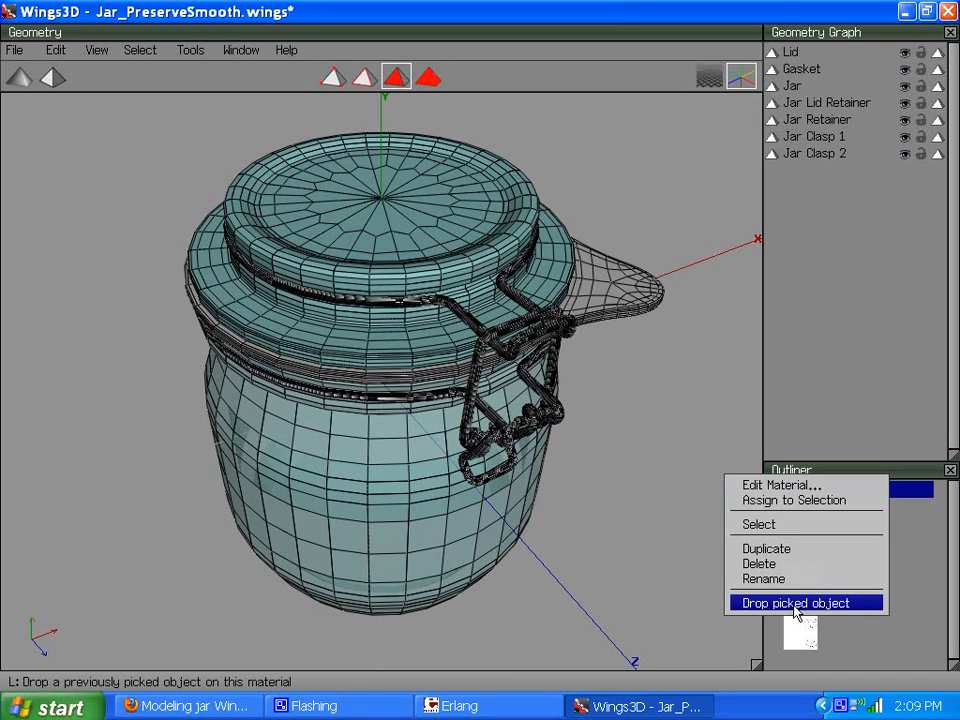
pyautogui.click(796, 602)
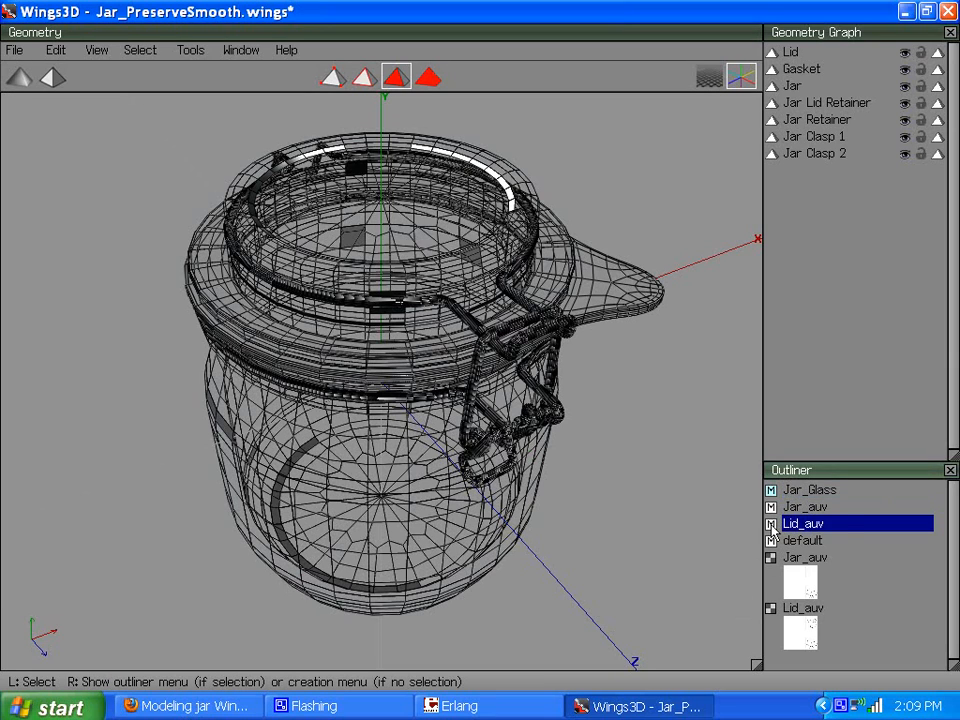
# - Delete the Lid_auv and Jar_auv materials from the Outliner
pyautogui.rightClick(804, 524)
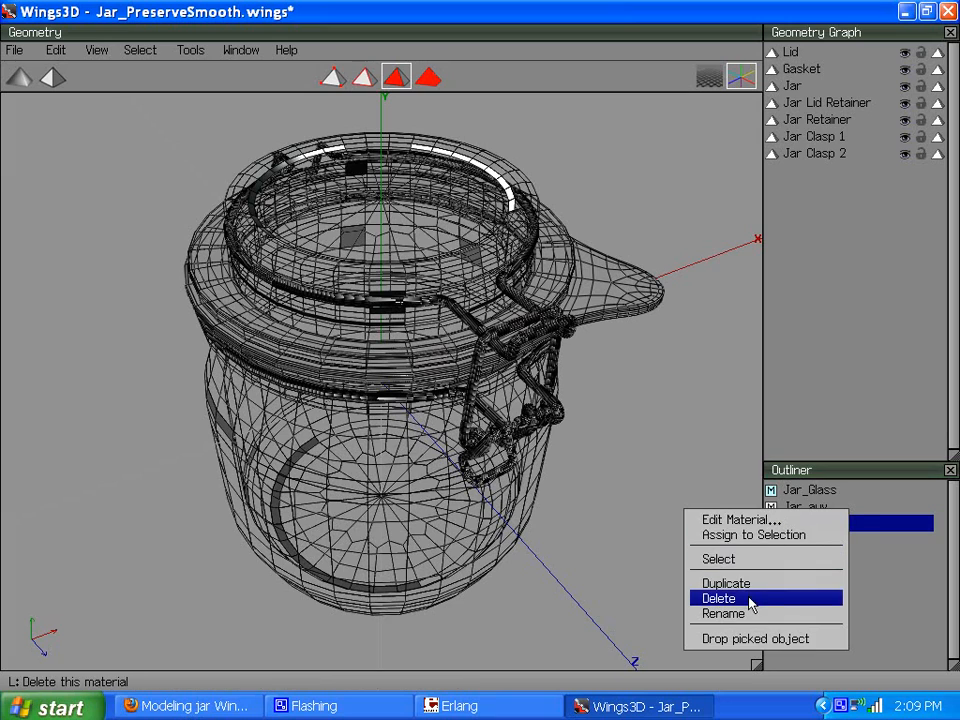
pyautogui.click(718, 598)
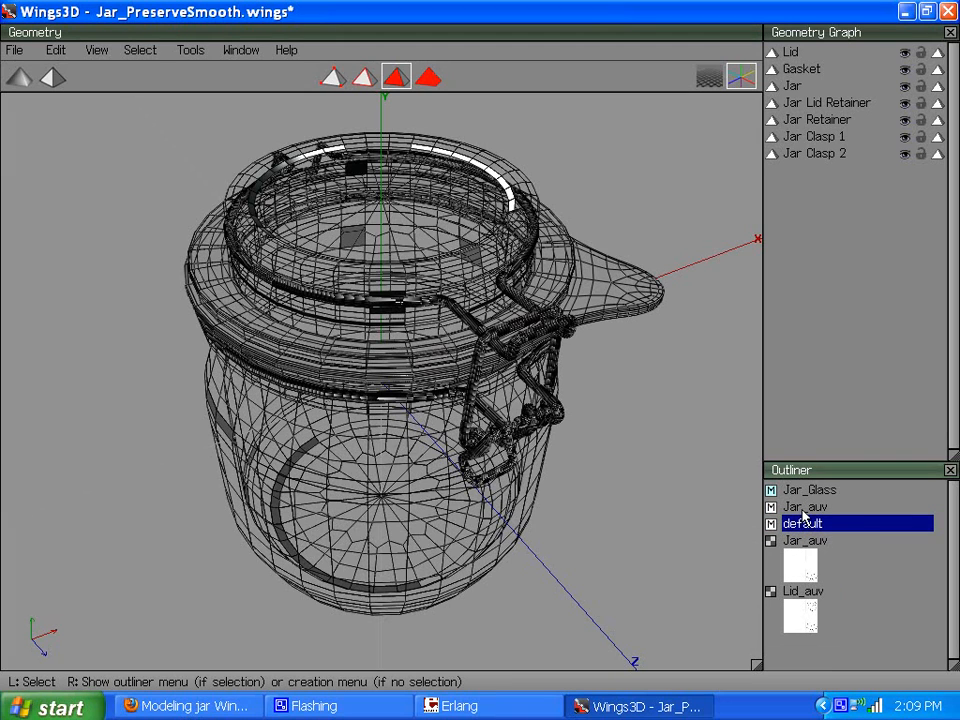
pyautogui.rightClick(804, 524)
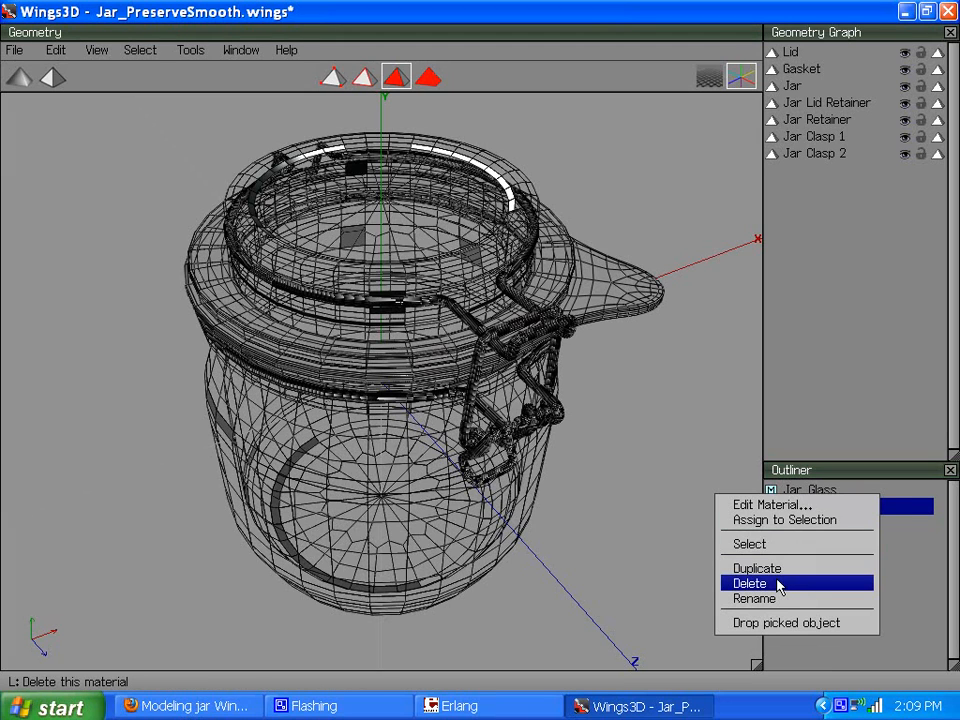
pyautogui.click(748, 584)
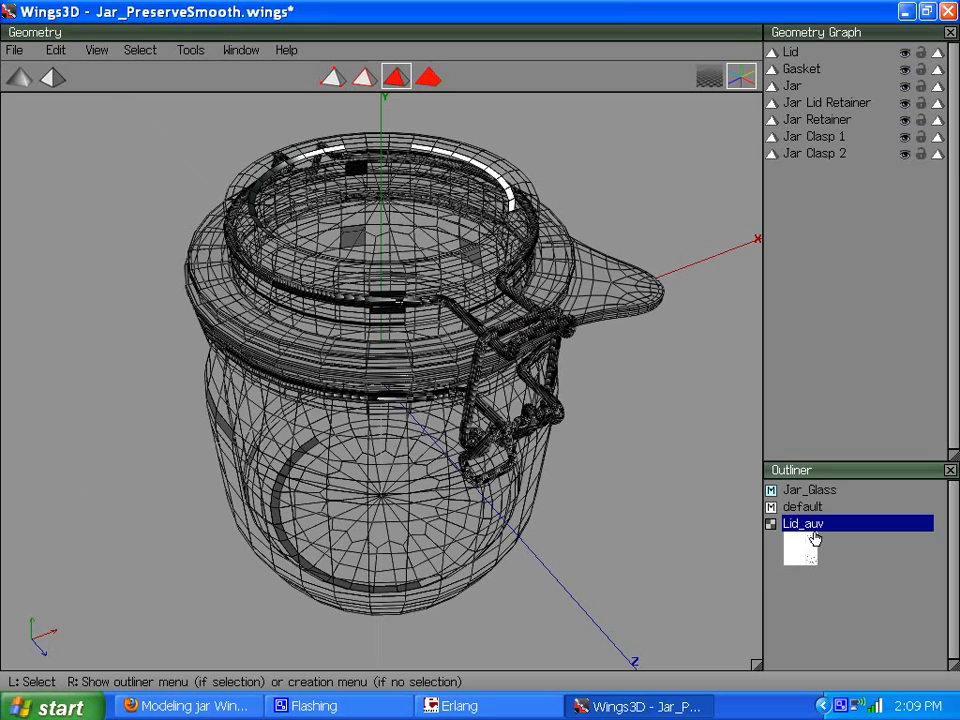
pyautogui.moveTo(808, 528)
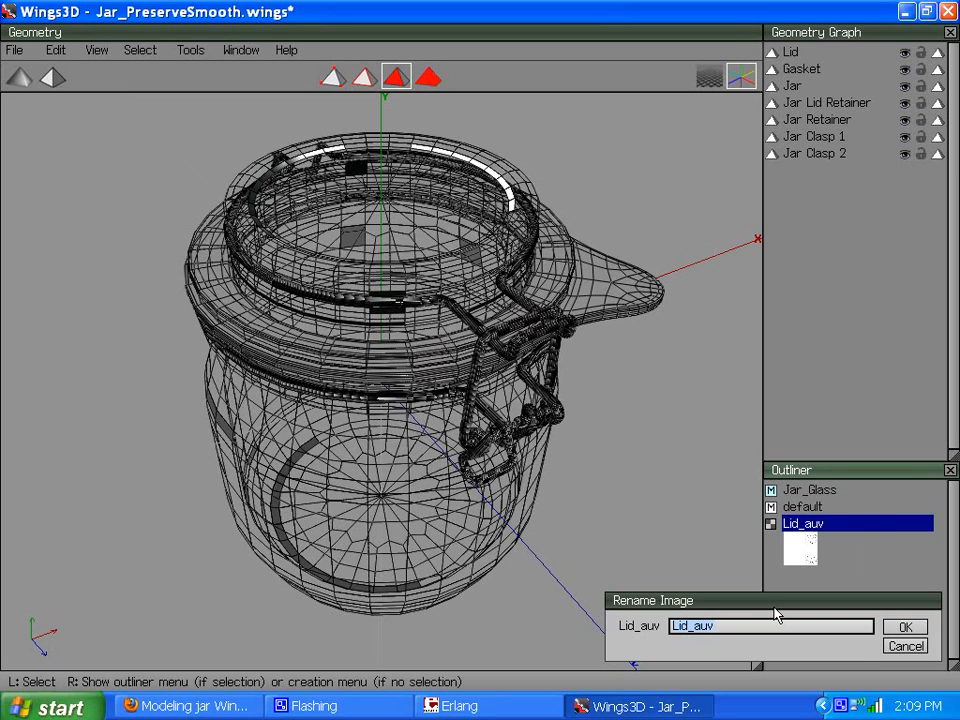
pyautogui.moveTo(810, 636)
pyautogui.write('J')
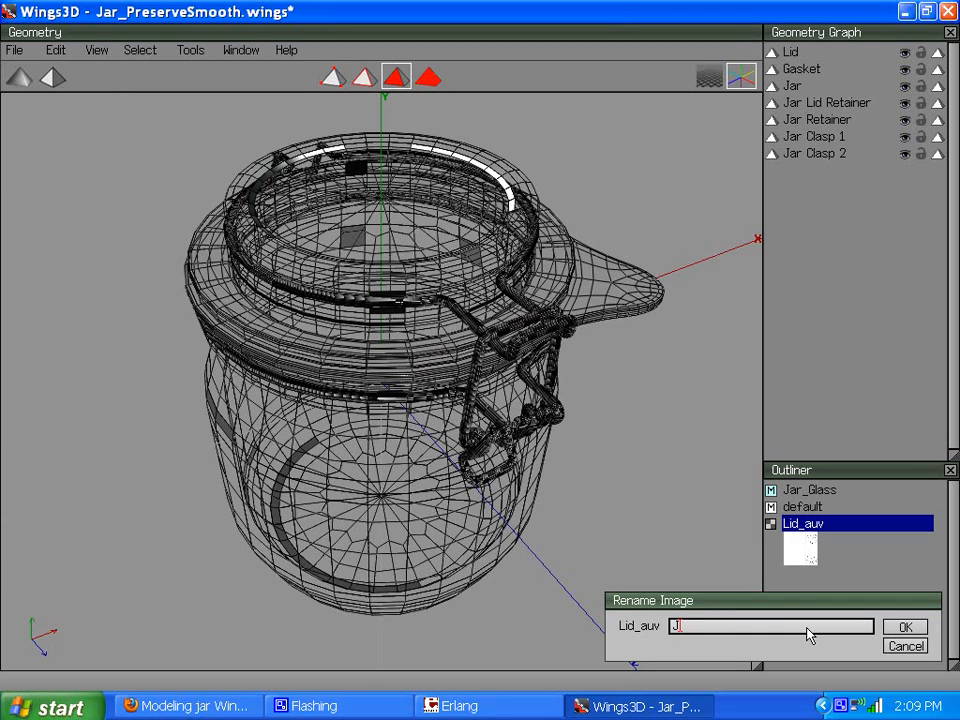
# - Rename the Lid_auv image to JarGlass_Map and confirm
pyautogui.write('arGlas')
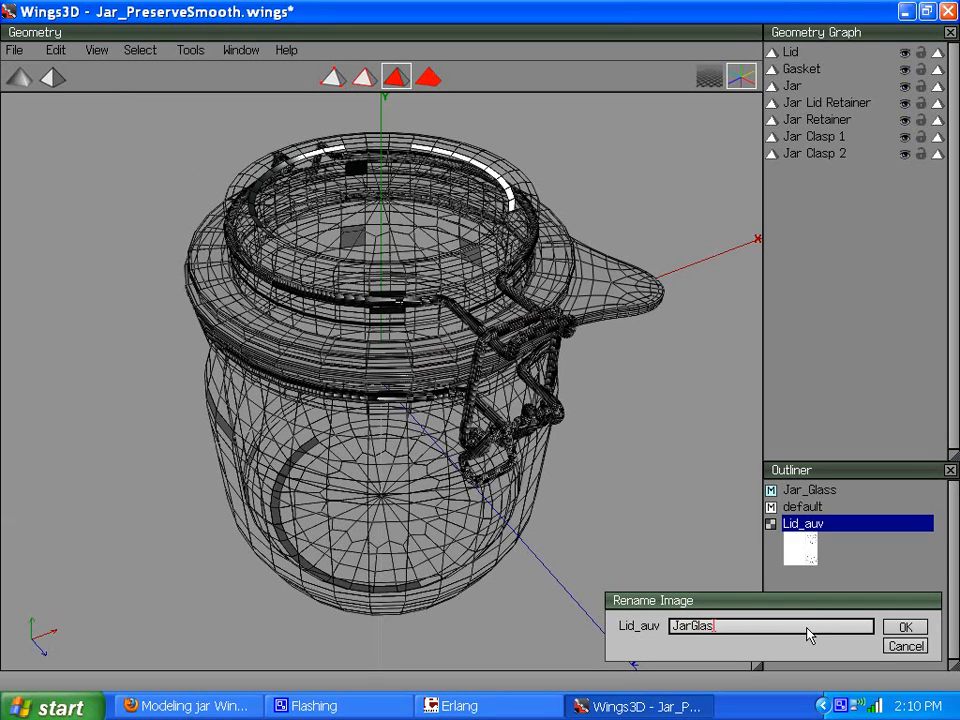
pyautogui.write('s_Map')
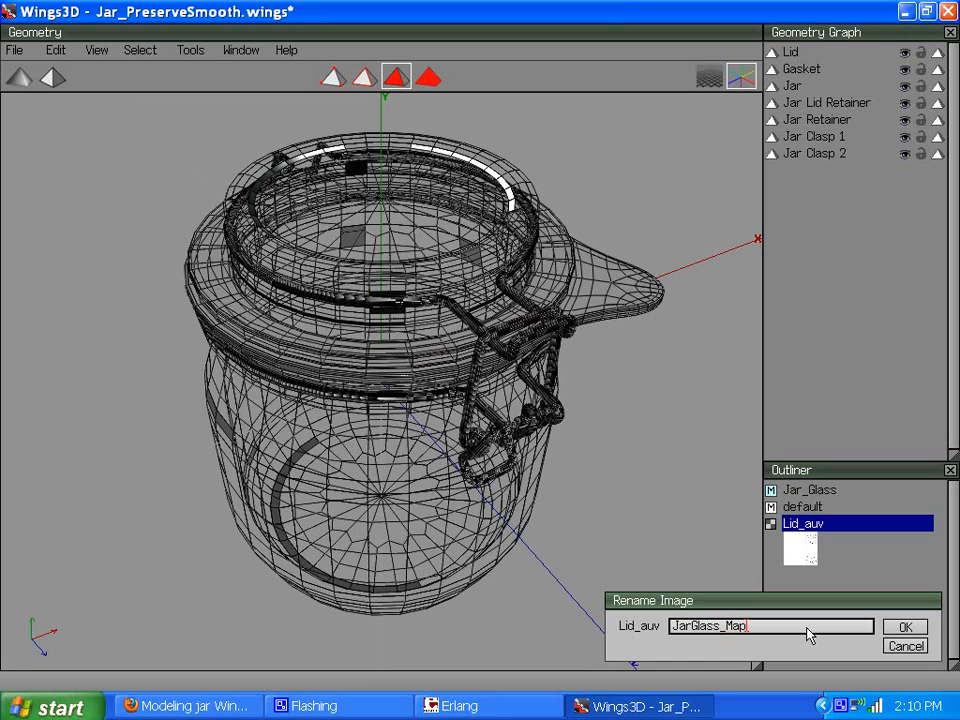
pyautogui.moveTo(780, 588)
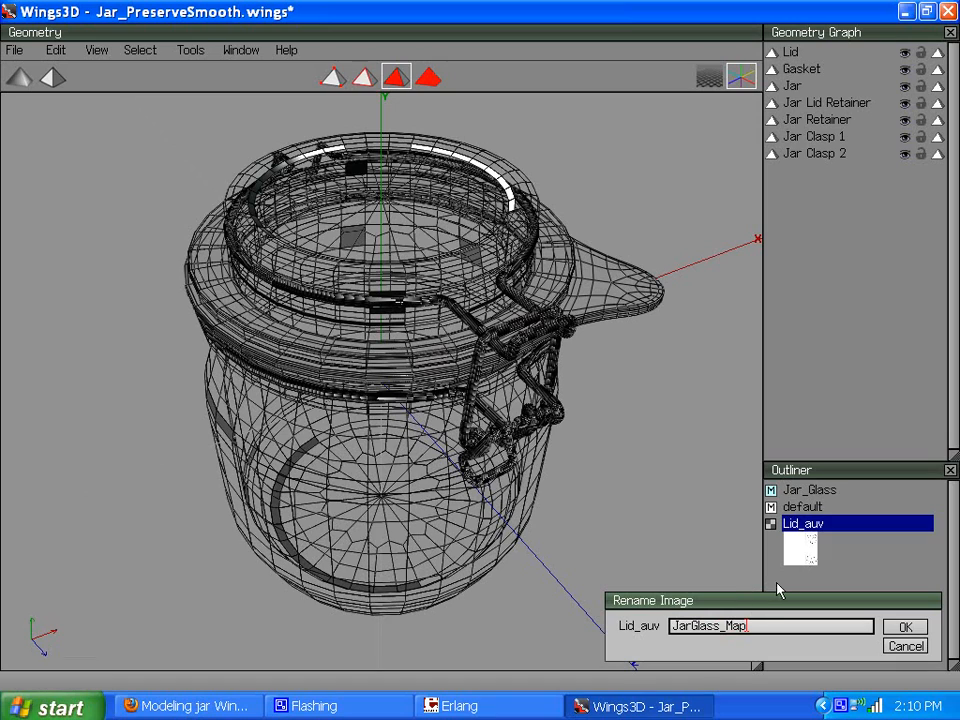
pyautogui.moveTo(762, 548)
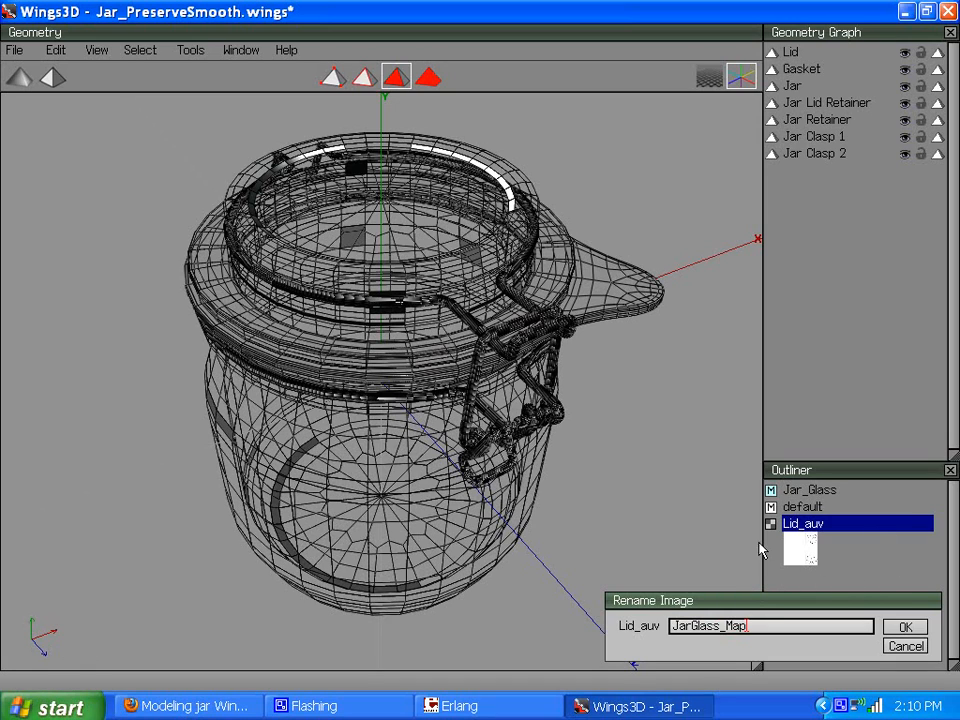
pyautogui.click(904, 626)
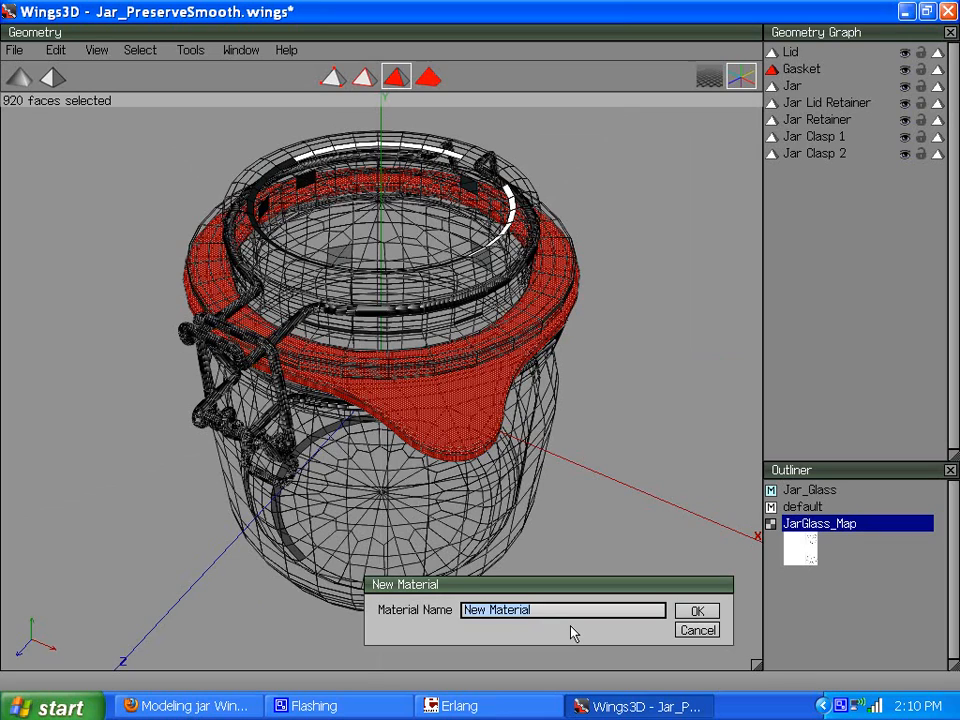
# - Name the new material Gasket for the 920 selected faces
pyautogui.write('Gasket')
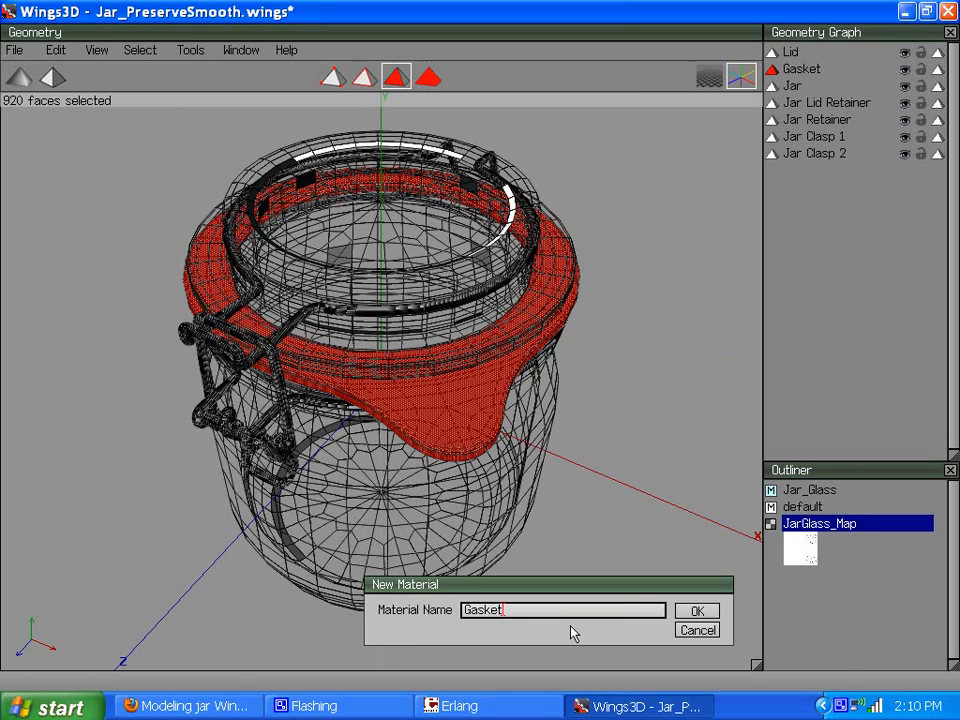
pyautogui.click(696, 612)
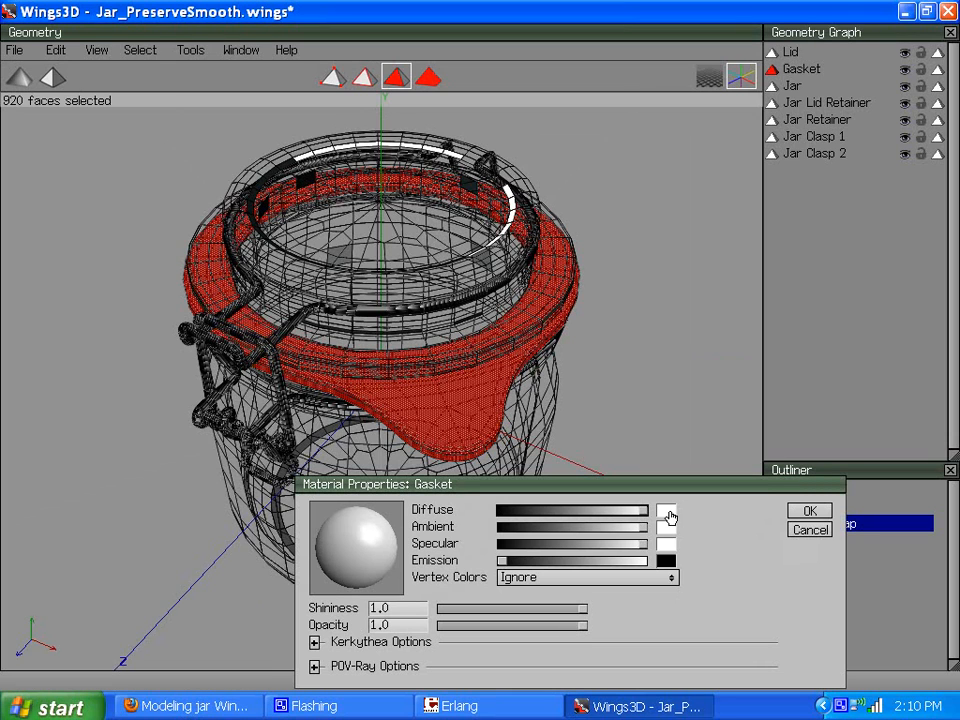
# - Give Gasket an orange diffuse and yellowish ambient colour, and apply it
pyautogui.click(668, 512)
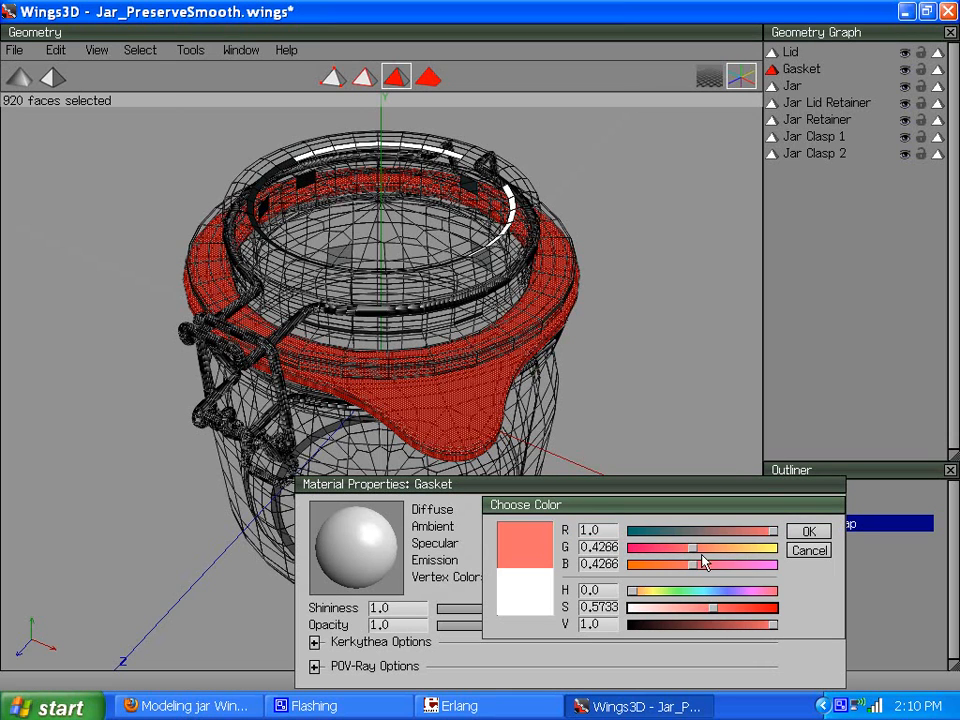
pyautogui.moveTo(690, 548); pyautogui.dragTo(736, 548)
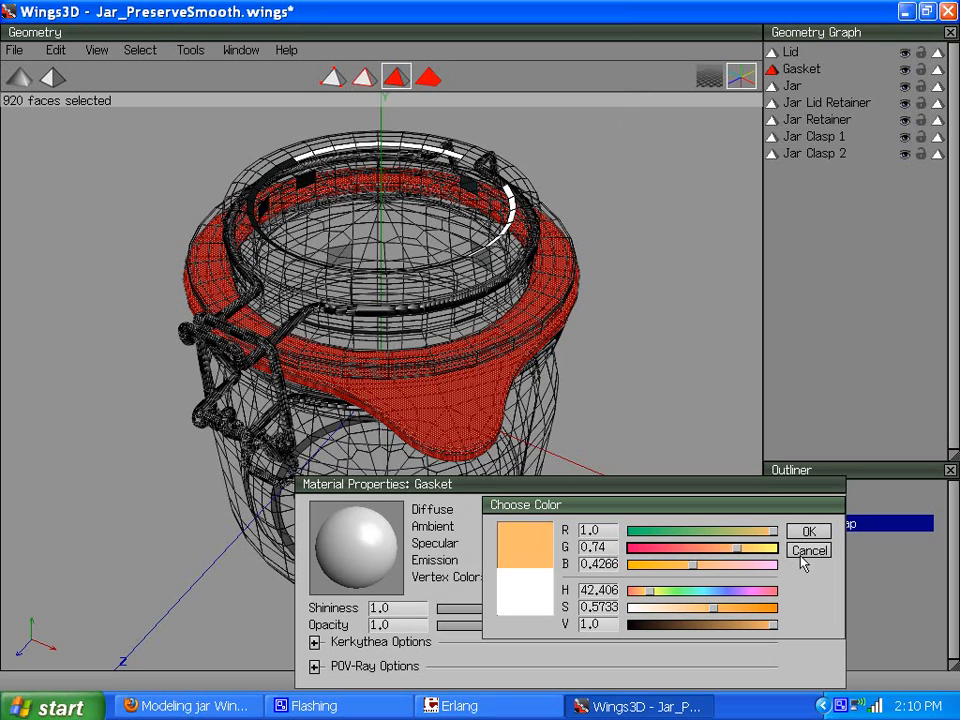
pyautogui.click(808, 530)
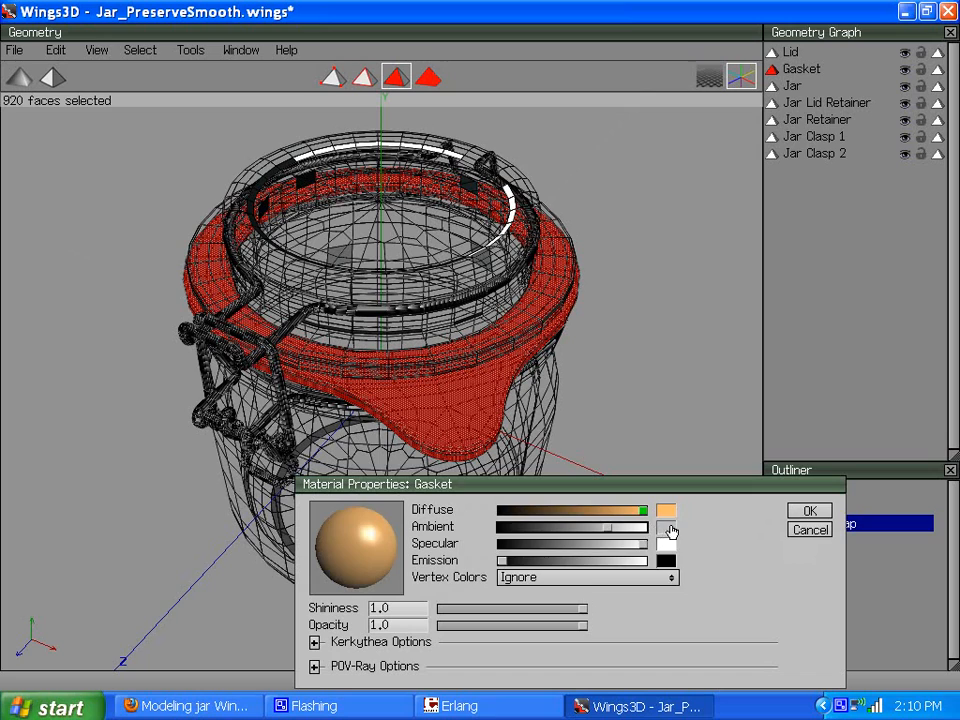
pyautogui.click(666, 512)
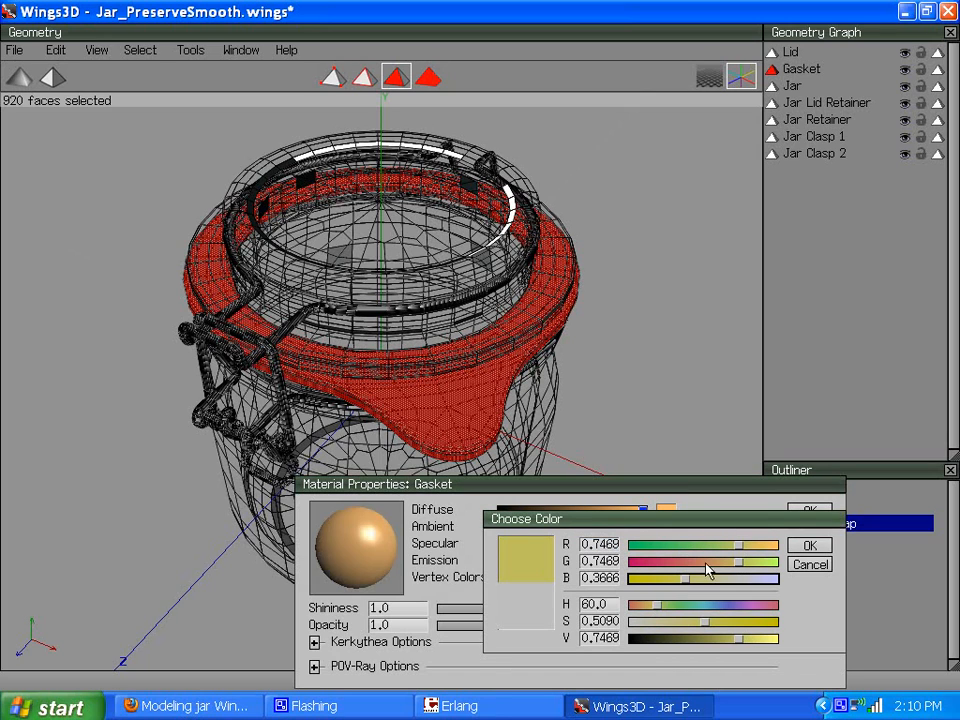
pyautogui.click(808, 544)
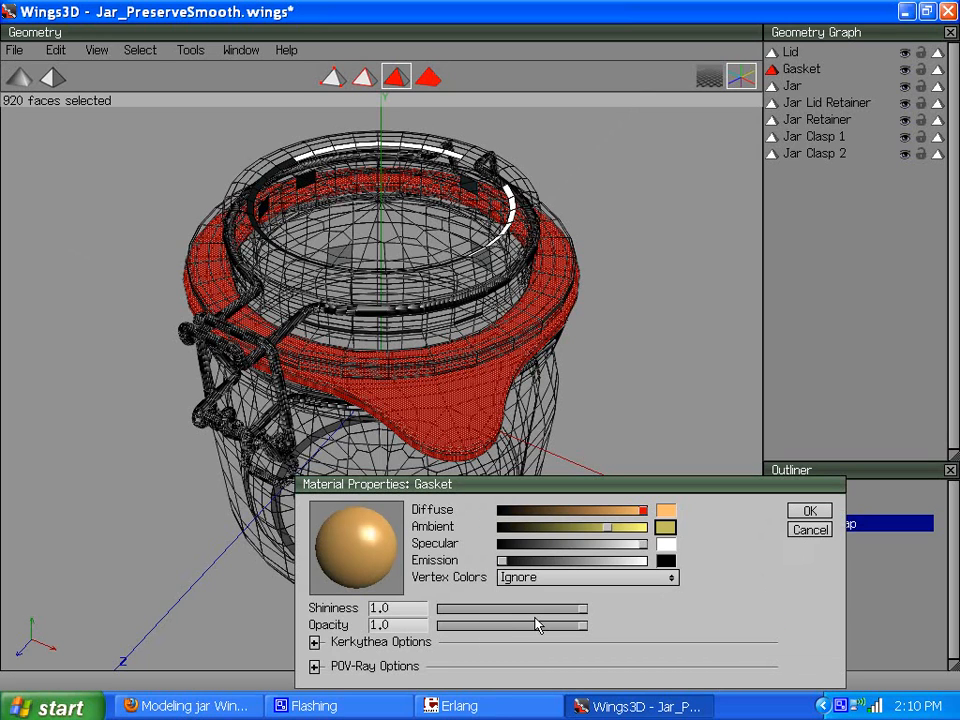
pyautogui.click(808, 510)
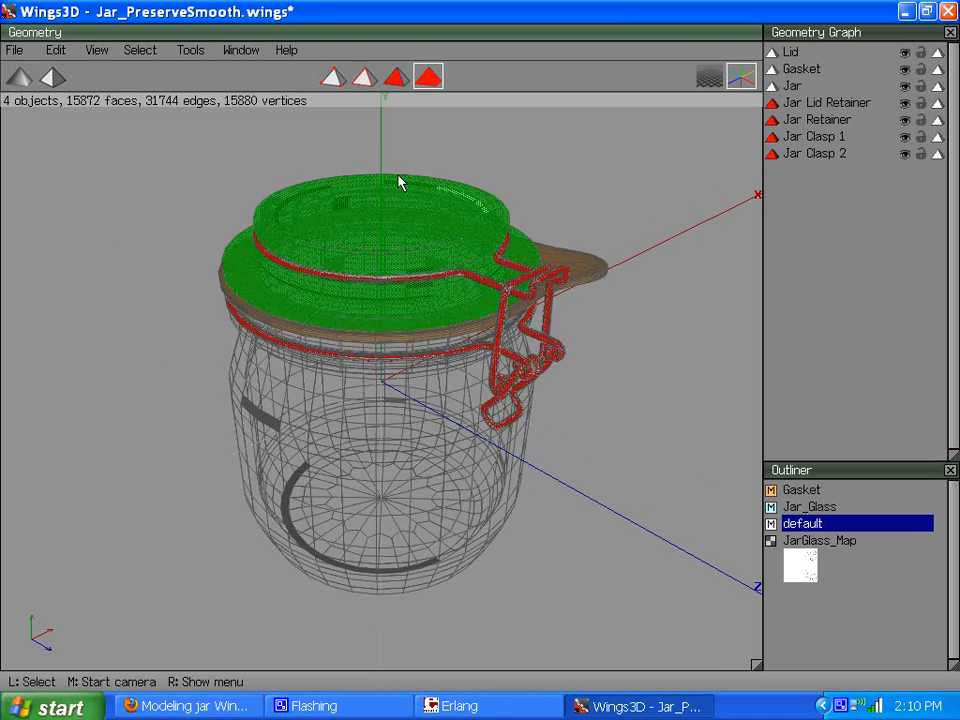
# - Create a new material named Metal for the selected retainer and clasp faces
pyautogui.rightClick(398, 184)
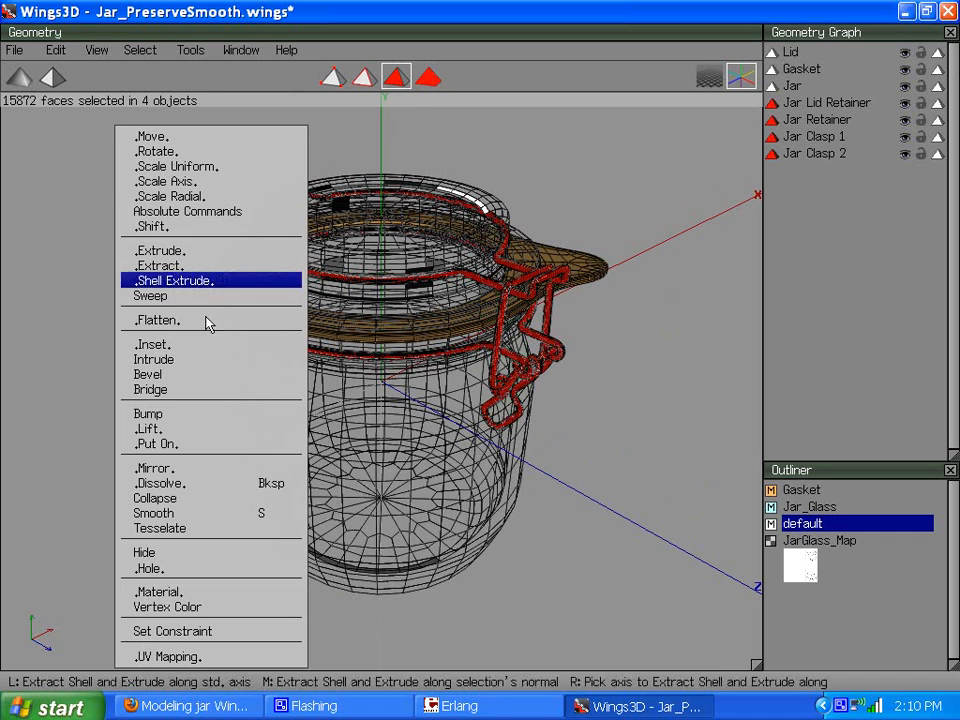
pyautogui.click(158, 592)
pyautogui.write('Meta')
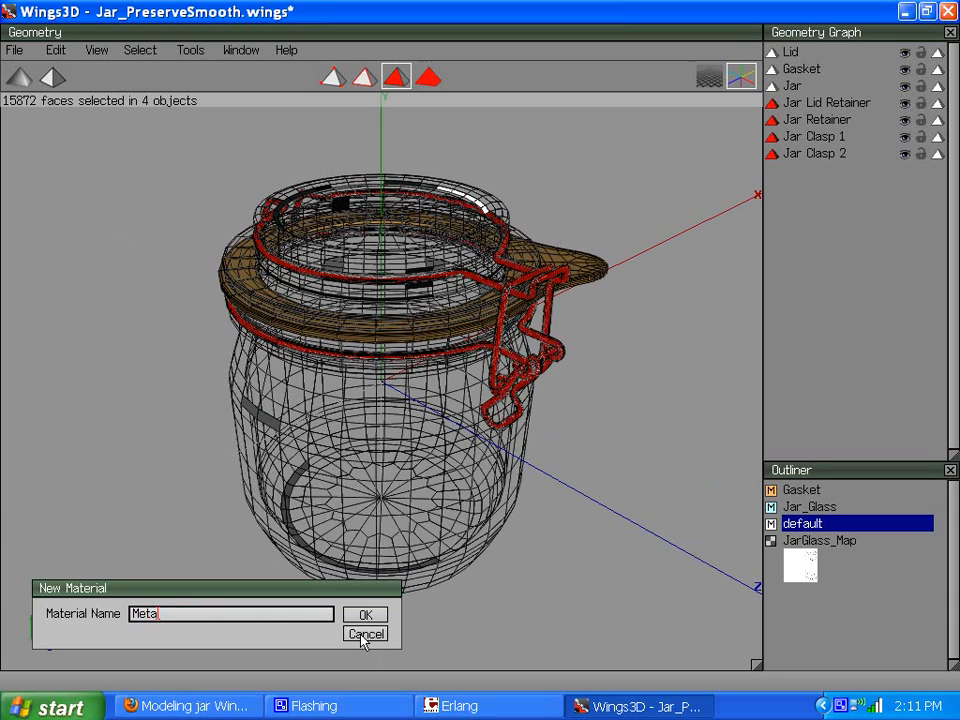
pyautogui.click(364, 614)
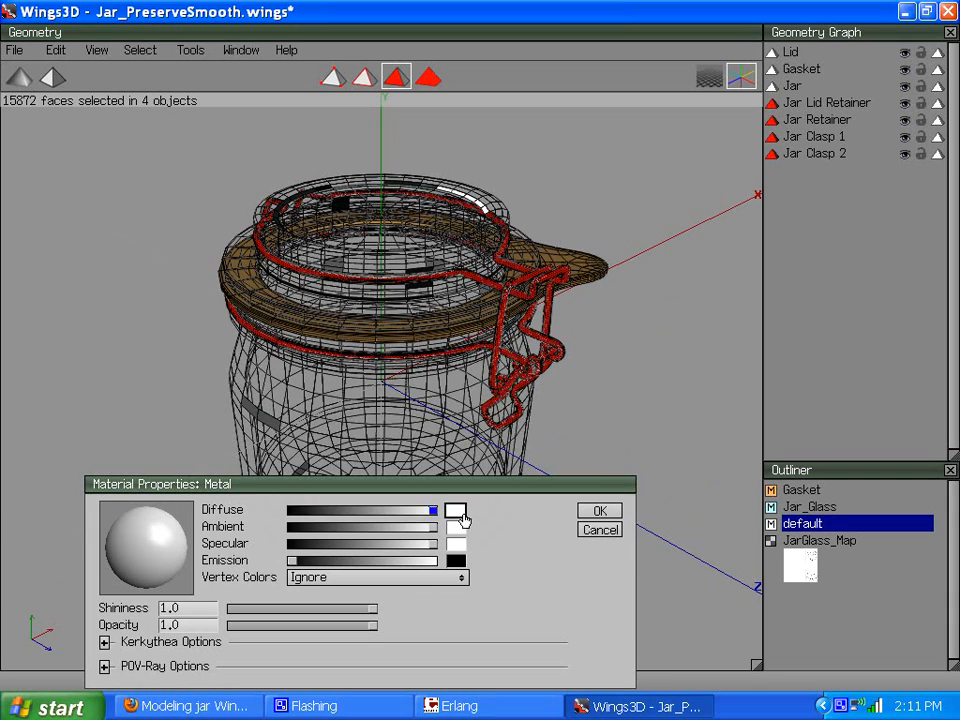
# - Set Metal's diffuse to light blue and ambient to lavender
pyautogui.click(456, 510)
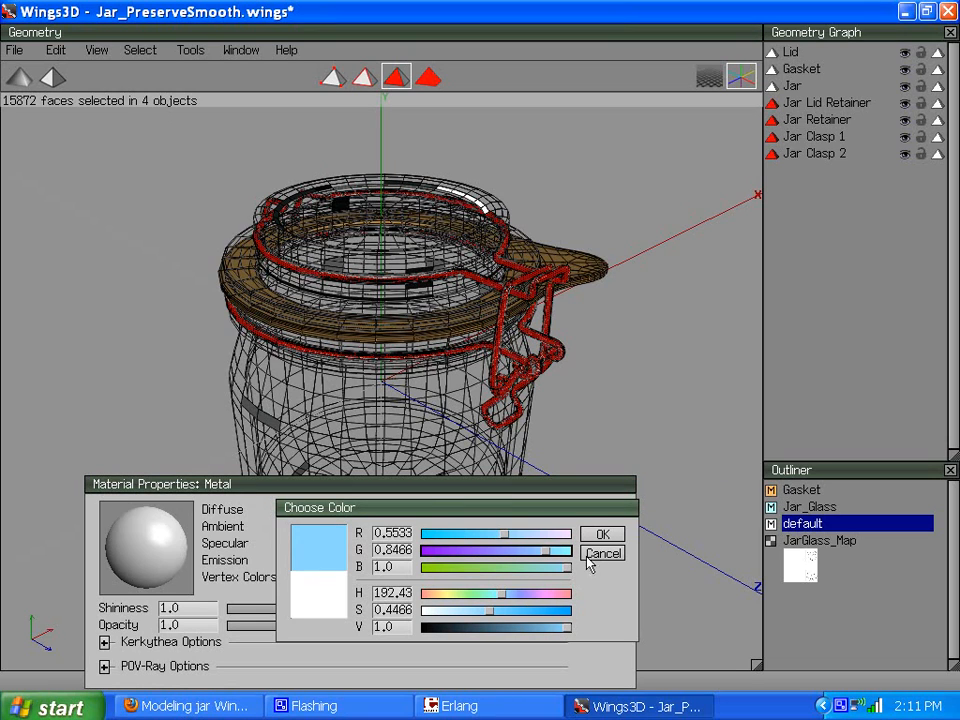
pyautogui.click(604, 532)
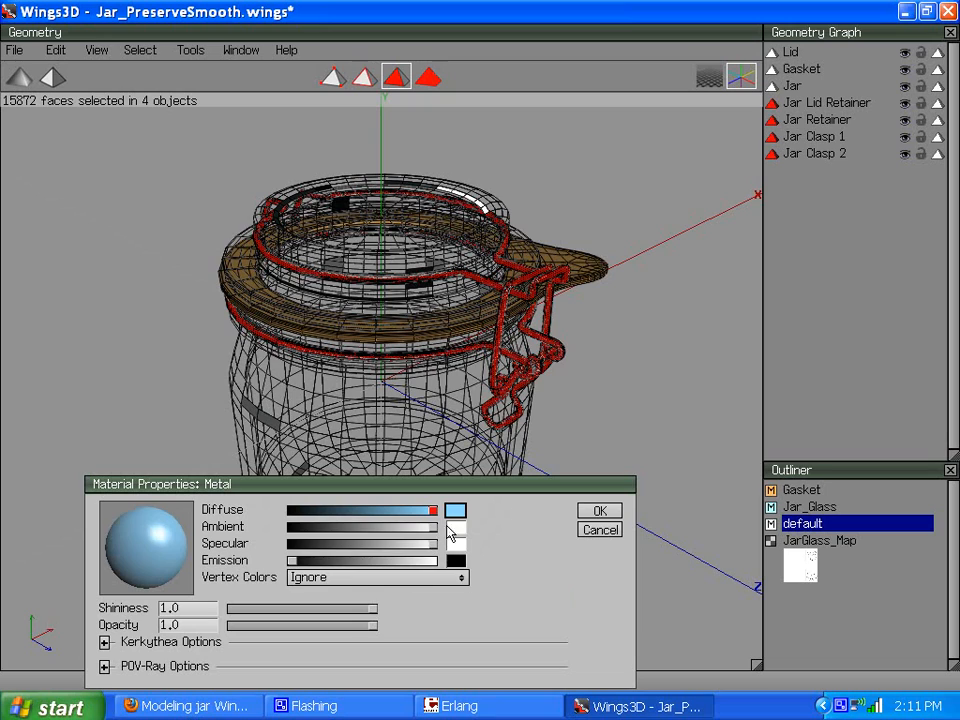
pyautogui.click(454, 510)
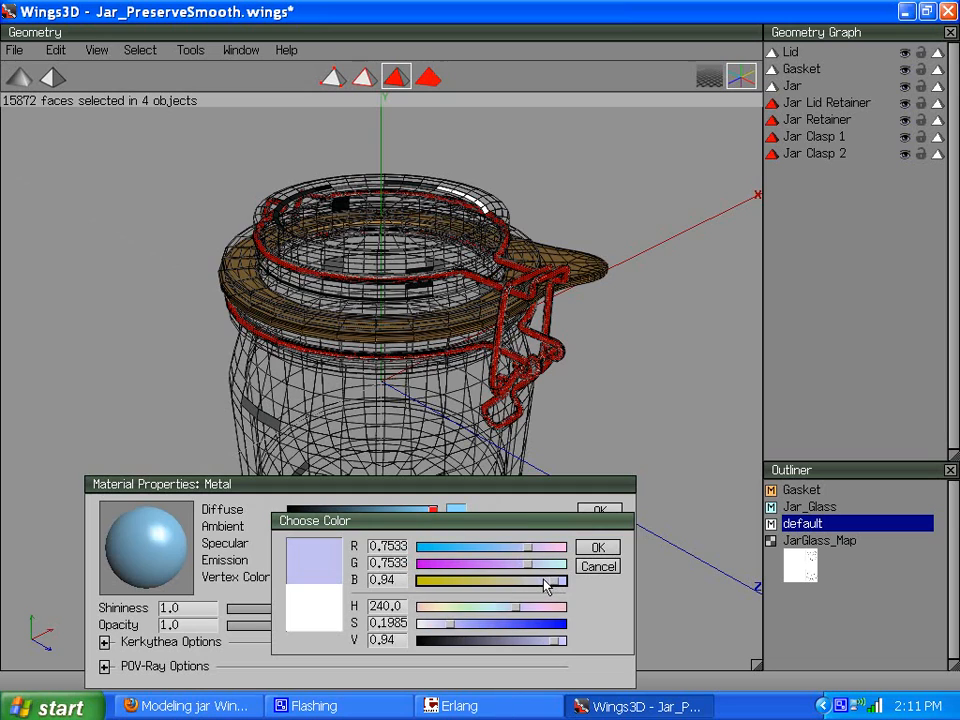
pyautogui.click(596, 548)
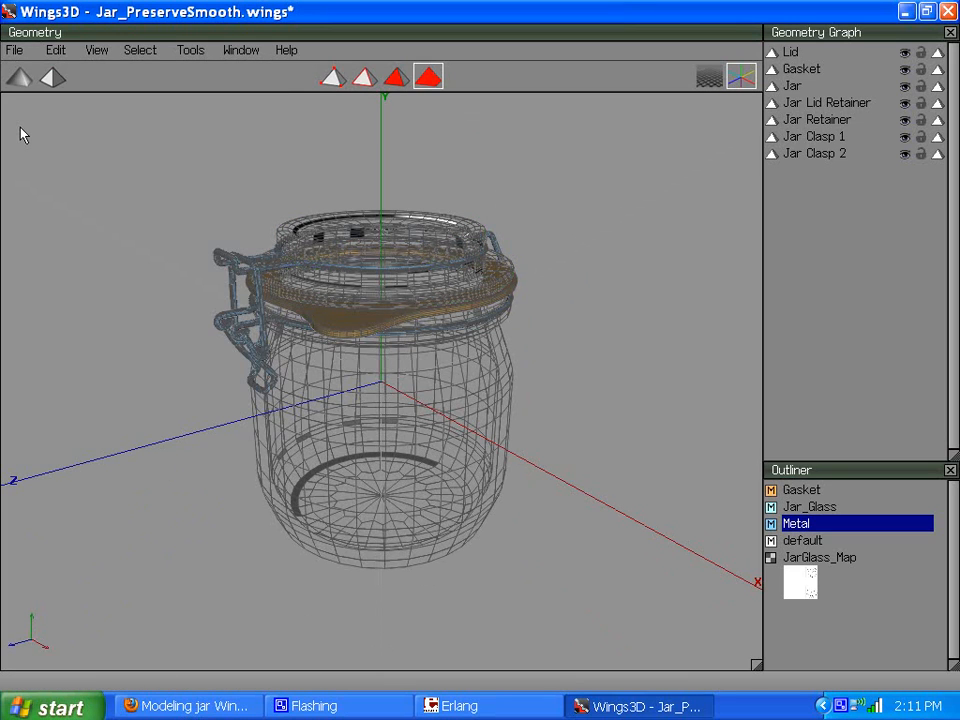
# - Start a File > Export to Wavefront (.obj), bringing up the export dialog
pyautogui.click(14, 50)
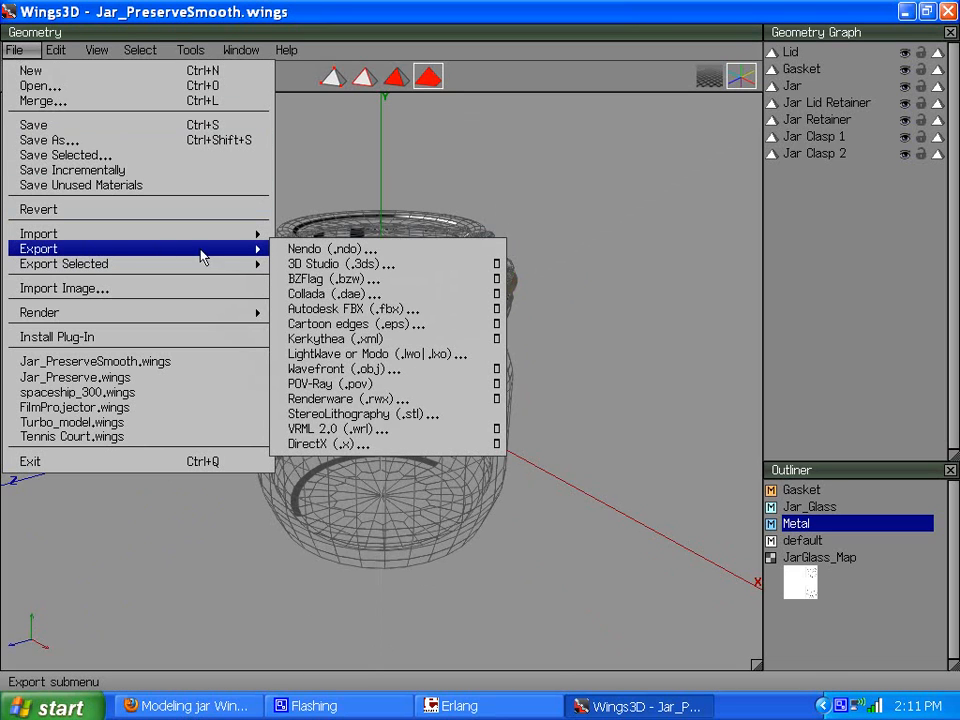
pyautogui.moveTo(356, 278)
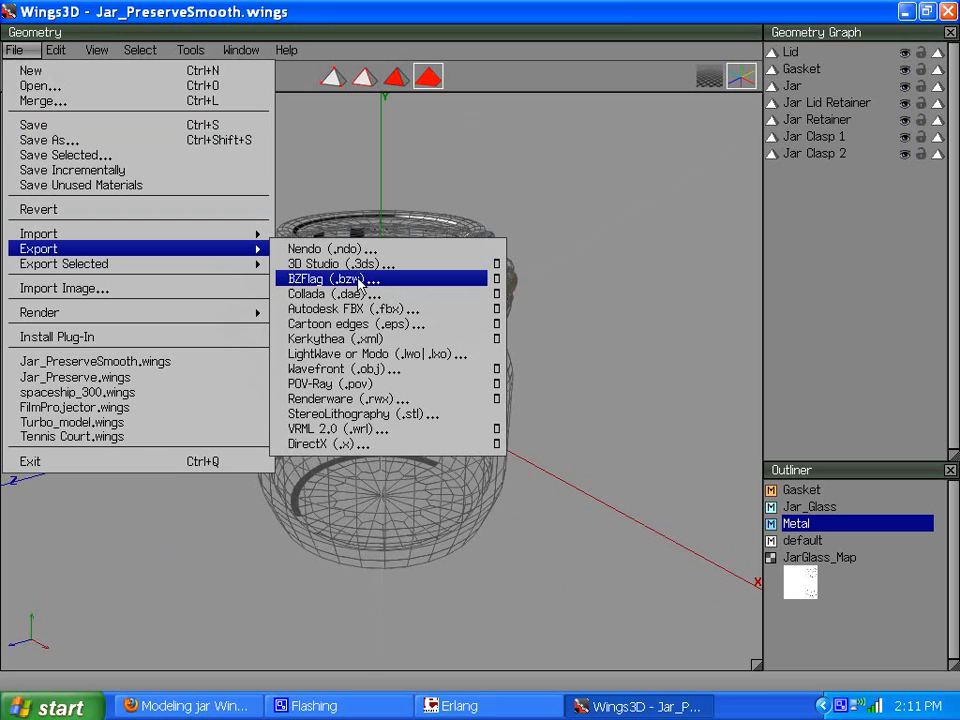
pyautogui.moveTo(340, 368)
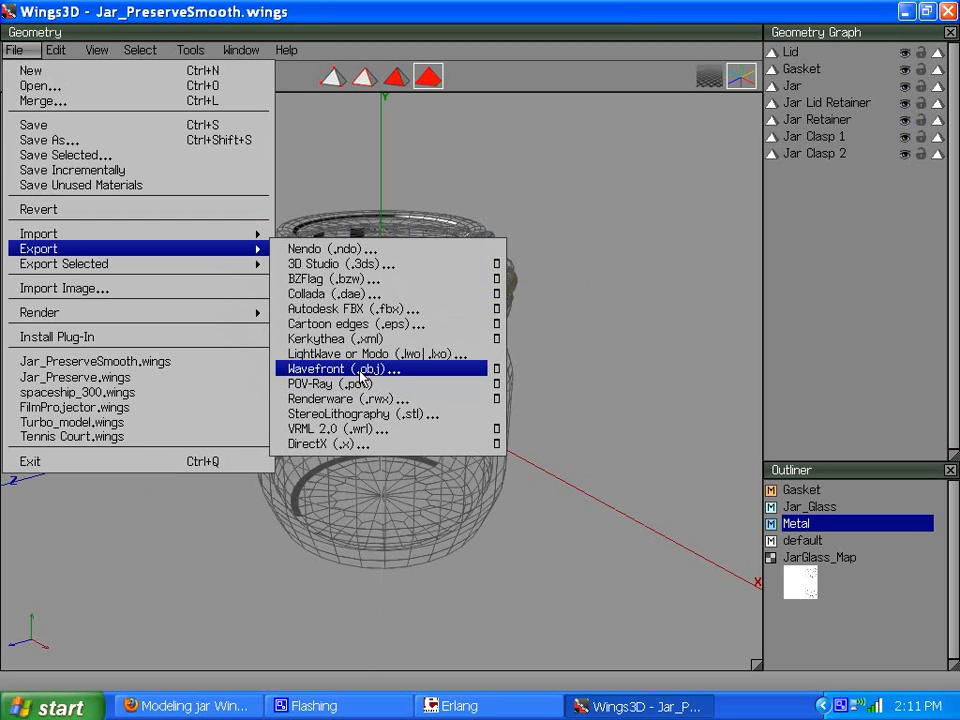
pyautogui.click(344, 368)
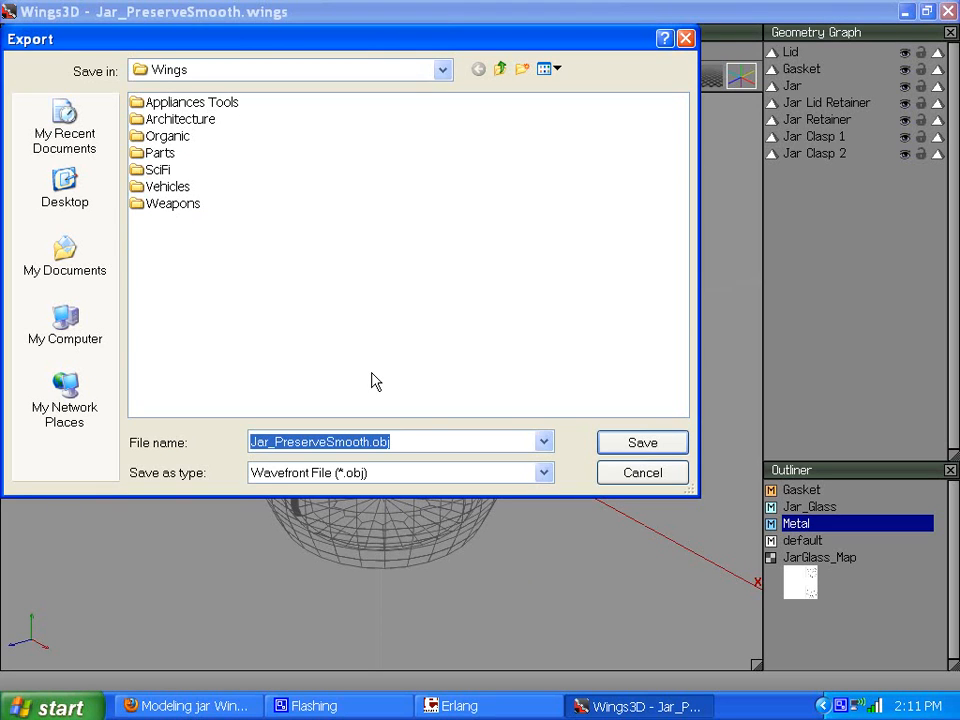
pyautogui.moveTo(642, 472)
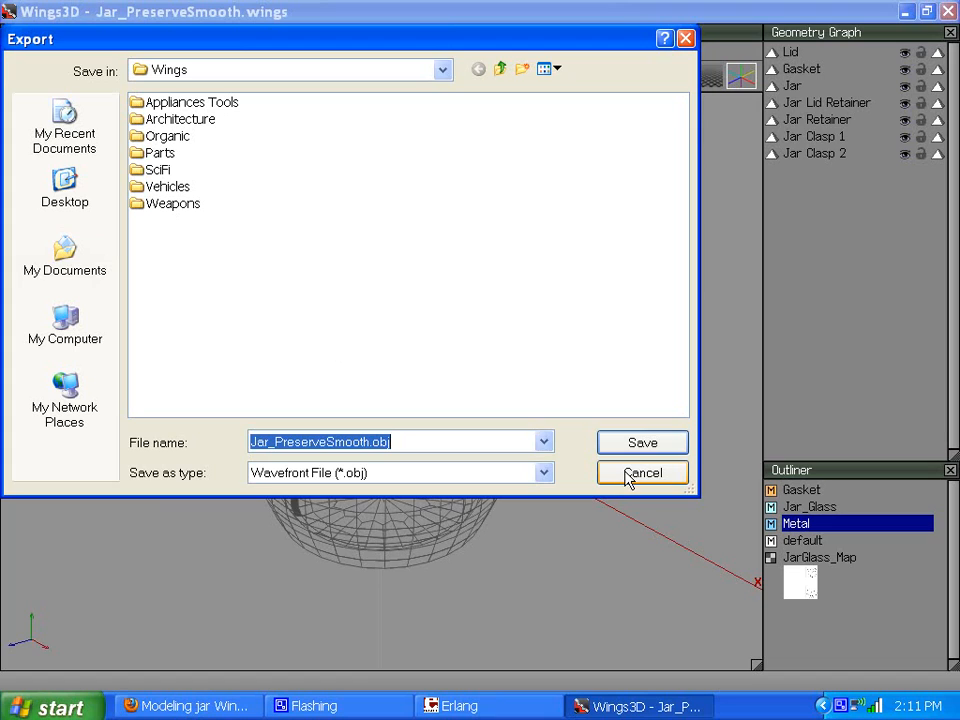
pyautogui.moveTo(528, 332)
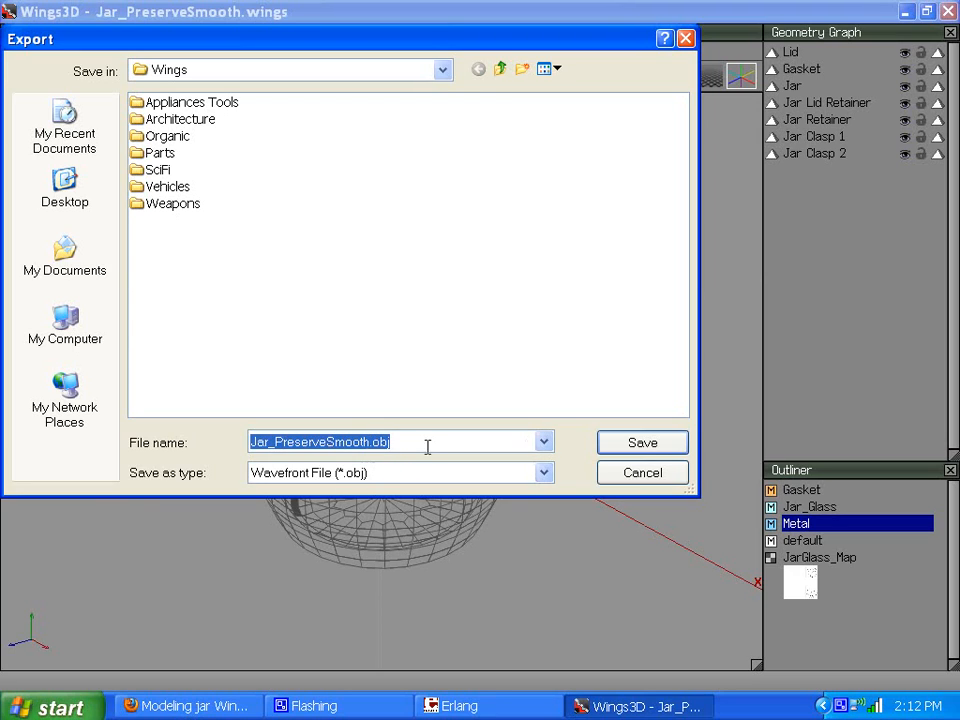
pyautogui.moveTo(696, 540)
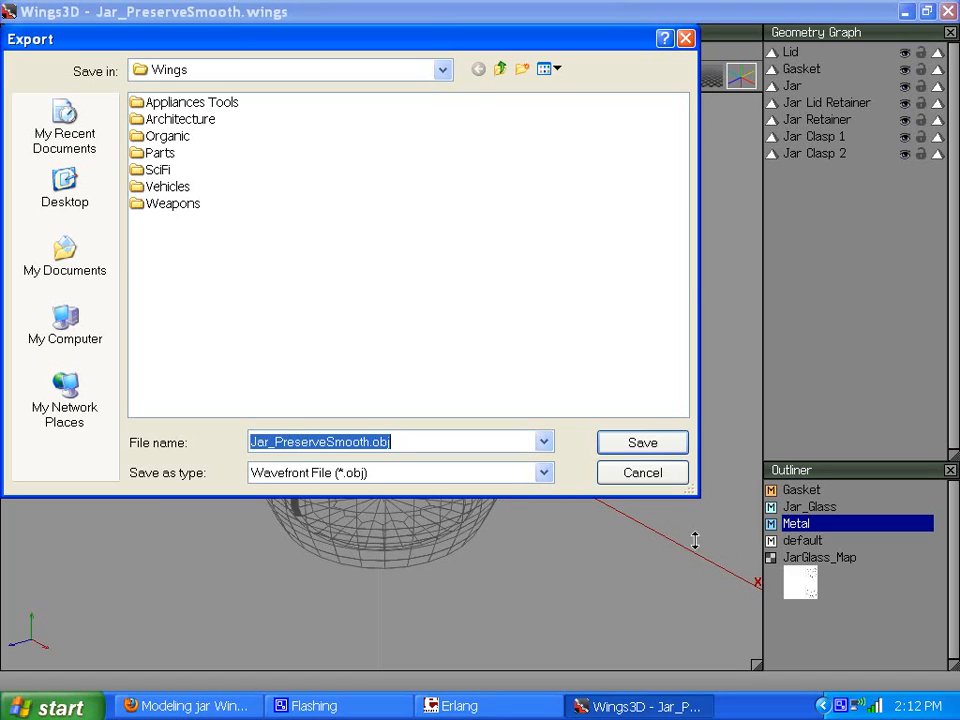
pyautogui.moveTo(248, 390)
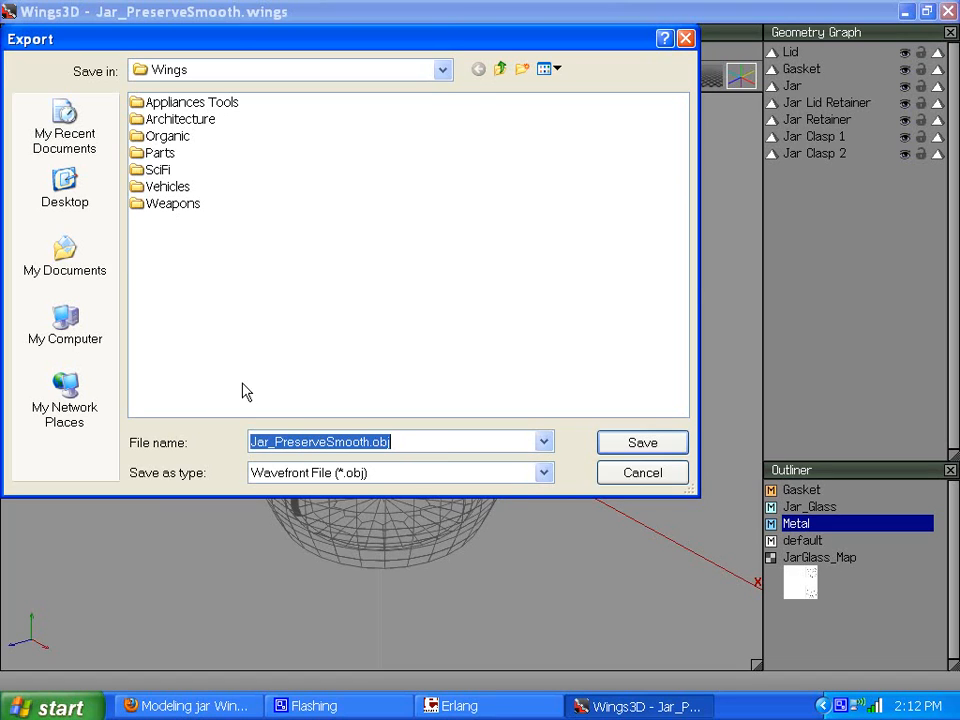
pyautogui.moveTo(378, 462)
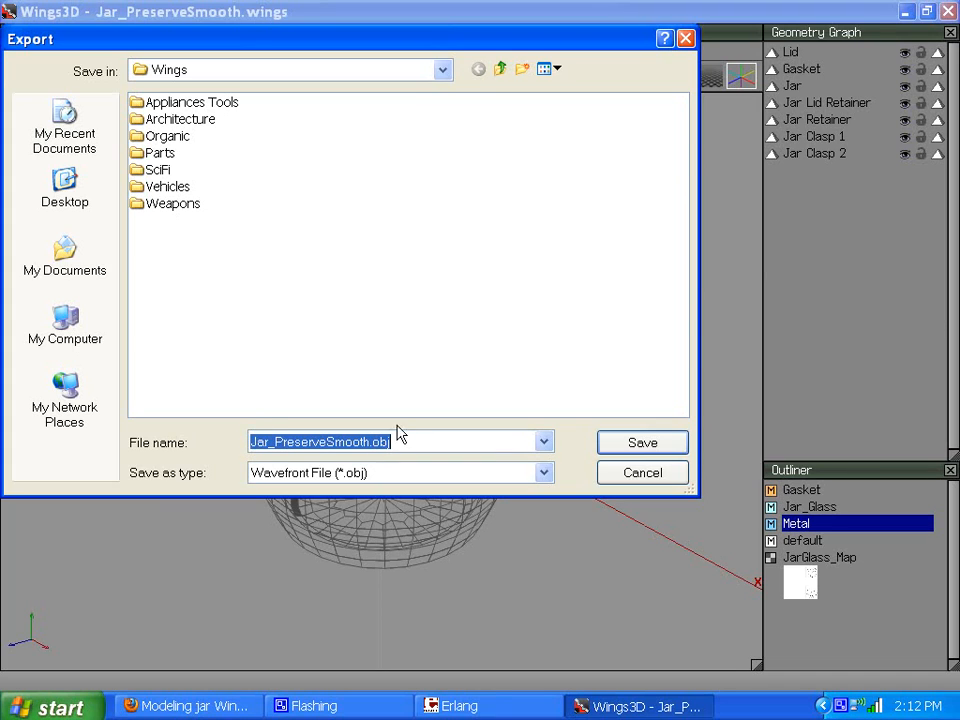
pyautogui.moveTo(622, 360)
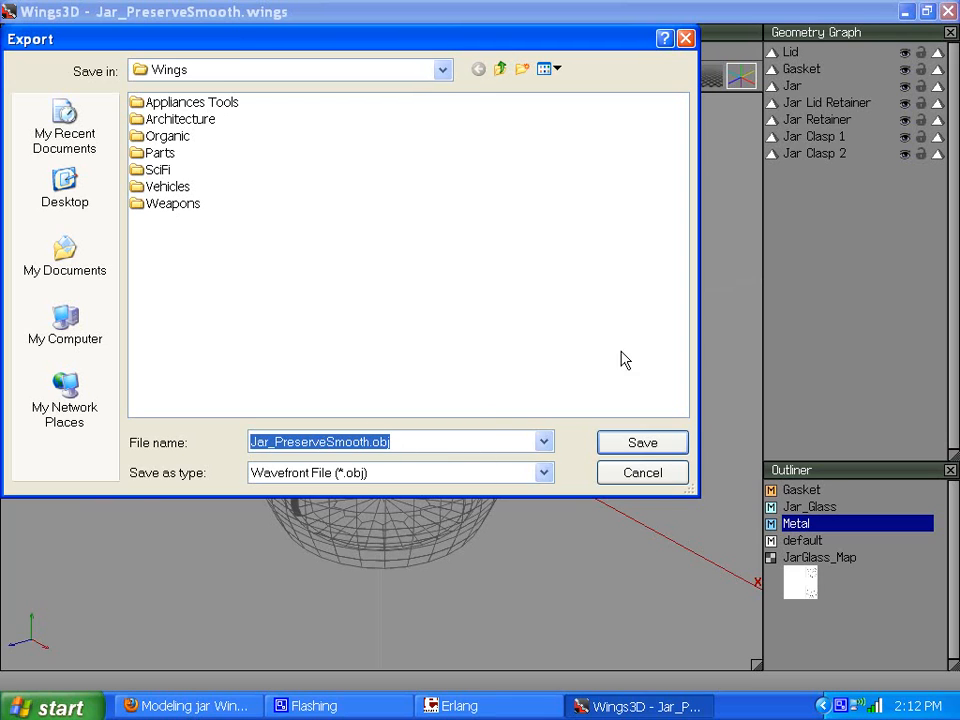
pyautogui.moveTo(240, 248)
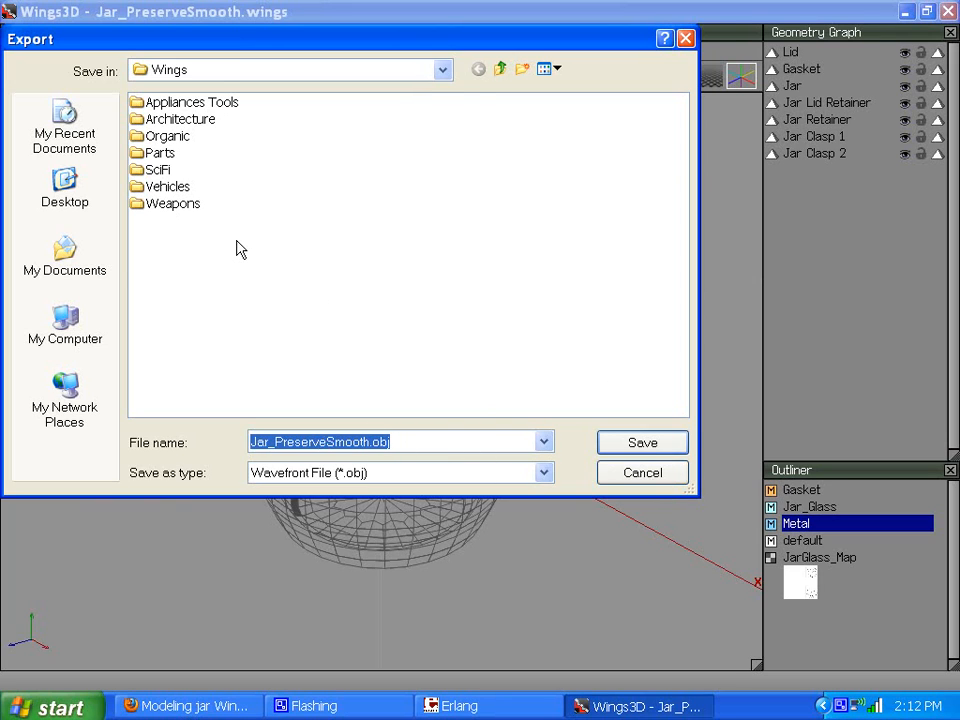
pyautogui.rightClick(240, 248)
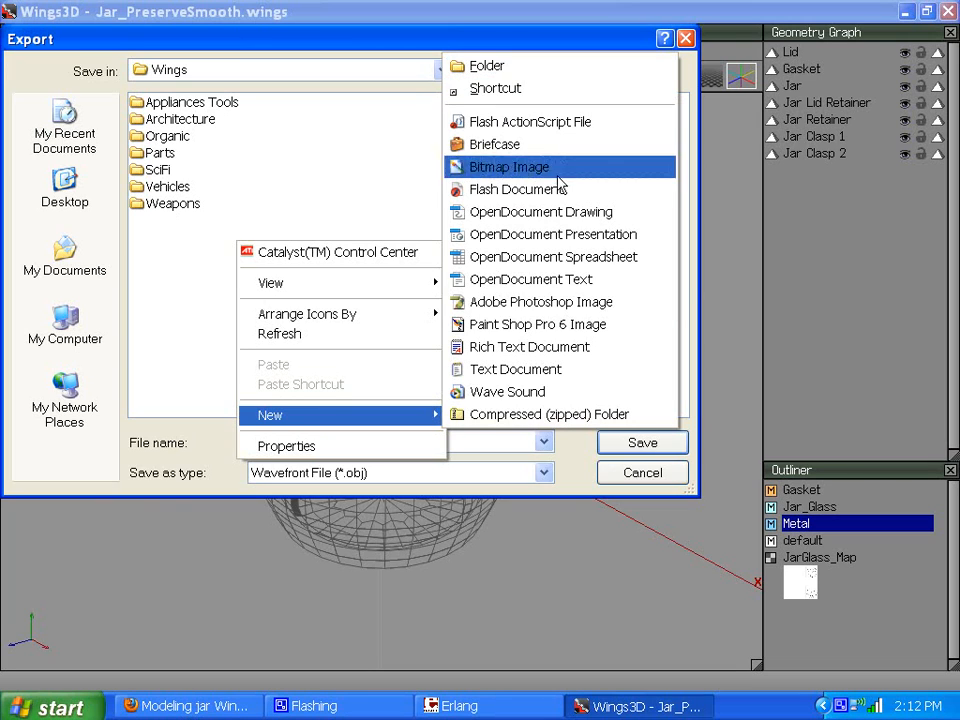
pyautogui.moveTo(604, 604)
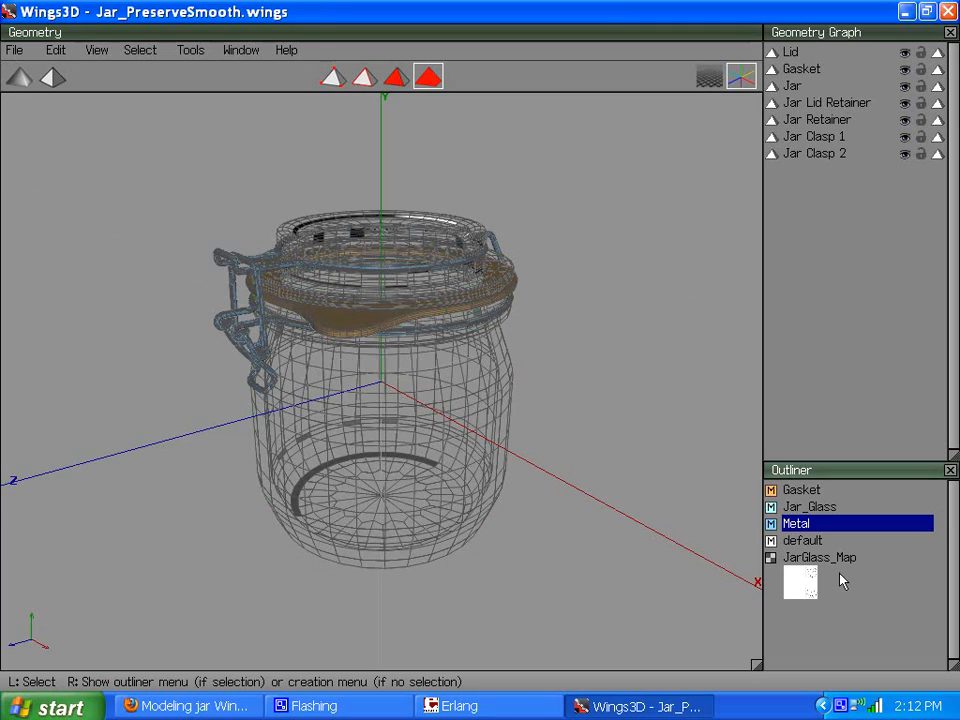
pyautogui.moveTo(812, 584)
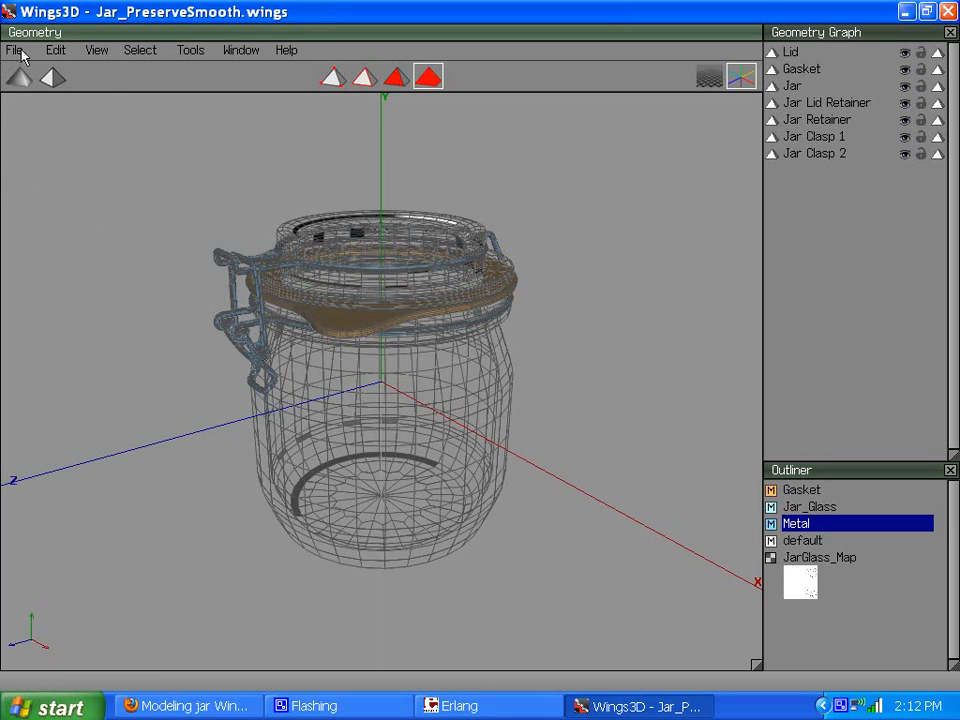
pyautogui.moveTo(844, 708)
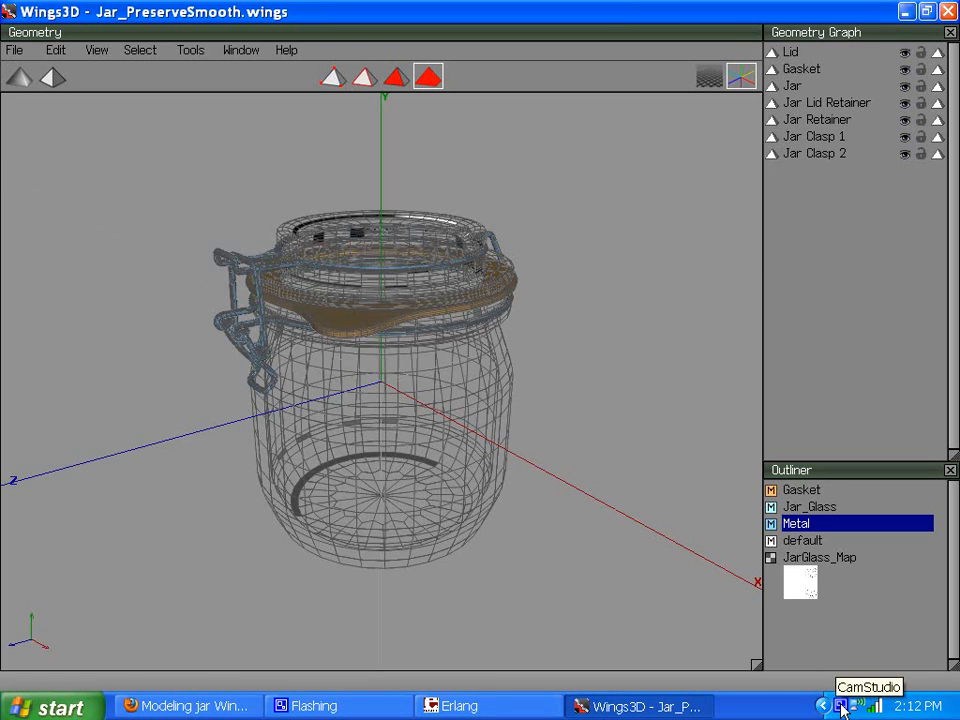